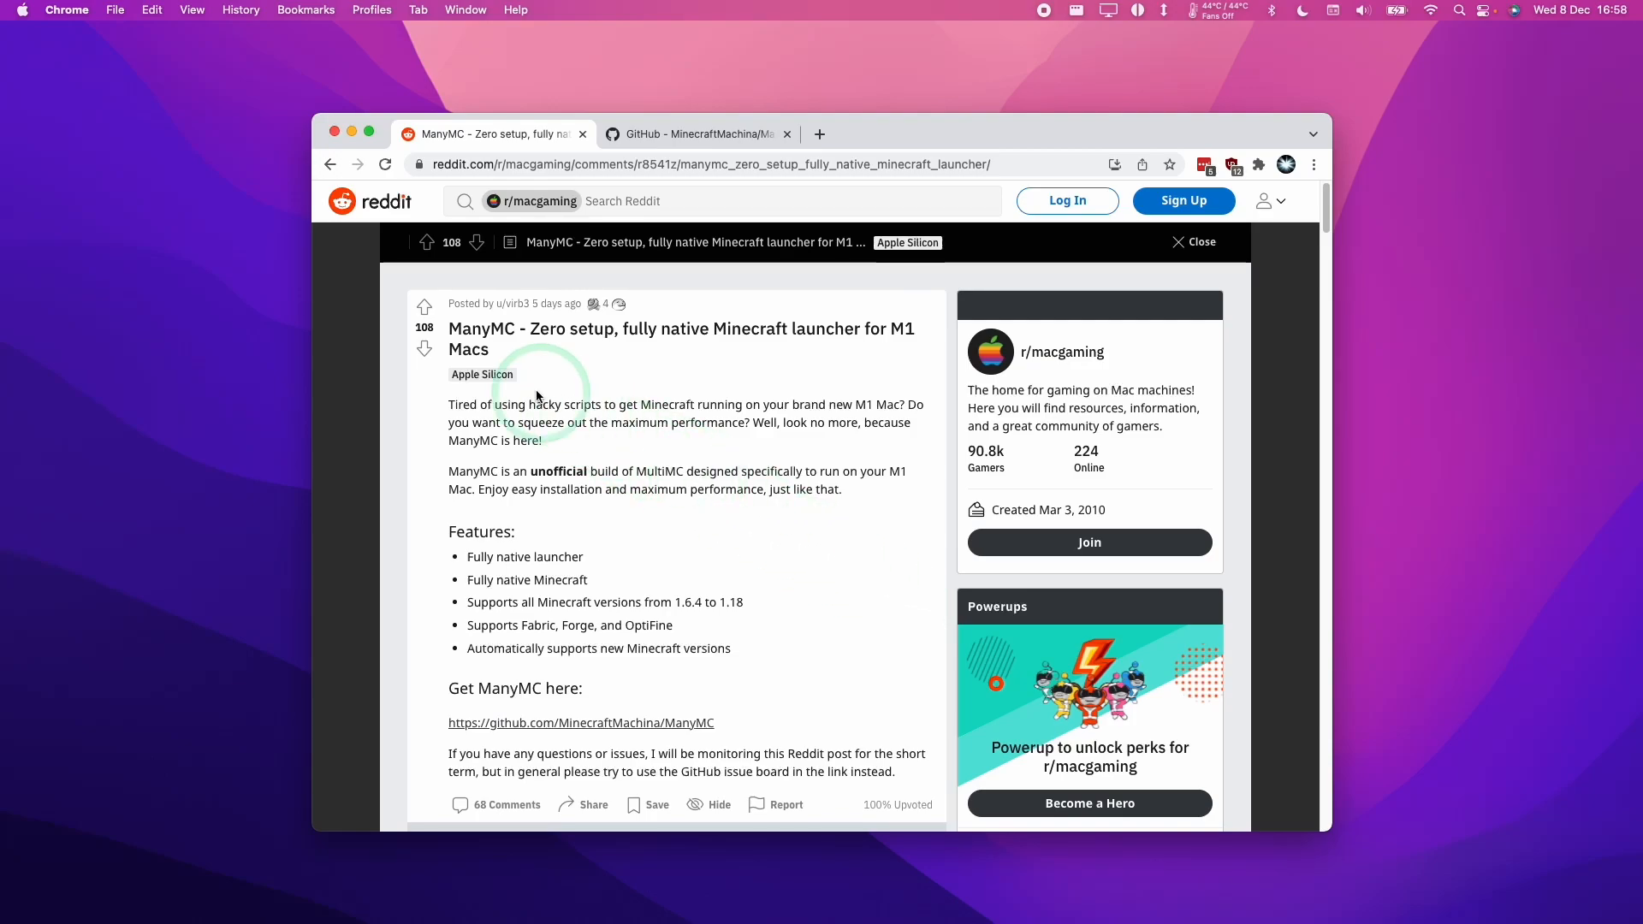
- Switch from the Reddit post to the MinecraftMachina/ManyMC GitHub repository and scroll toward Releases
double_click(479, 328)
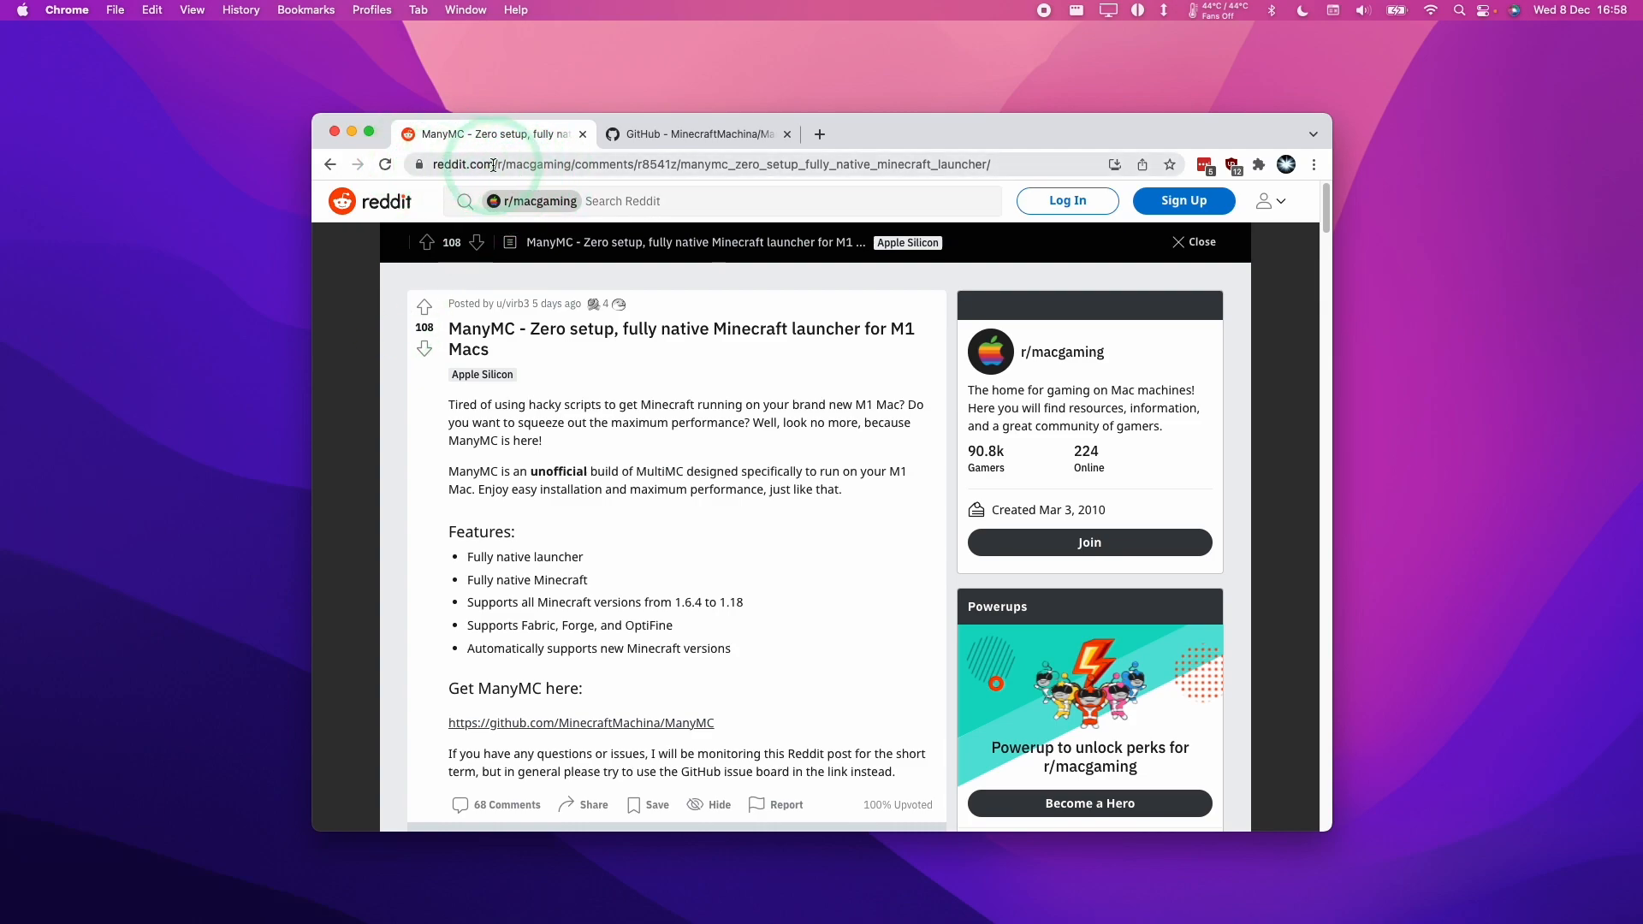
left_click(691, 134)
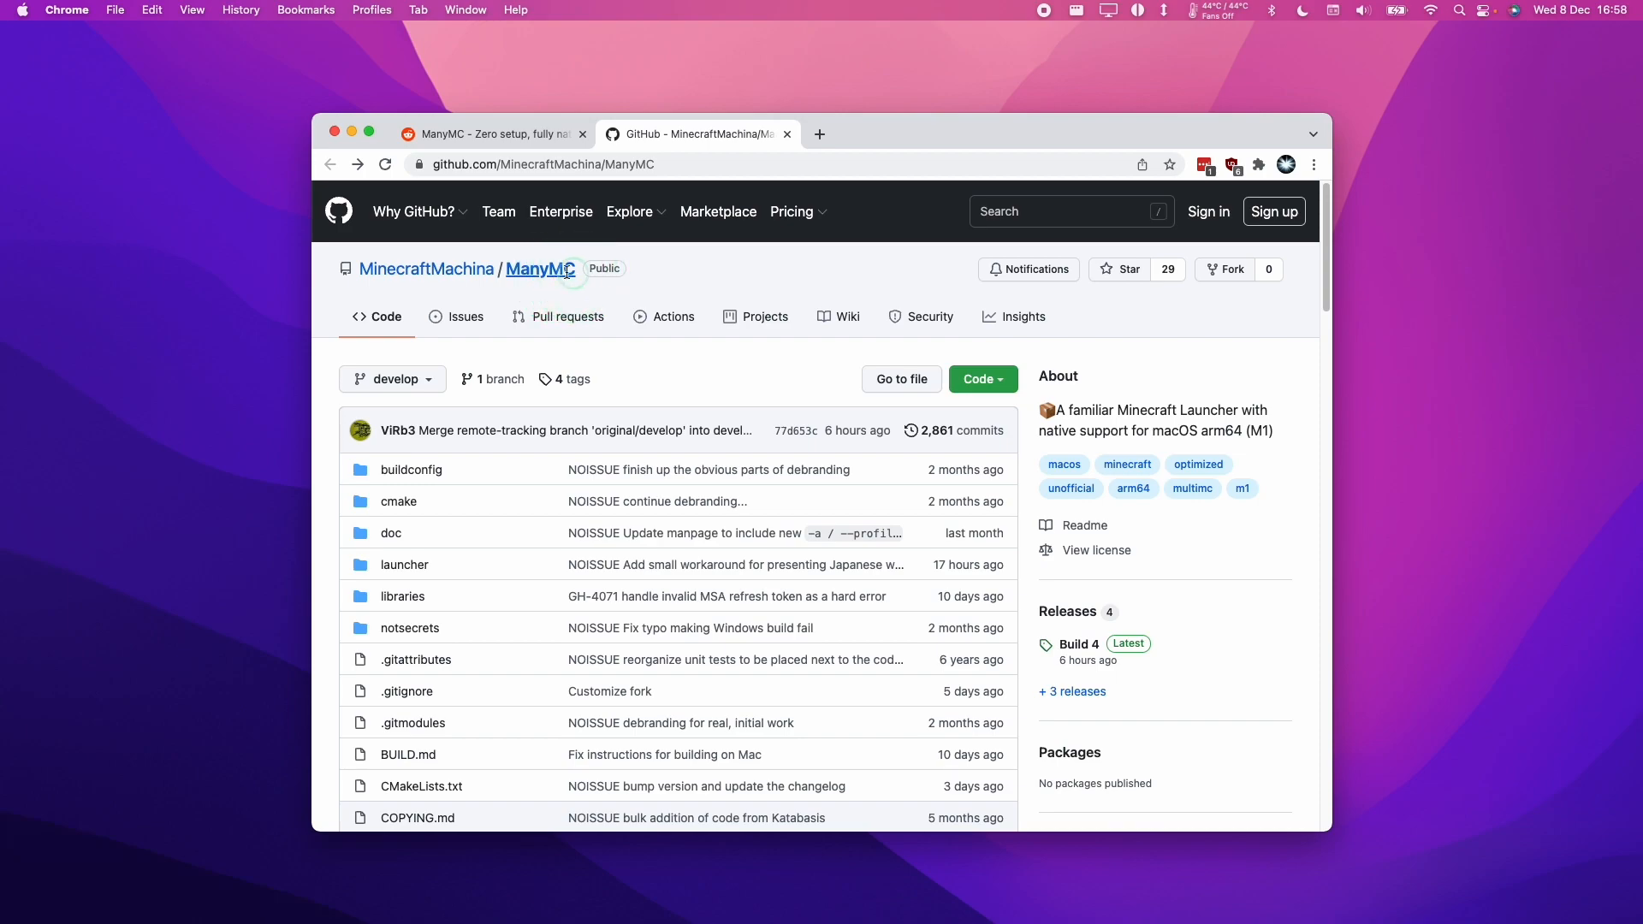
mouse_move(620, 287)
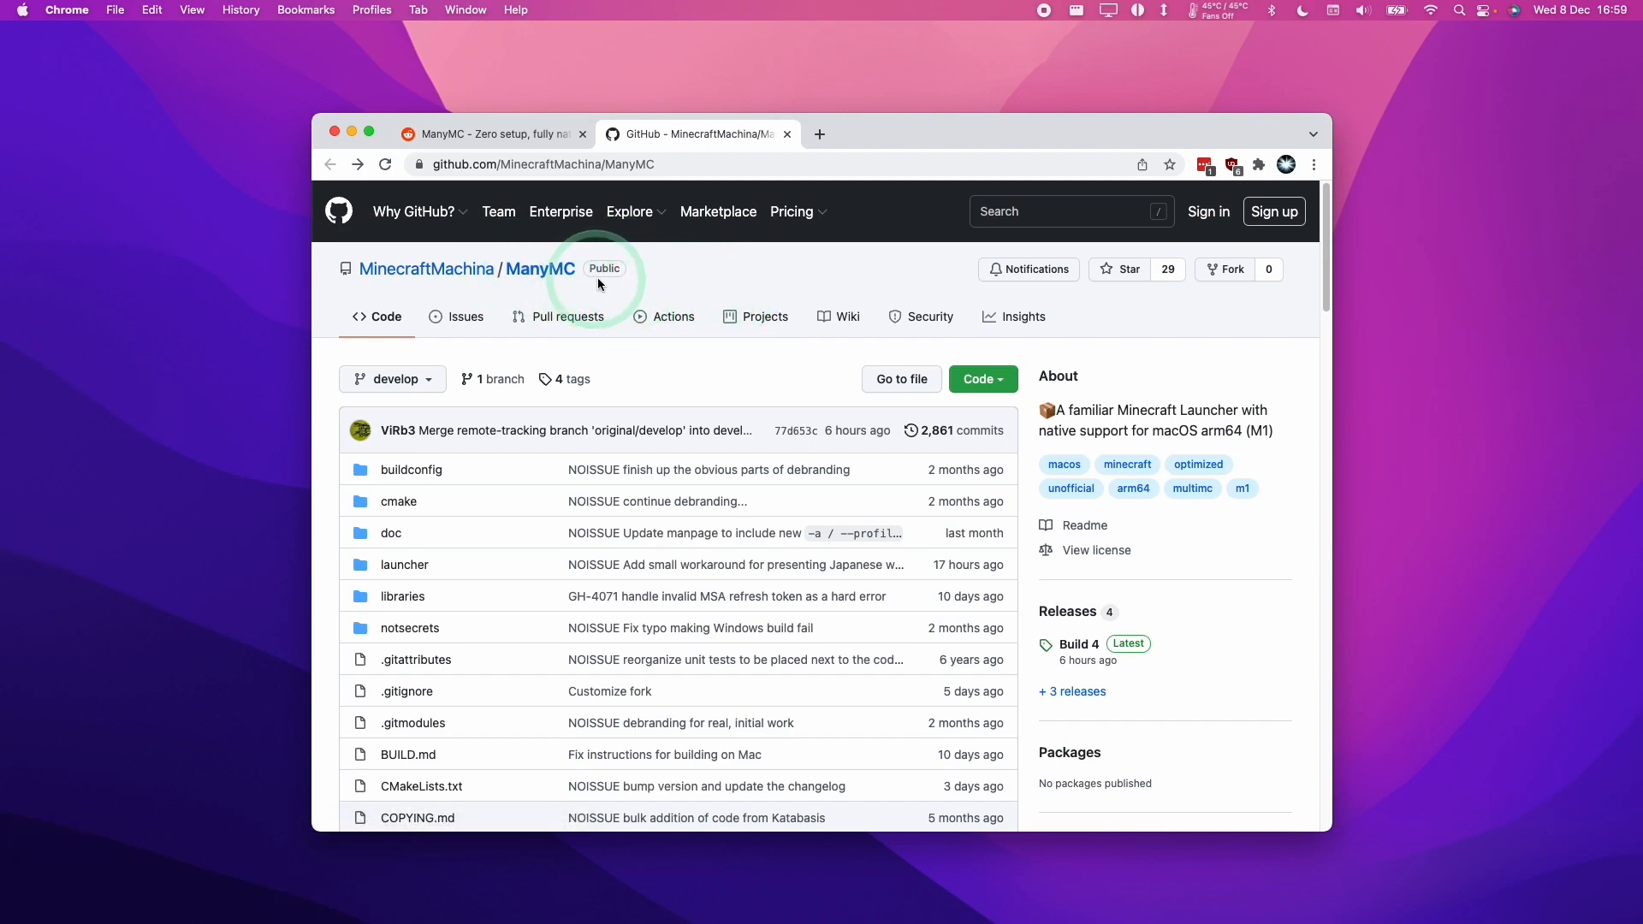
mouse_move(506, 273)
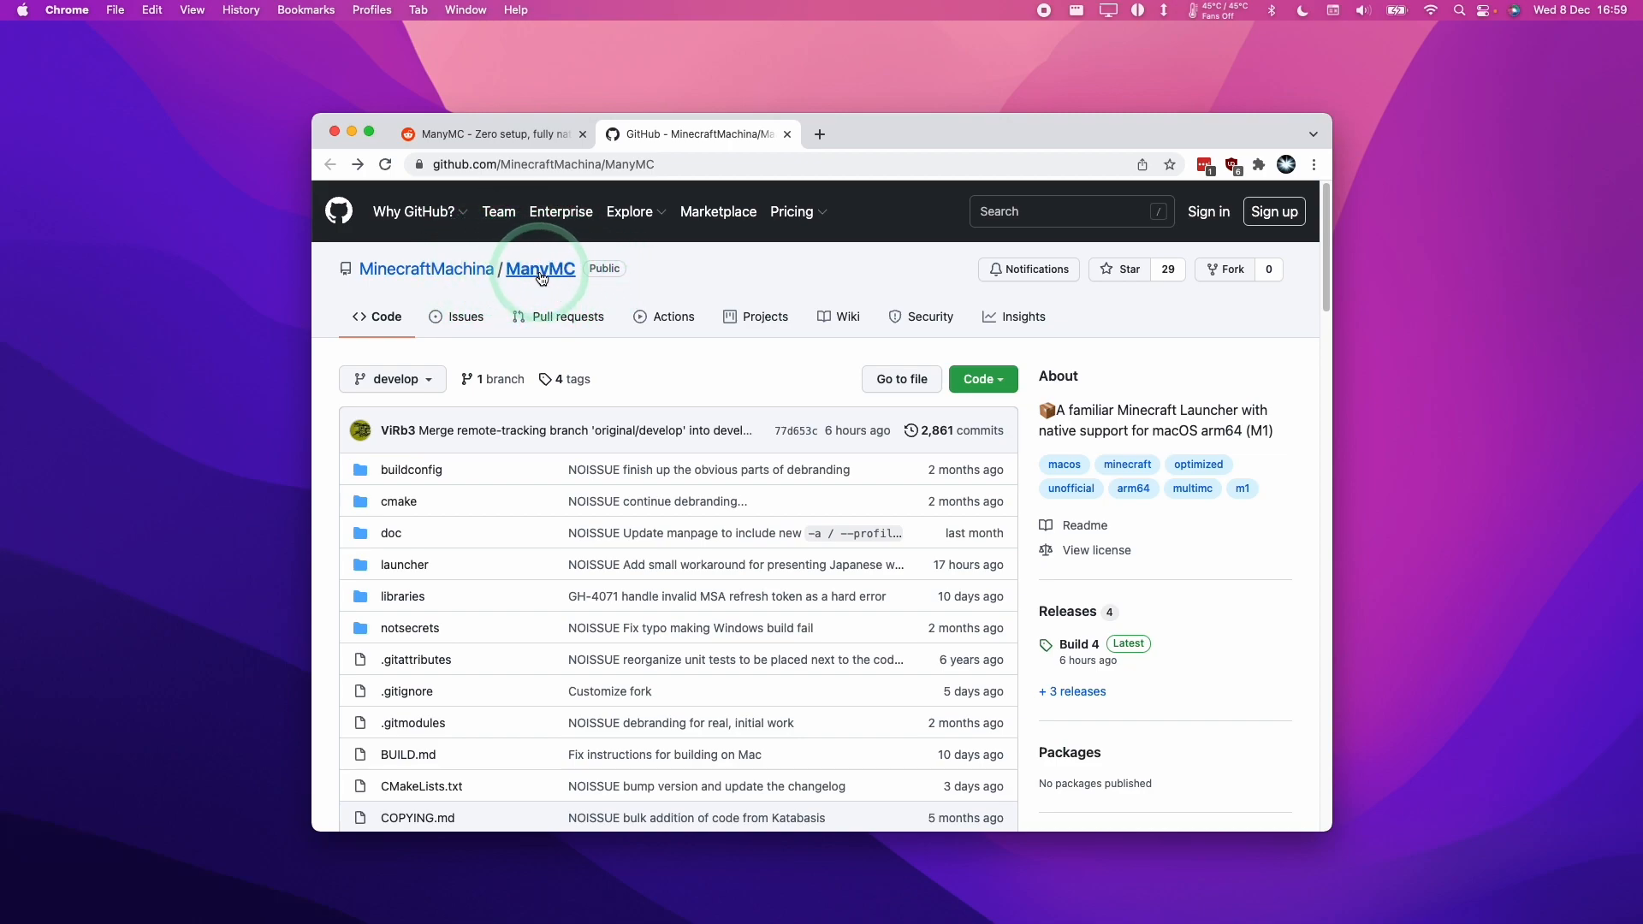
mouse_move(555, 270)
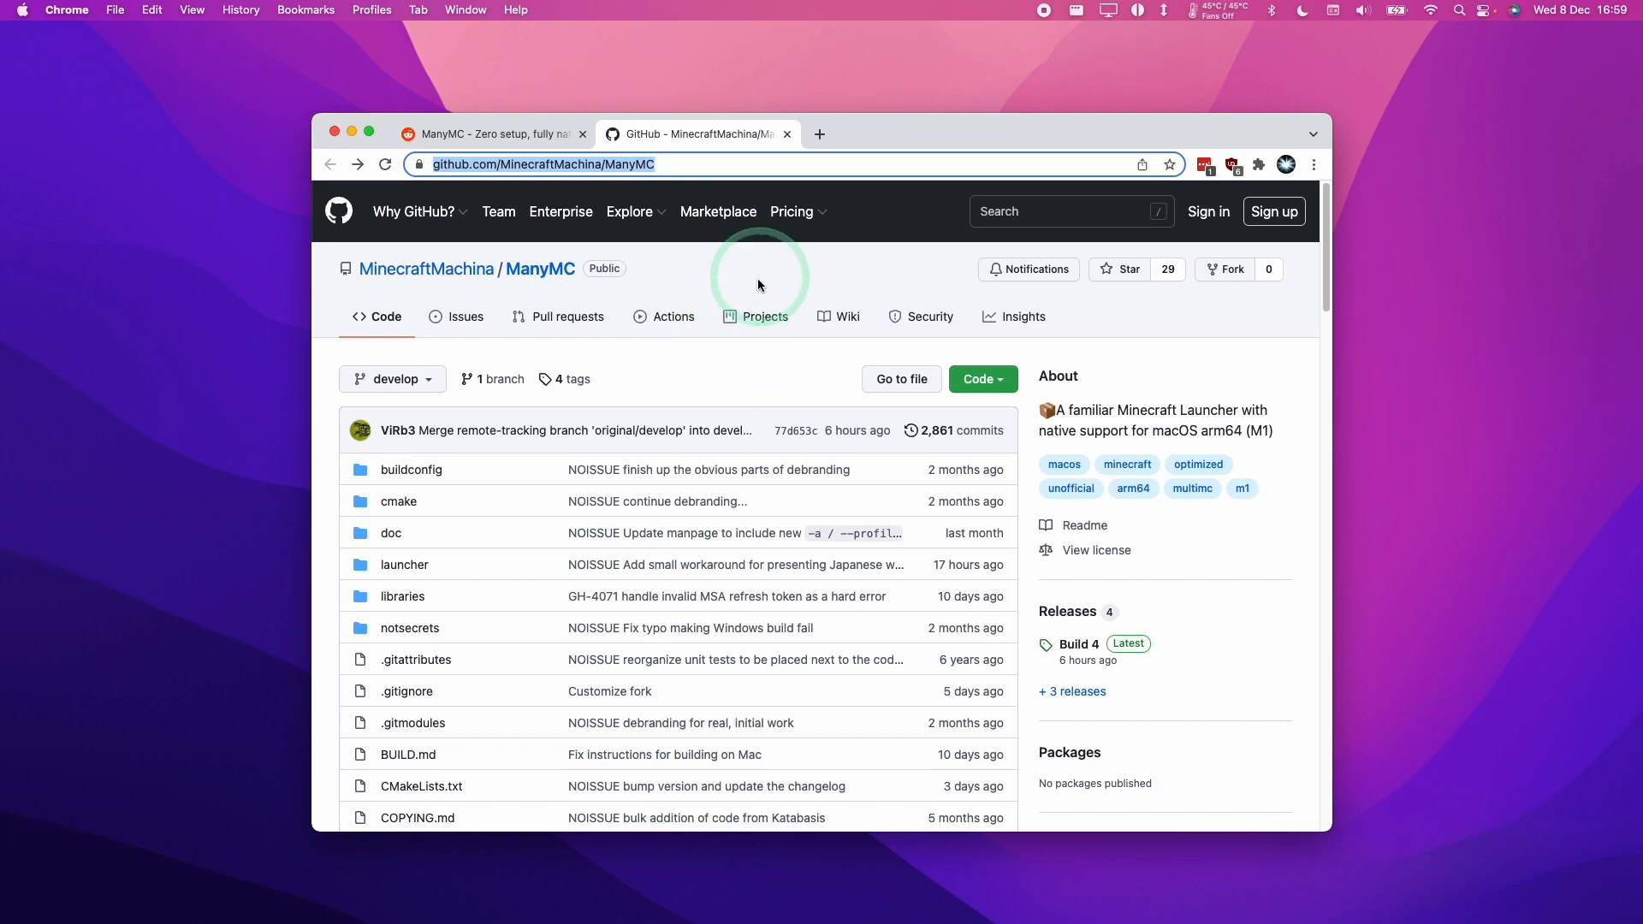
scroll("down", 3)
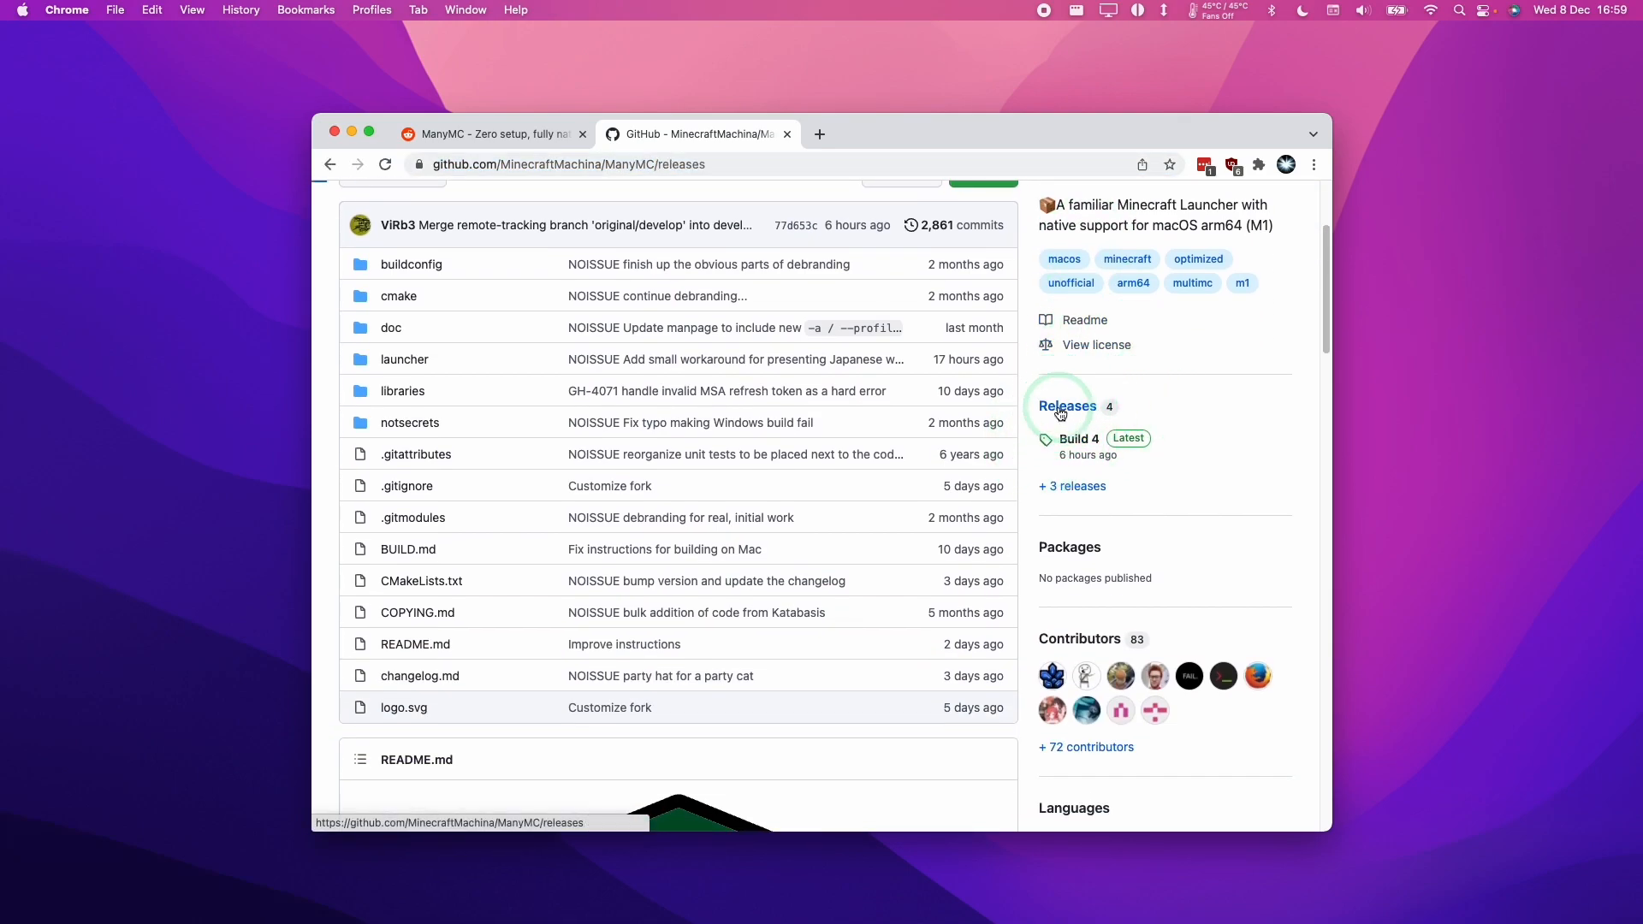
- Download ManyMC.zip from the Build 4 release, keeping it despite the browser warning
left_click(1069, 407)
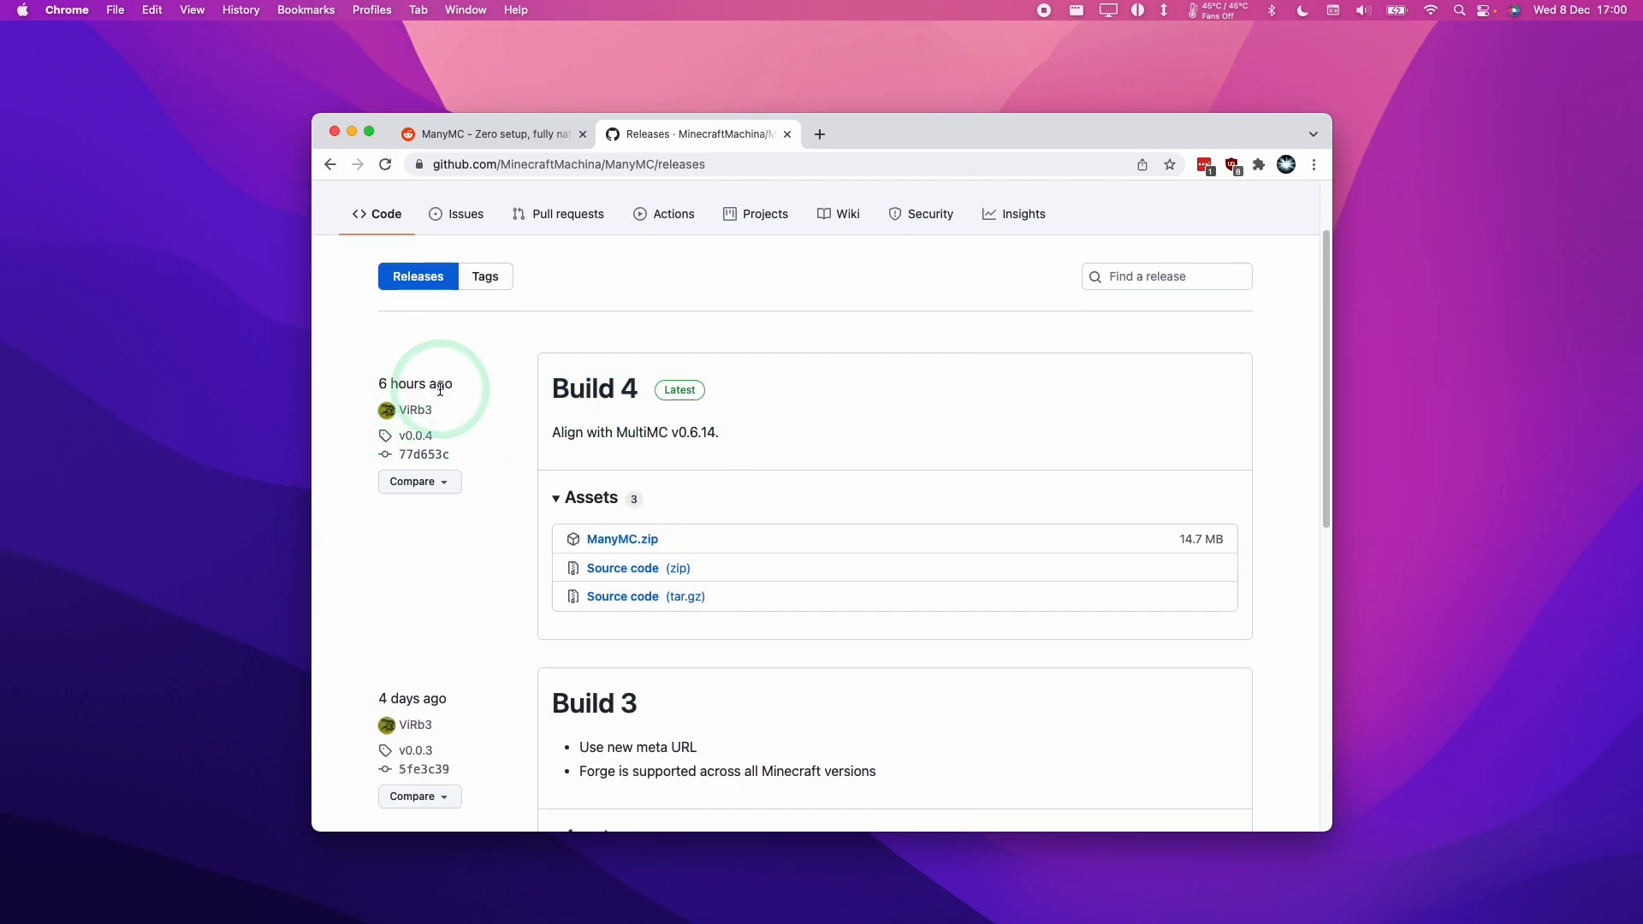
mouse_move(593, 459)
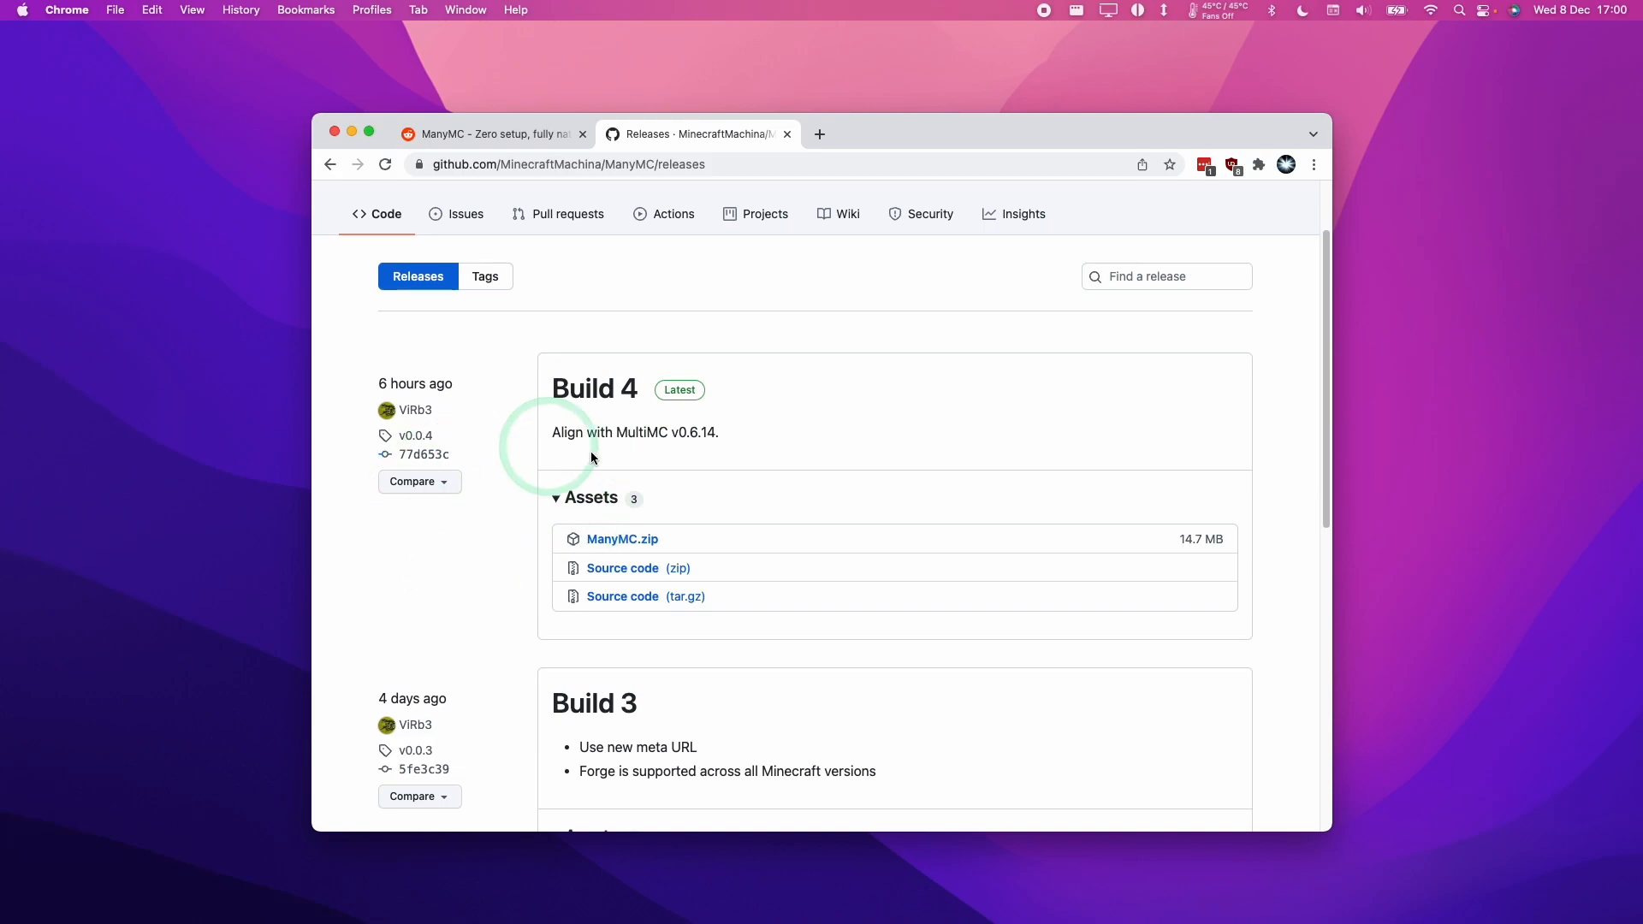
left_click(623, 539)
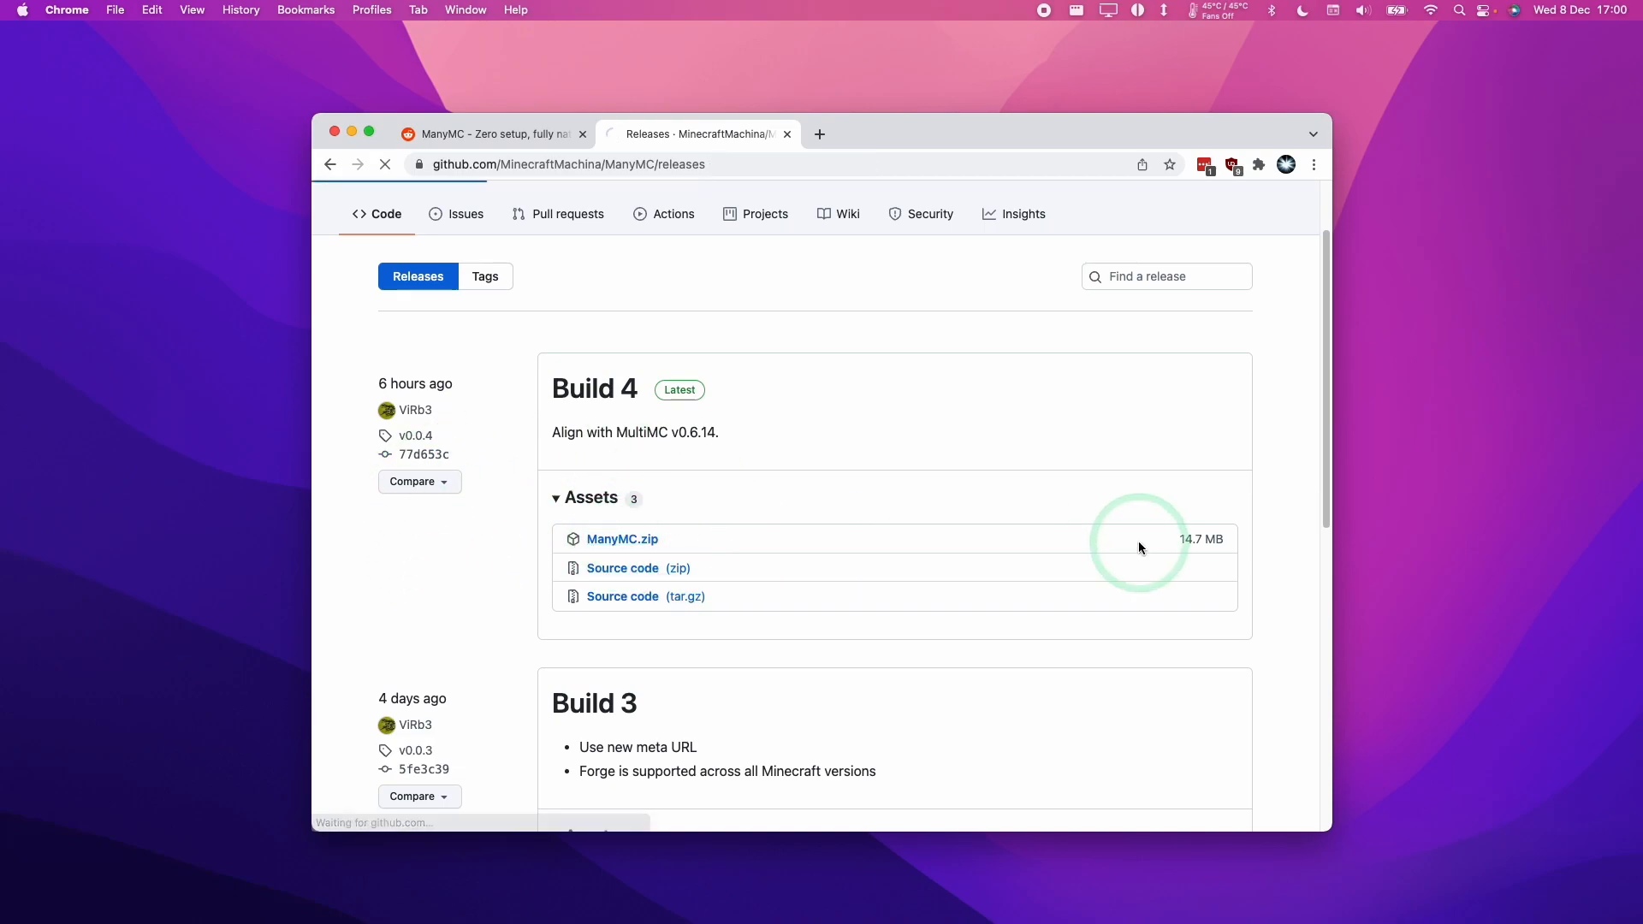
left_click(623, 539)
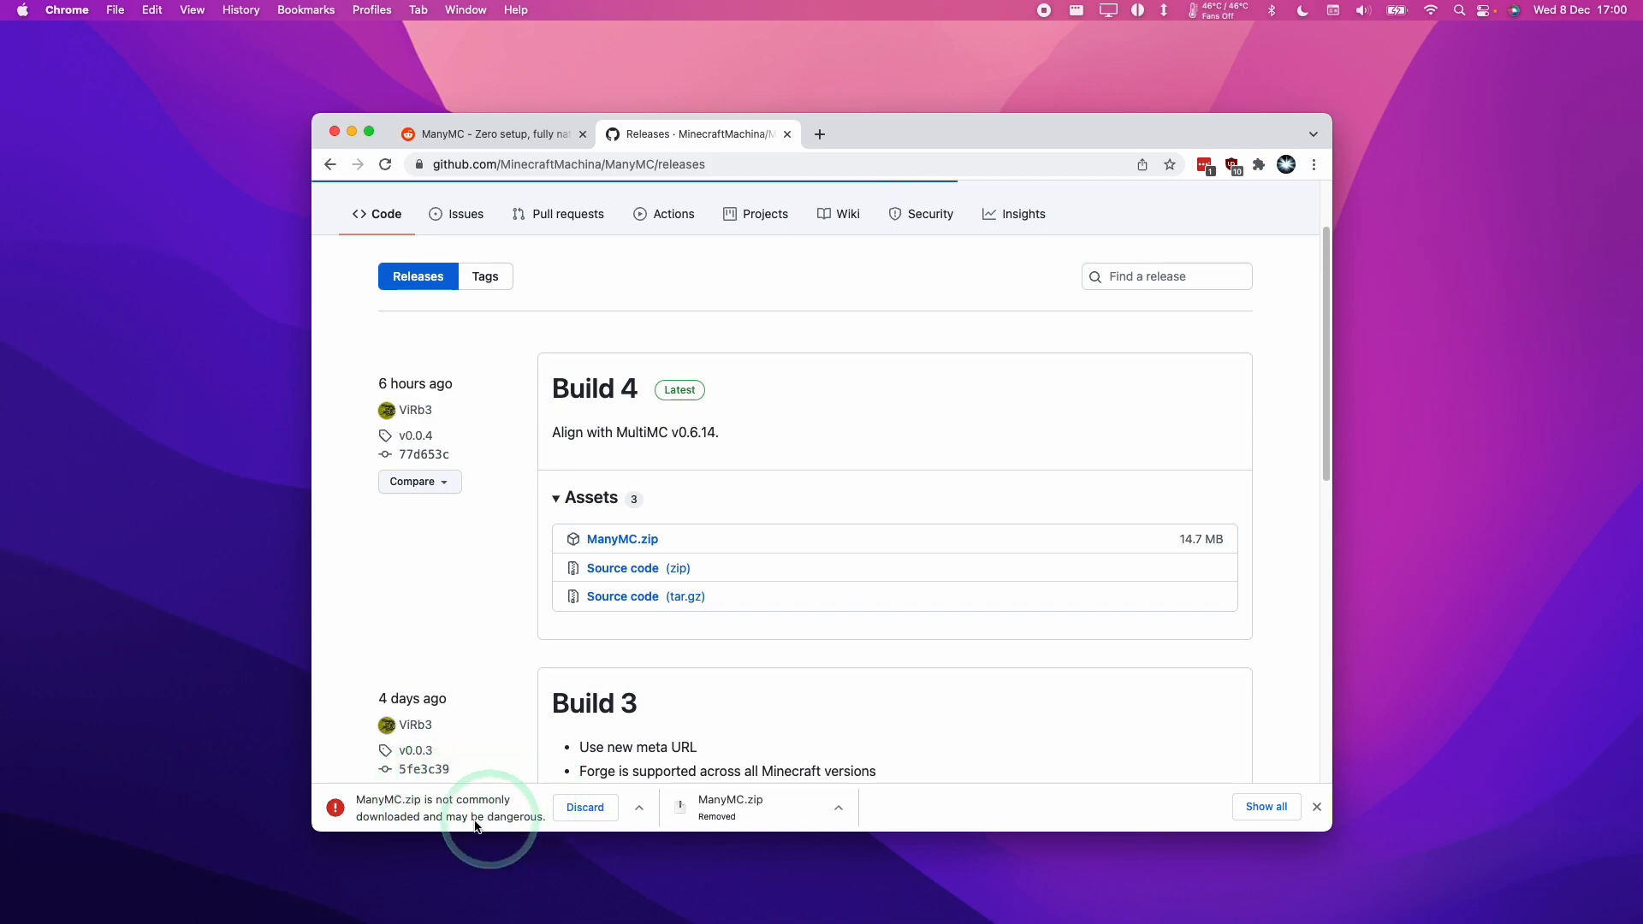
left_click(640, 808)
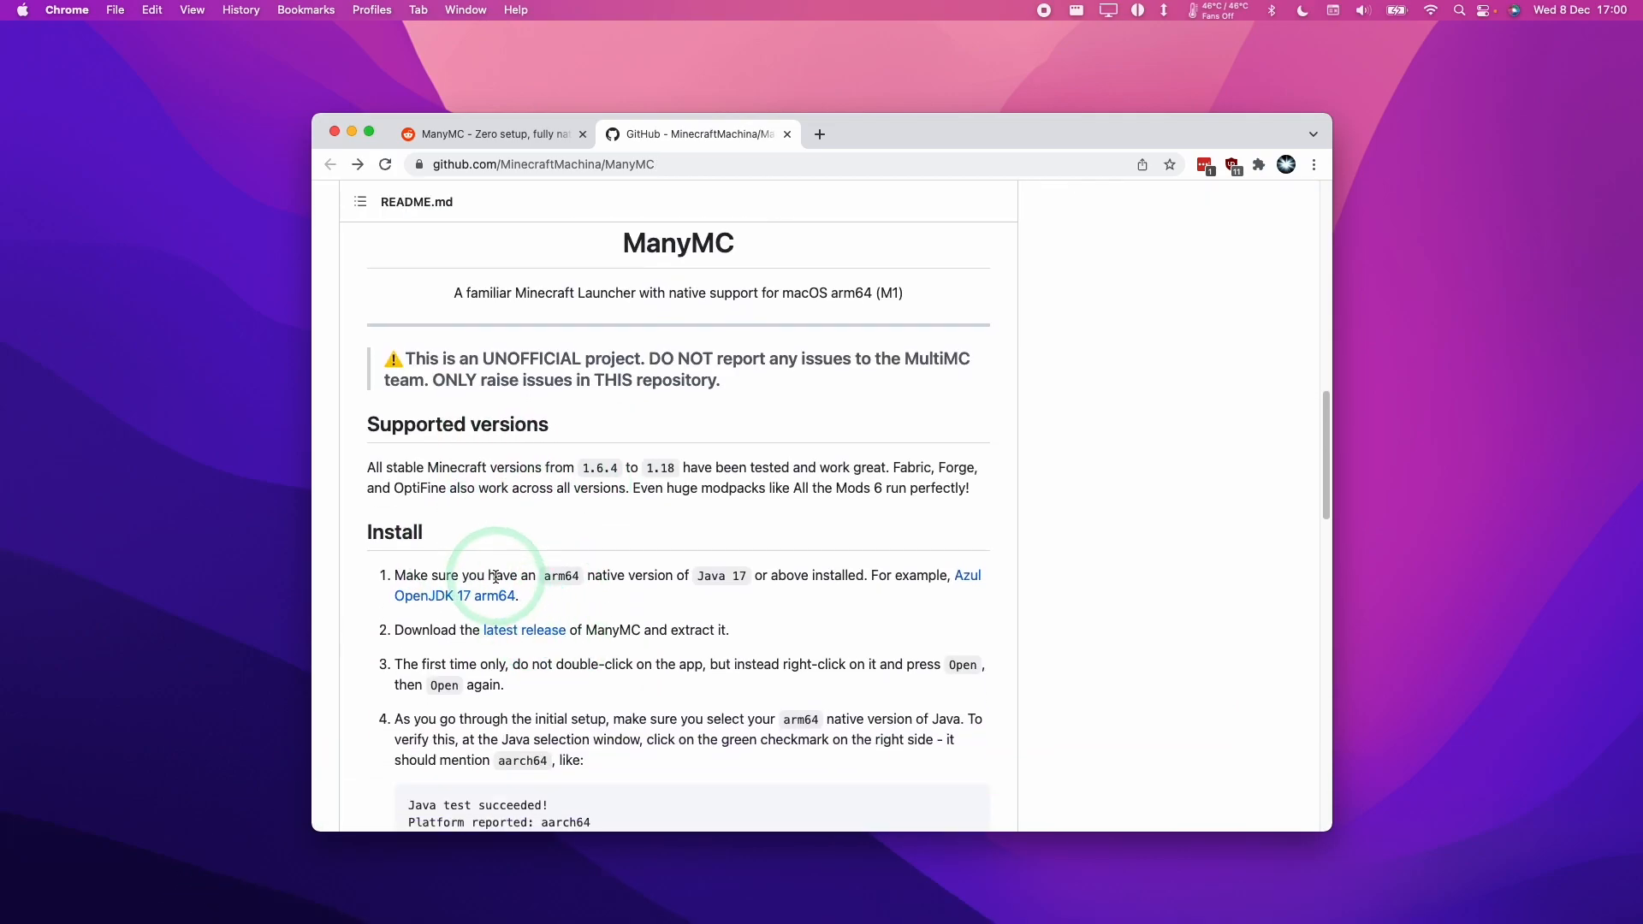
mouse_move(493, 599)
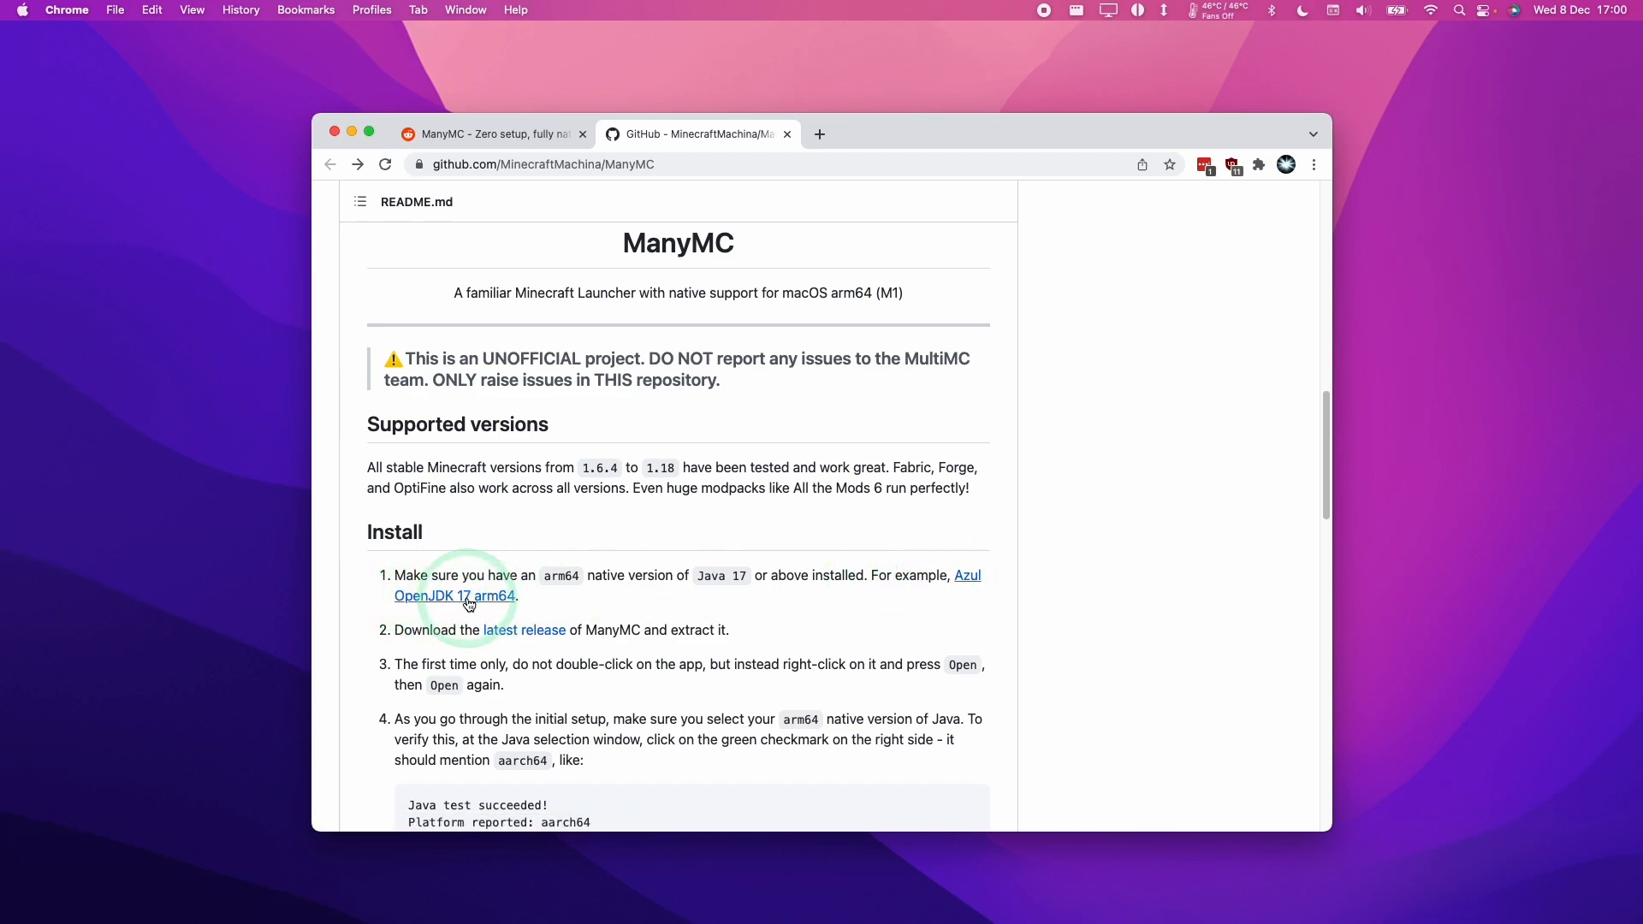
- Follow the README's Azul OpenJDK 17 arm64 link and view the Azul Zulu download page
left_click(456, 596)
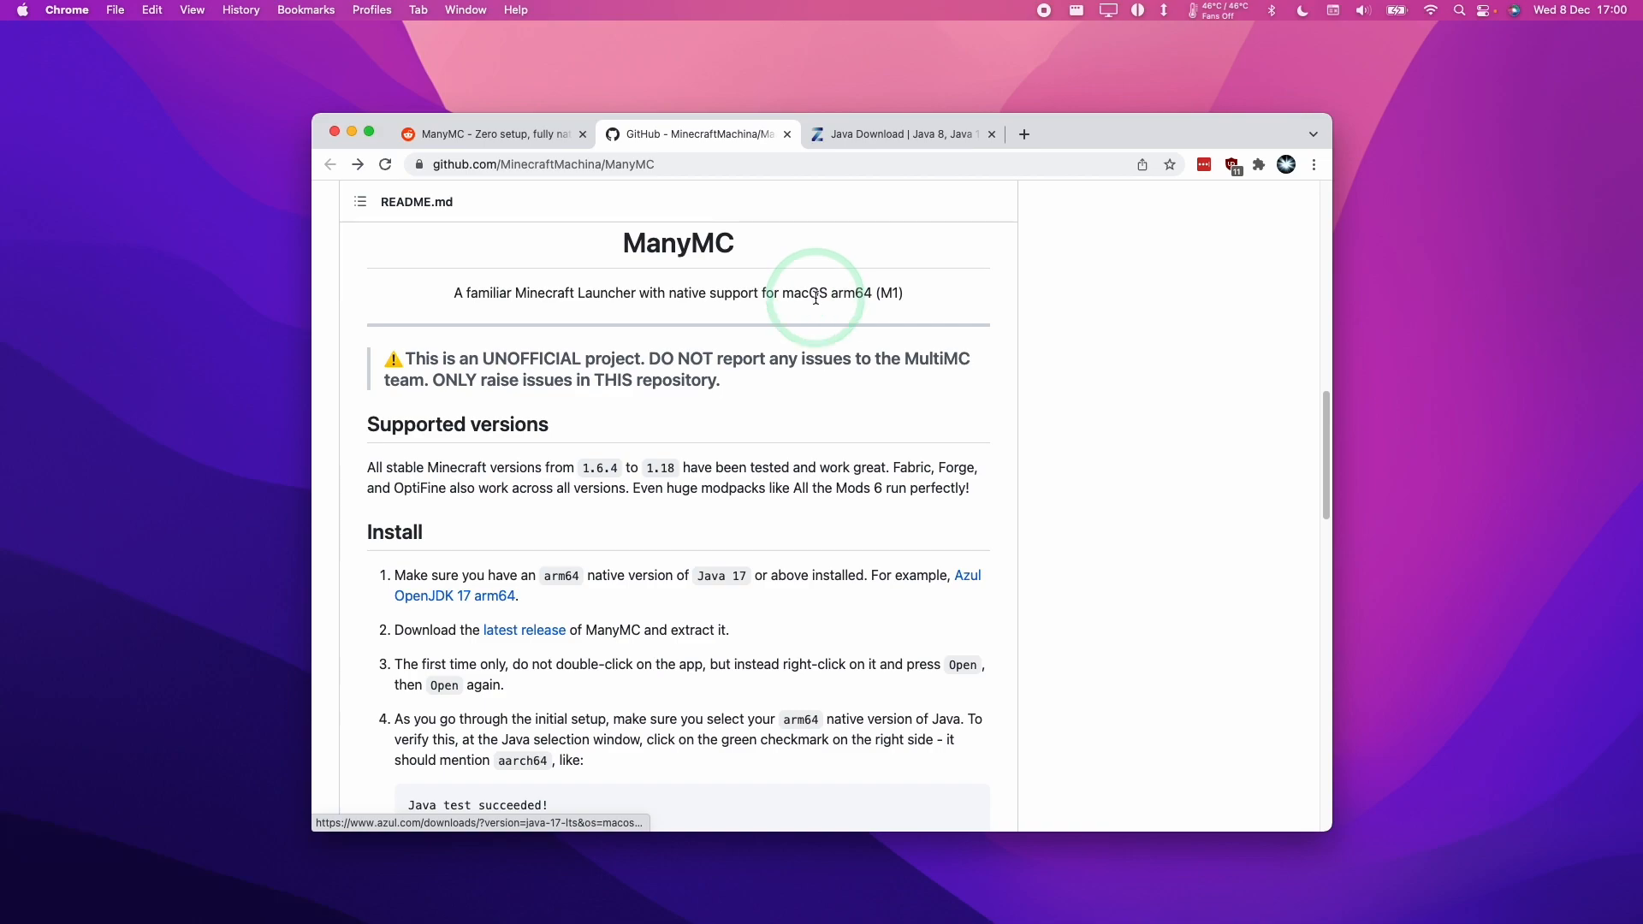
left_click(904, 133)
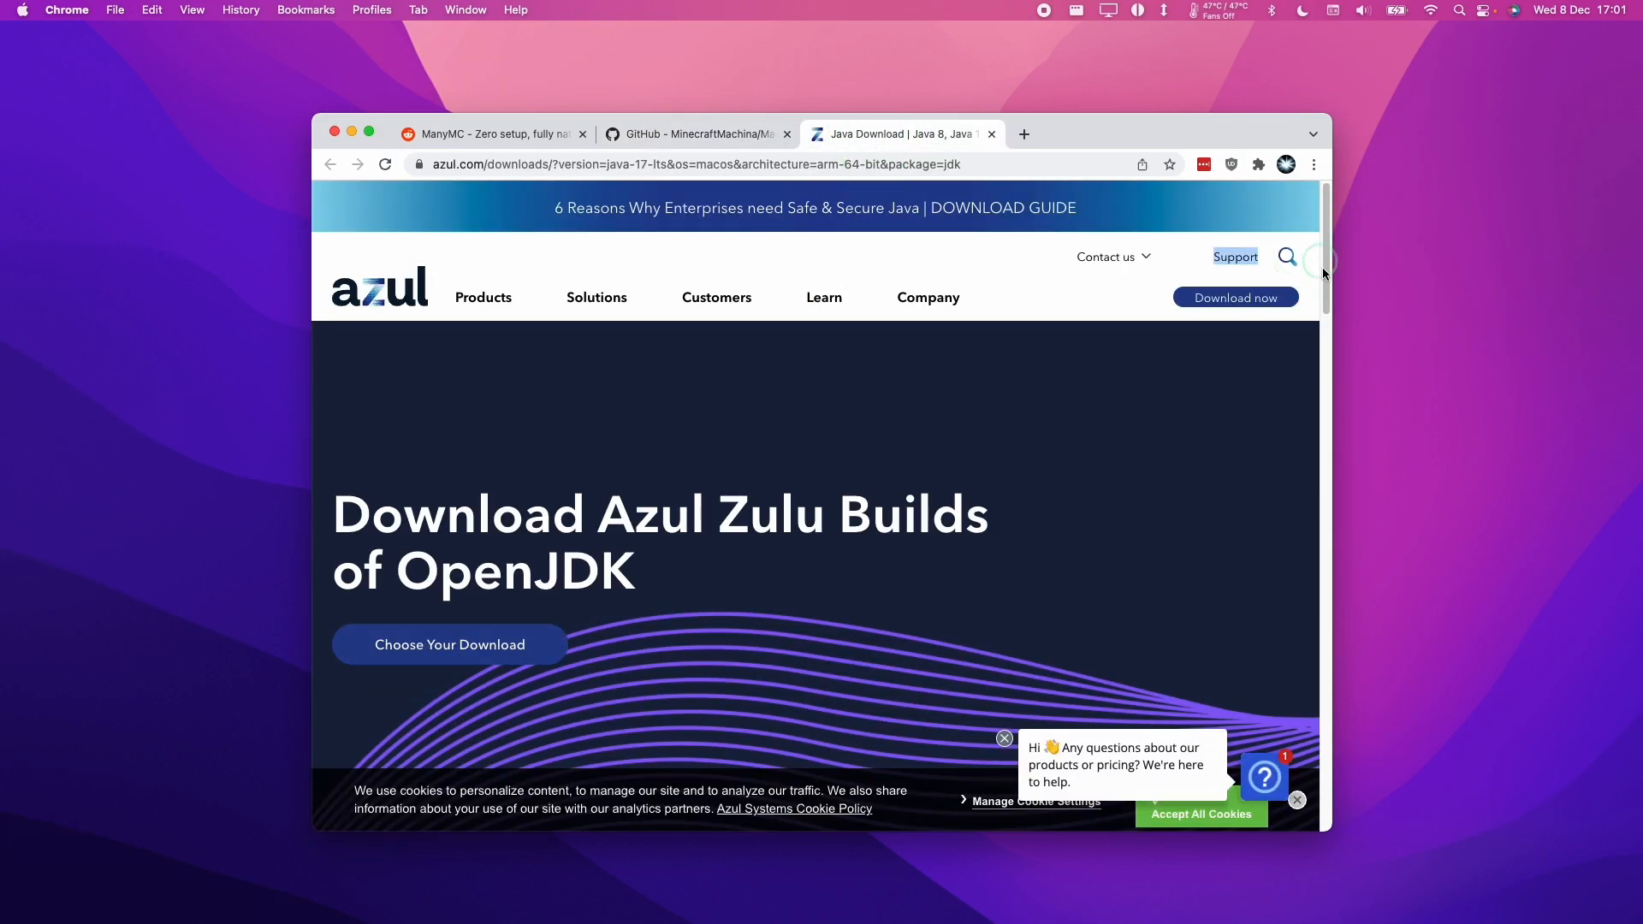
scroll("down", 3)
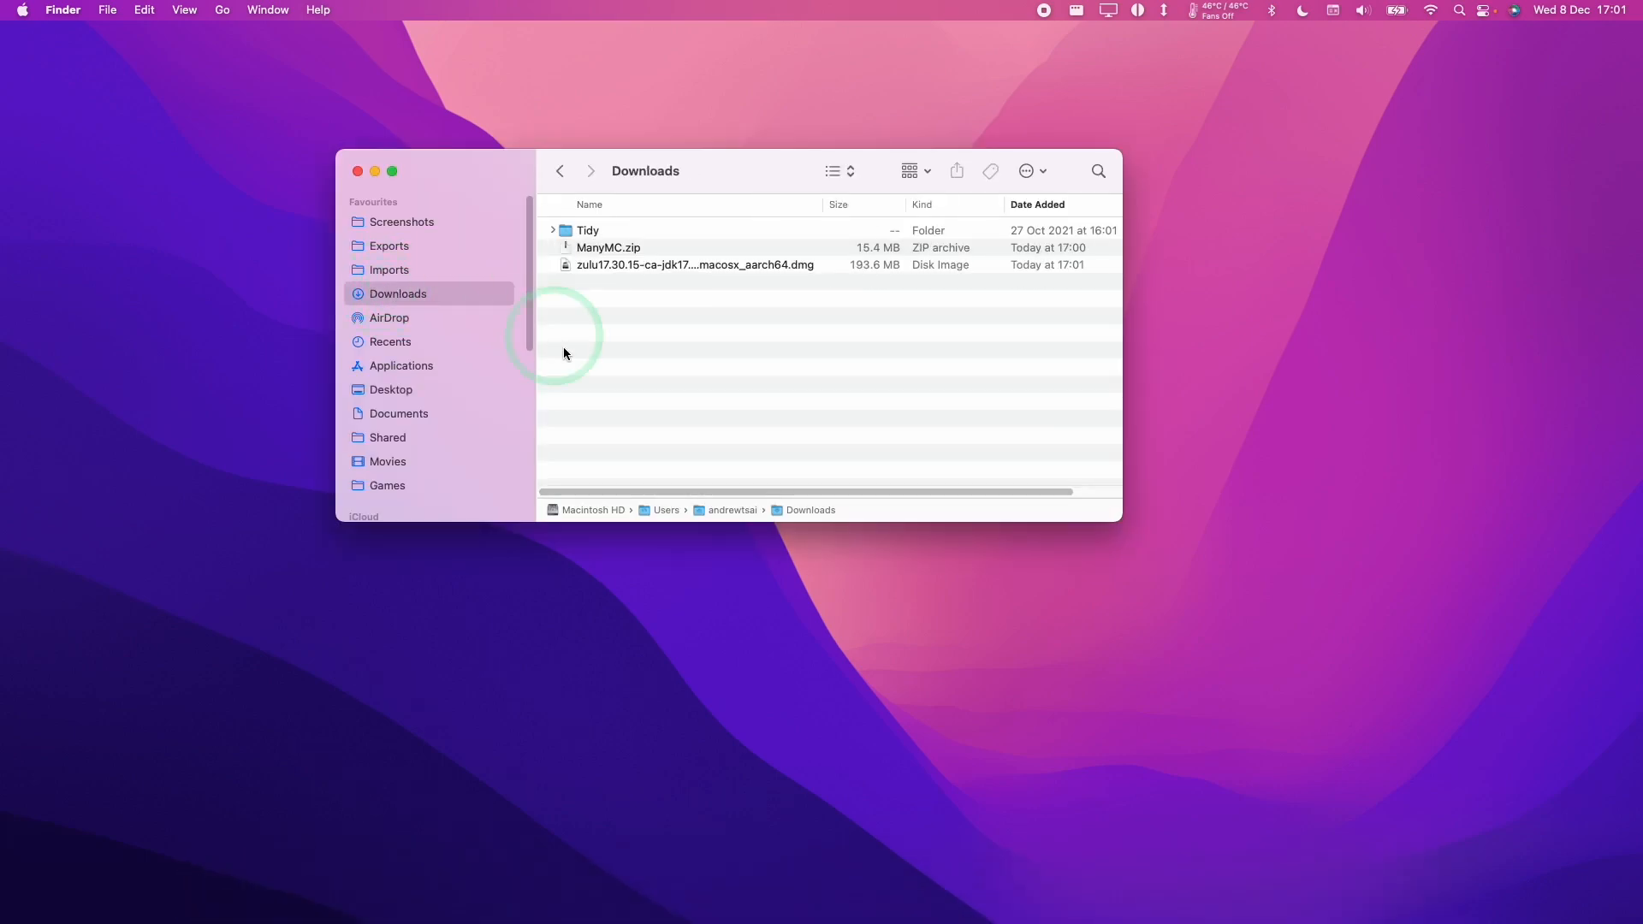
- Install Azul Zulu JDK 17 from the downloaded disk image and close the installer
left_click(695, 264)
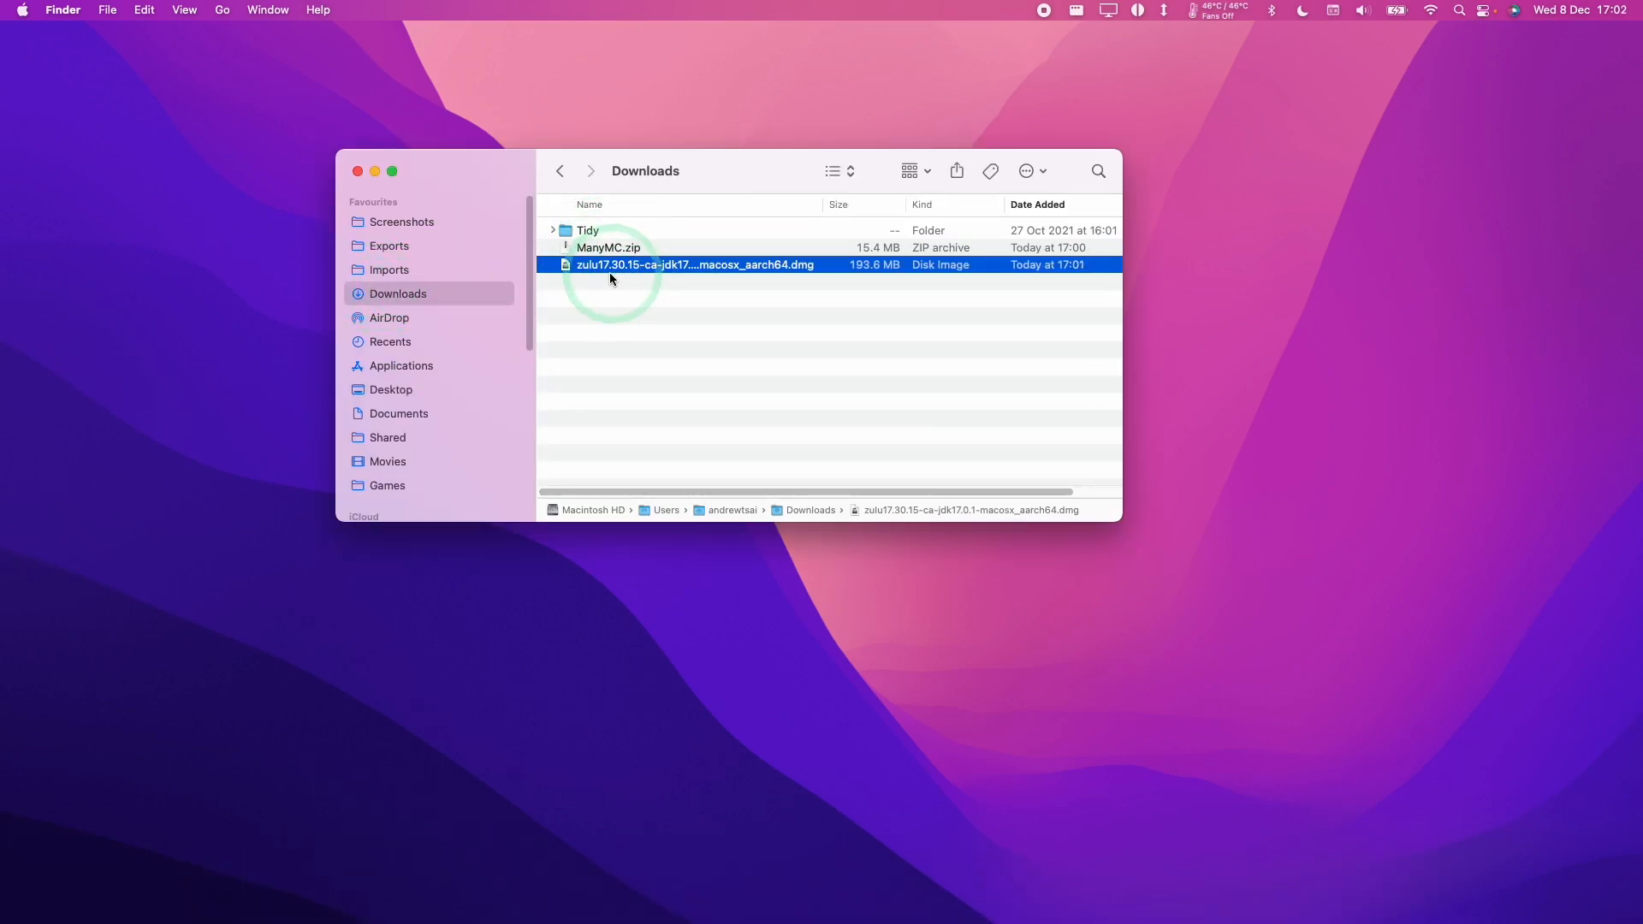
double_click(694, 264)
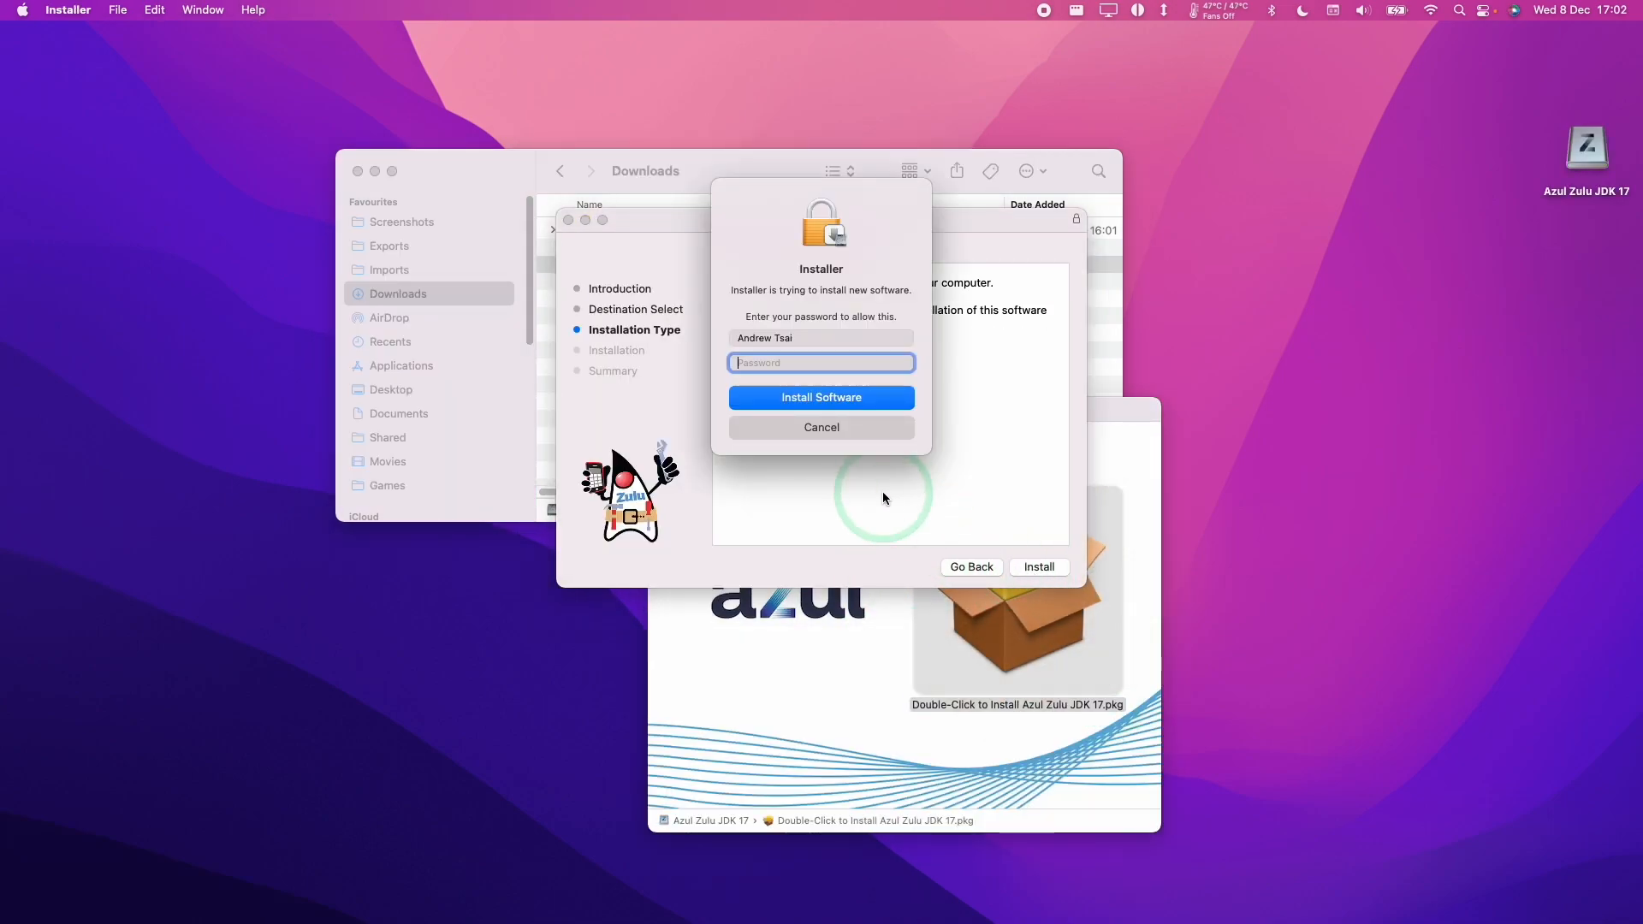
left_click(822, 398)
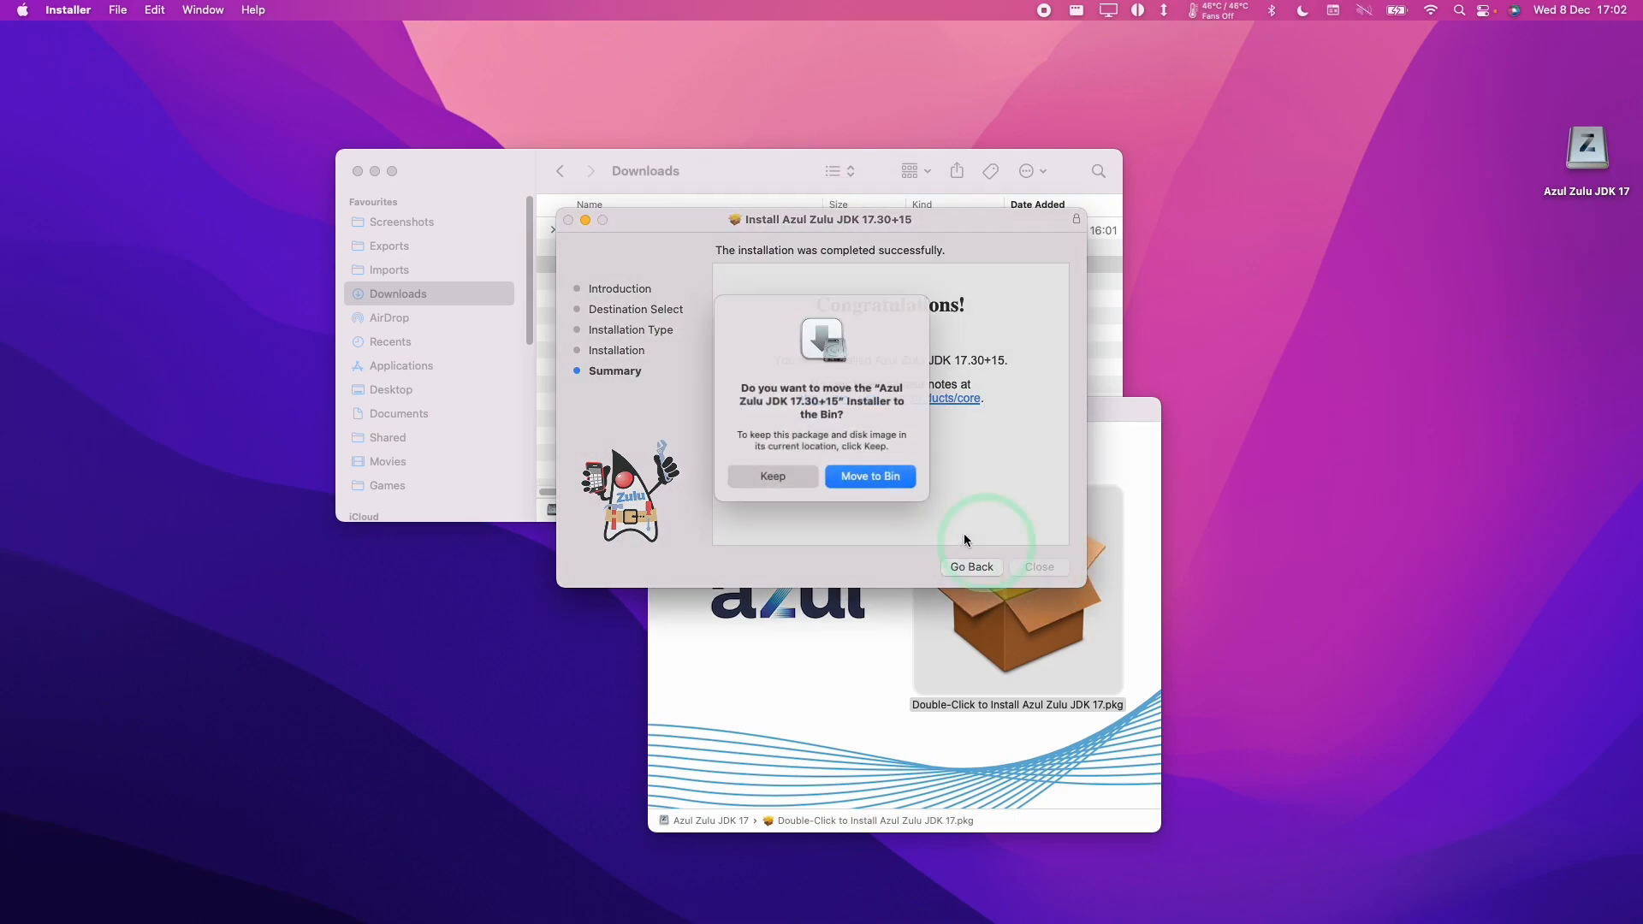
left_click(870, 476)
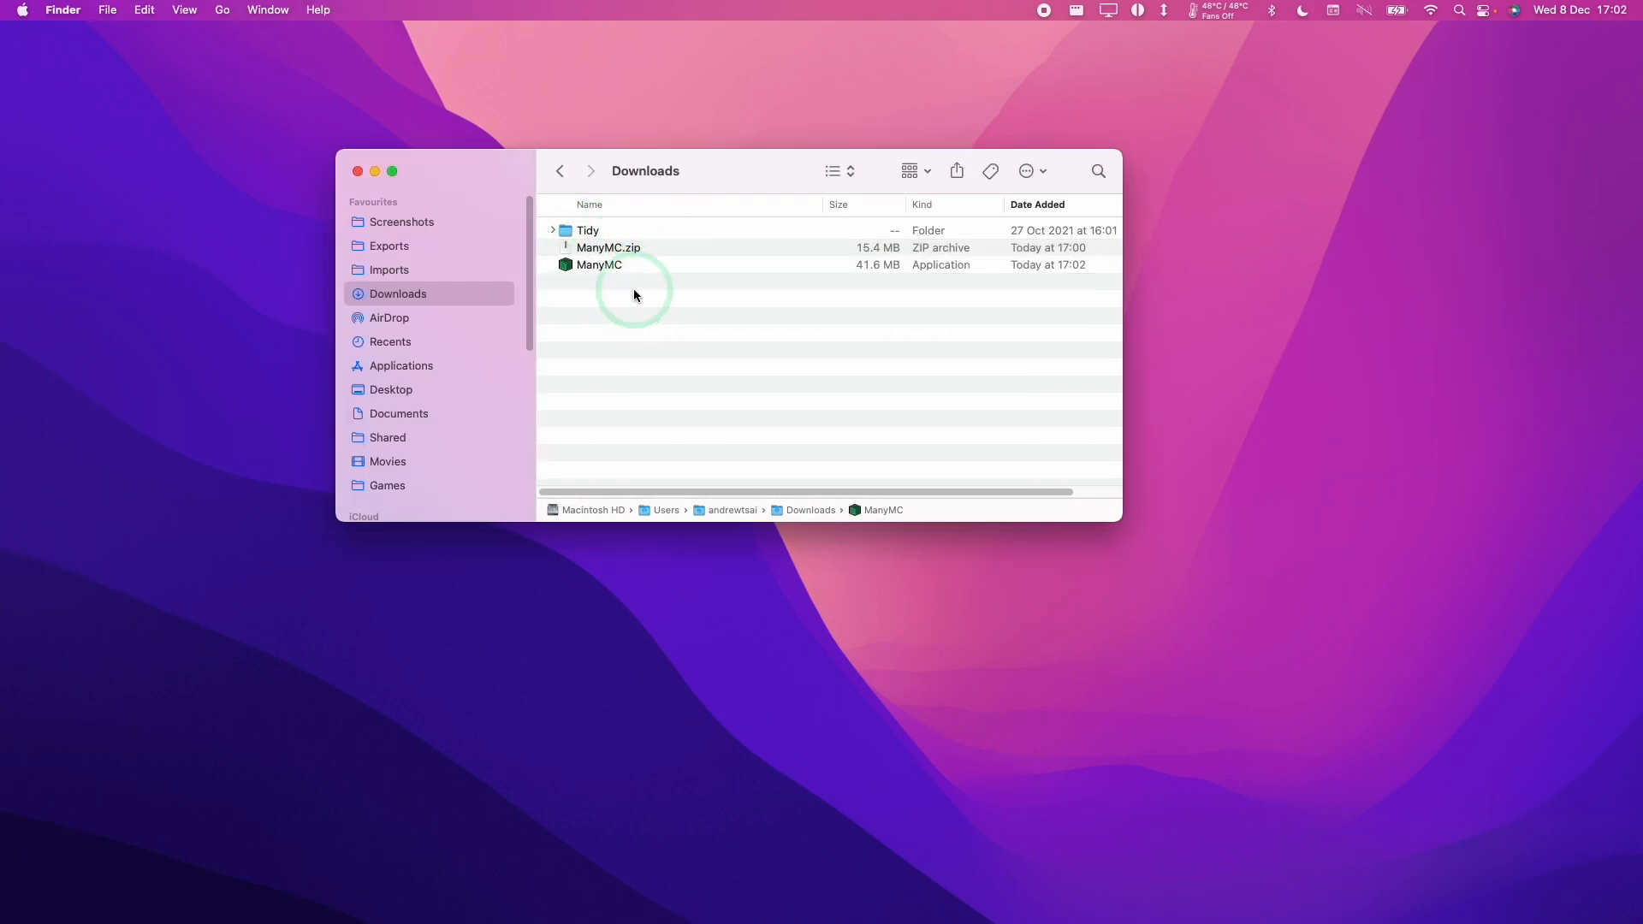
- Move the extracted ManyMC app from Downloads into the Applications folder
left_click(599, 264)
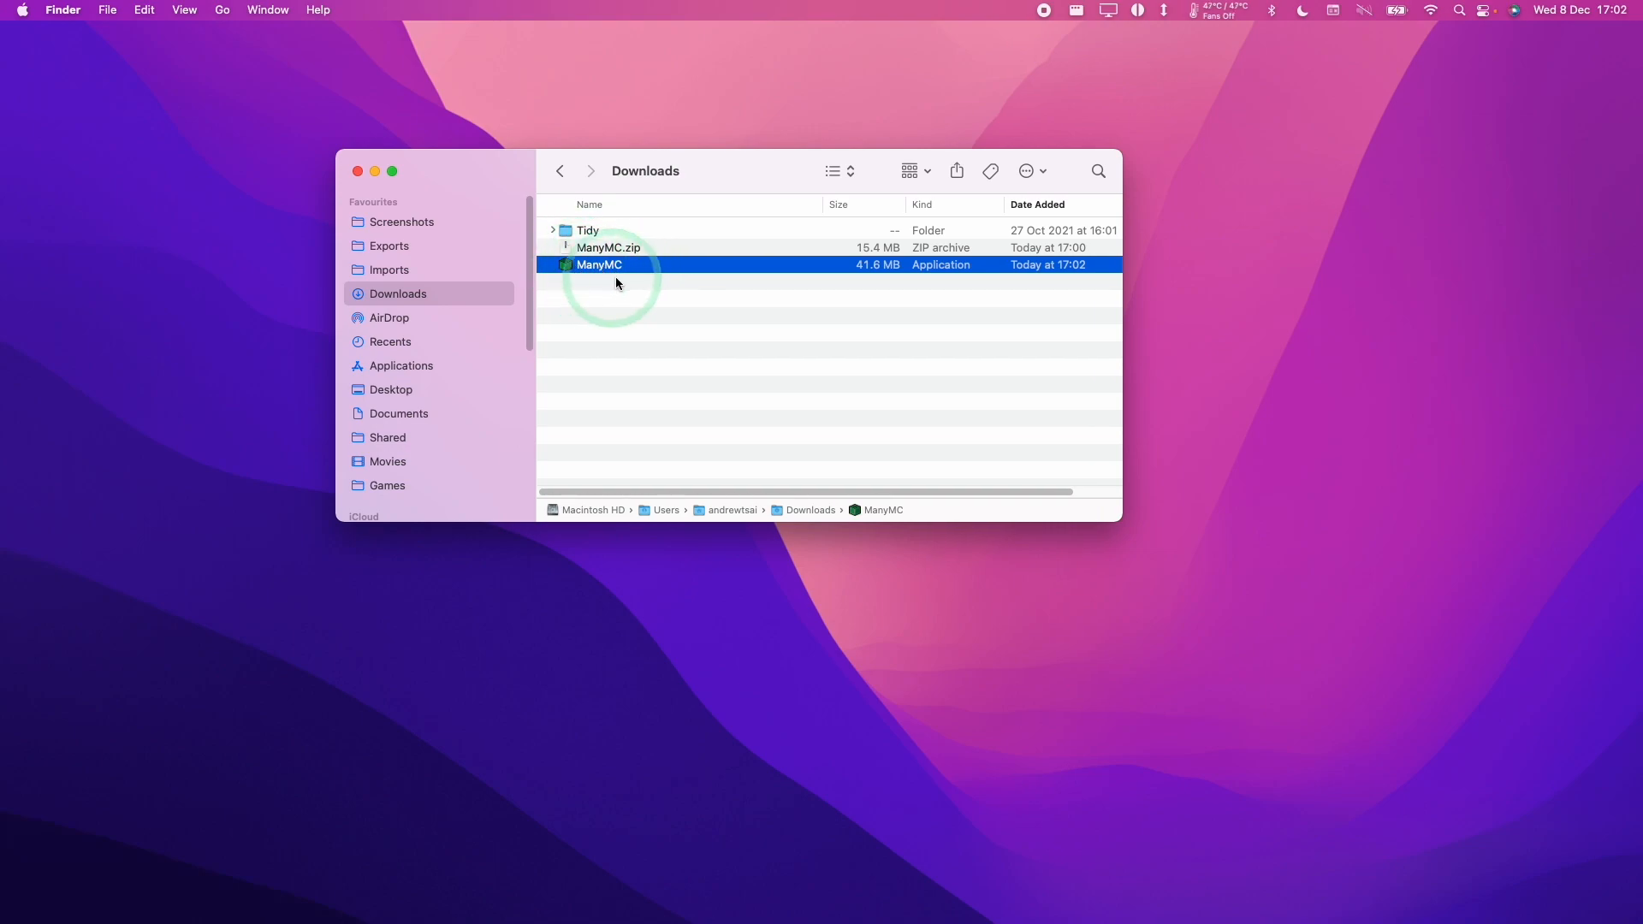
left_click_drag(613, 263, 430, 367)
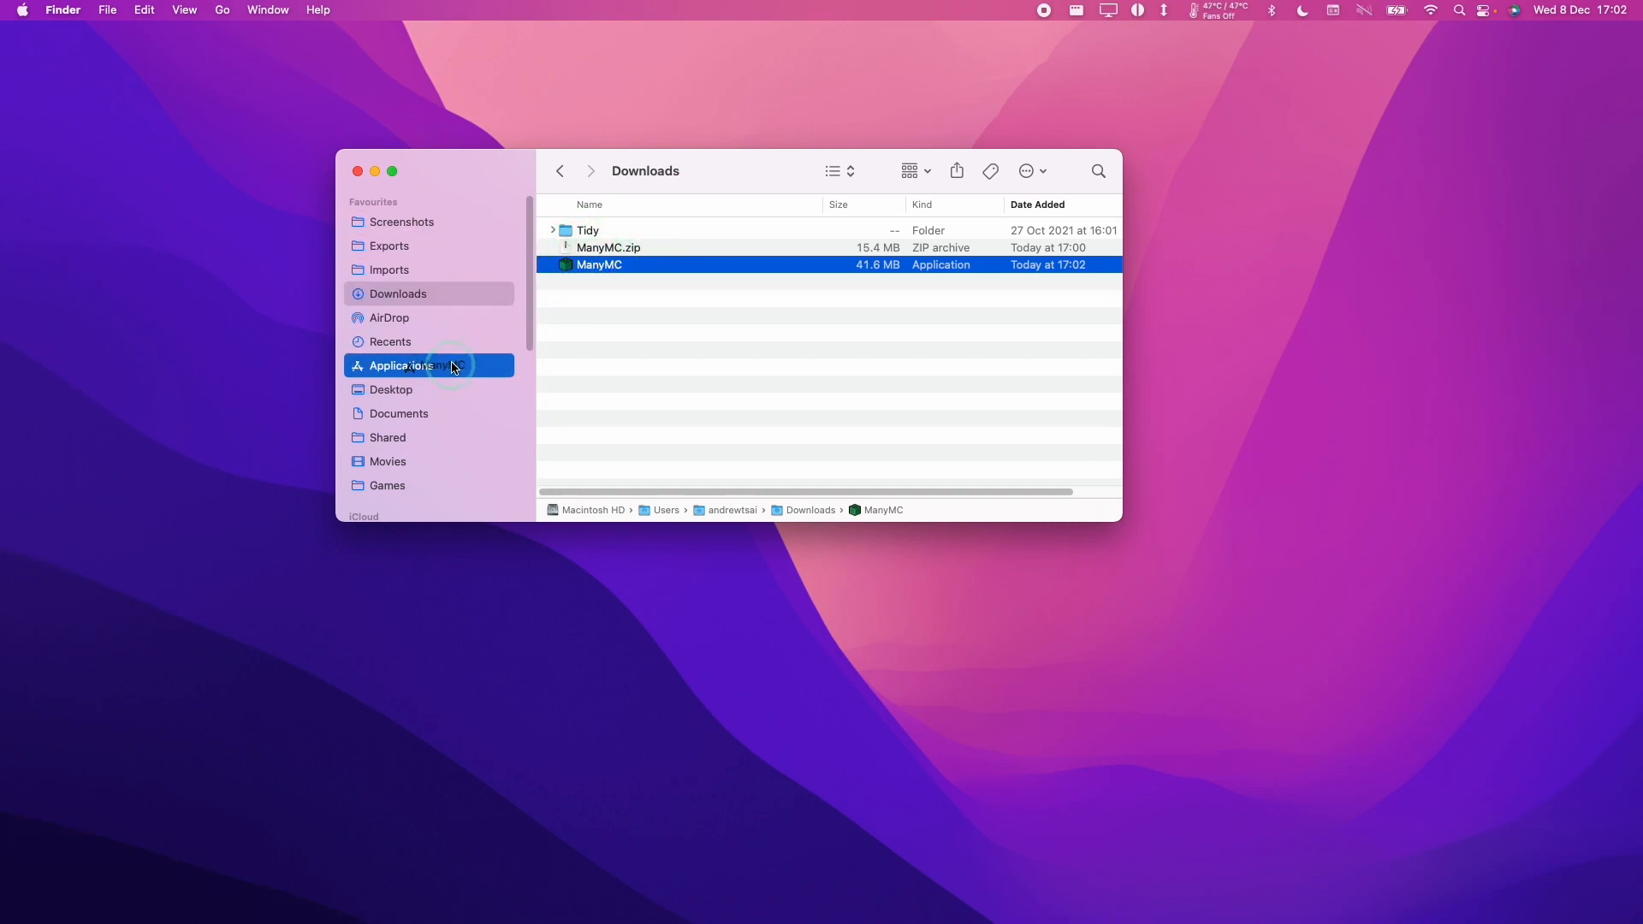
left_click(401, 365)
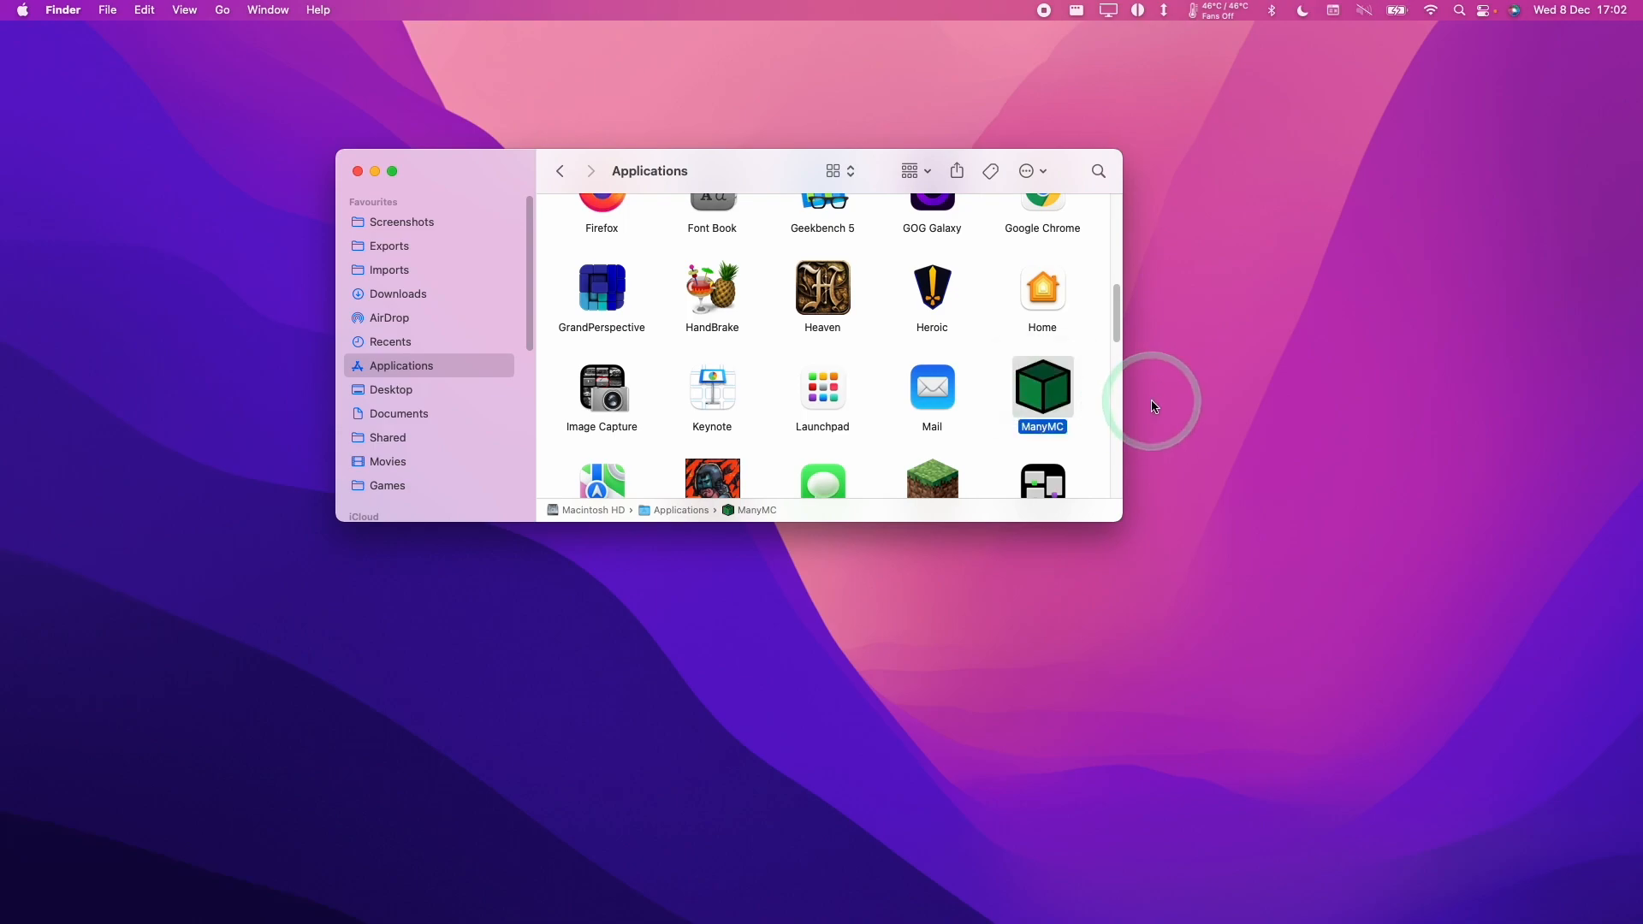
mouse_move(1037, 410)
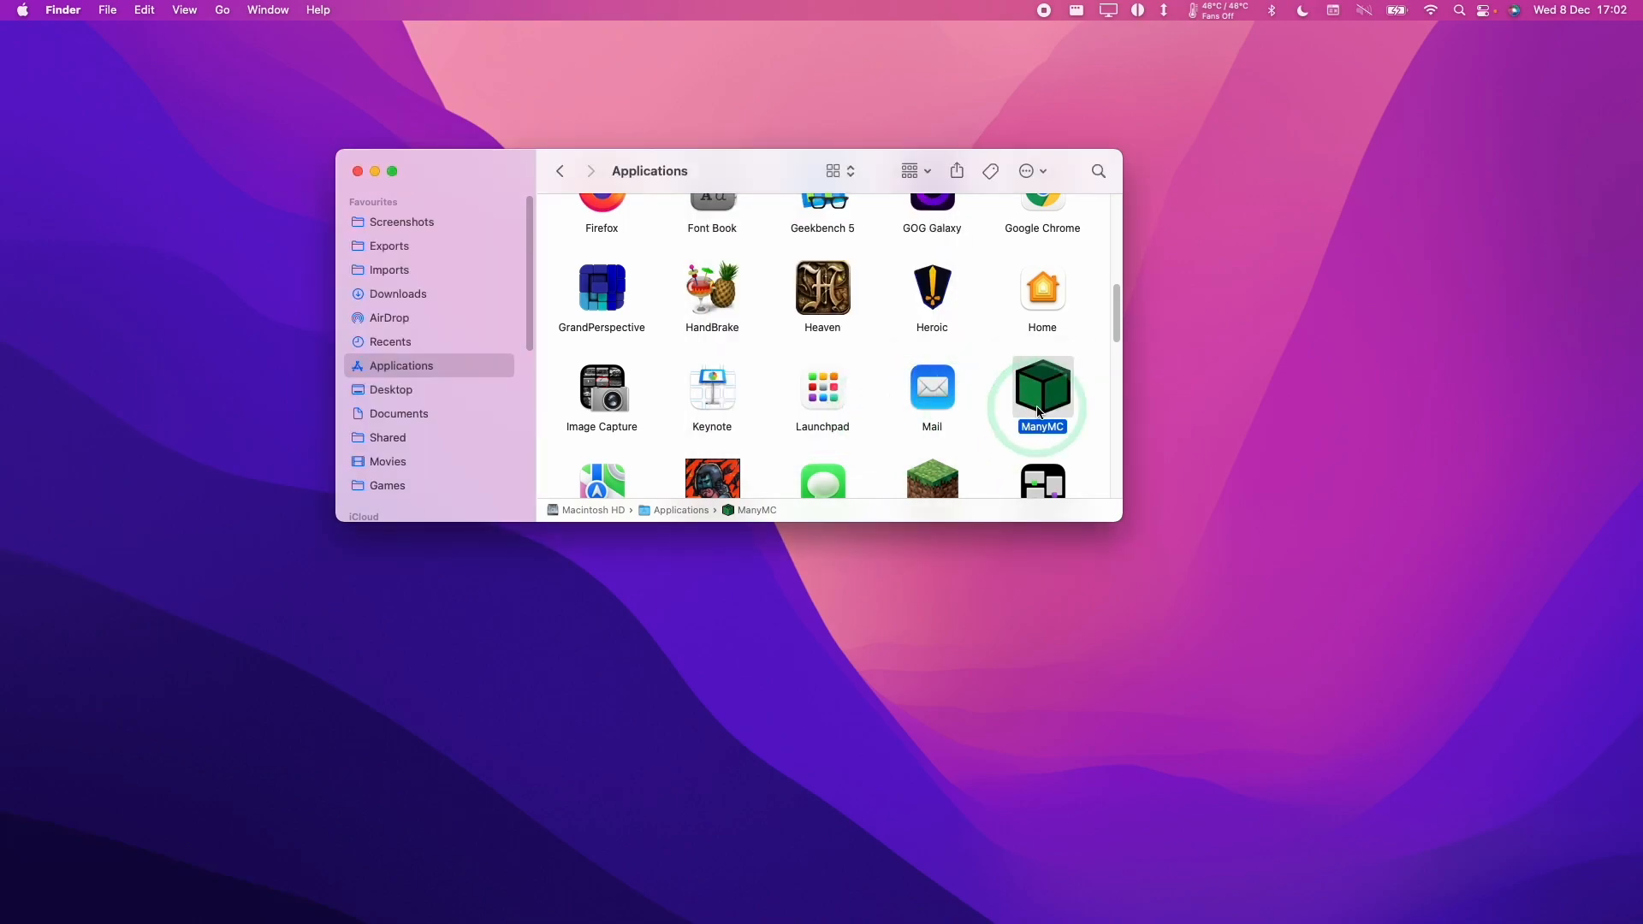
- Launch ManyMC from Applications, confirming the unverified-developer warning
right_click(1039, 396)
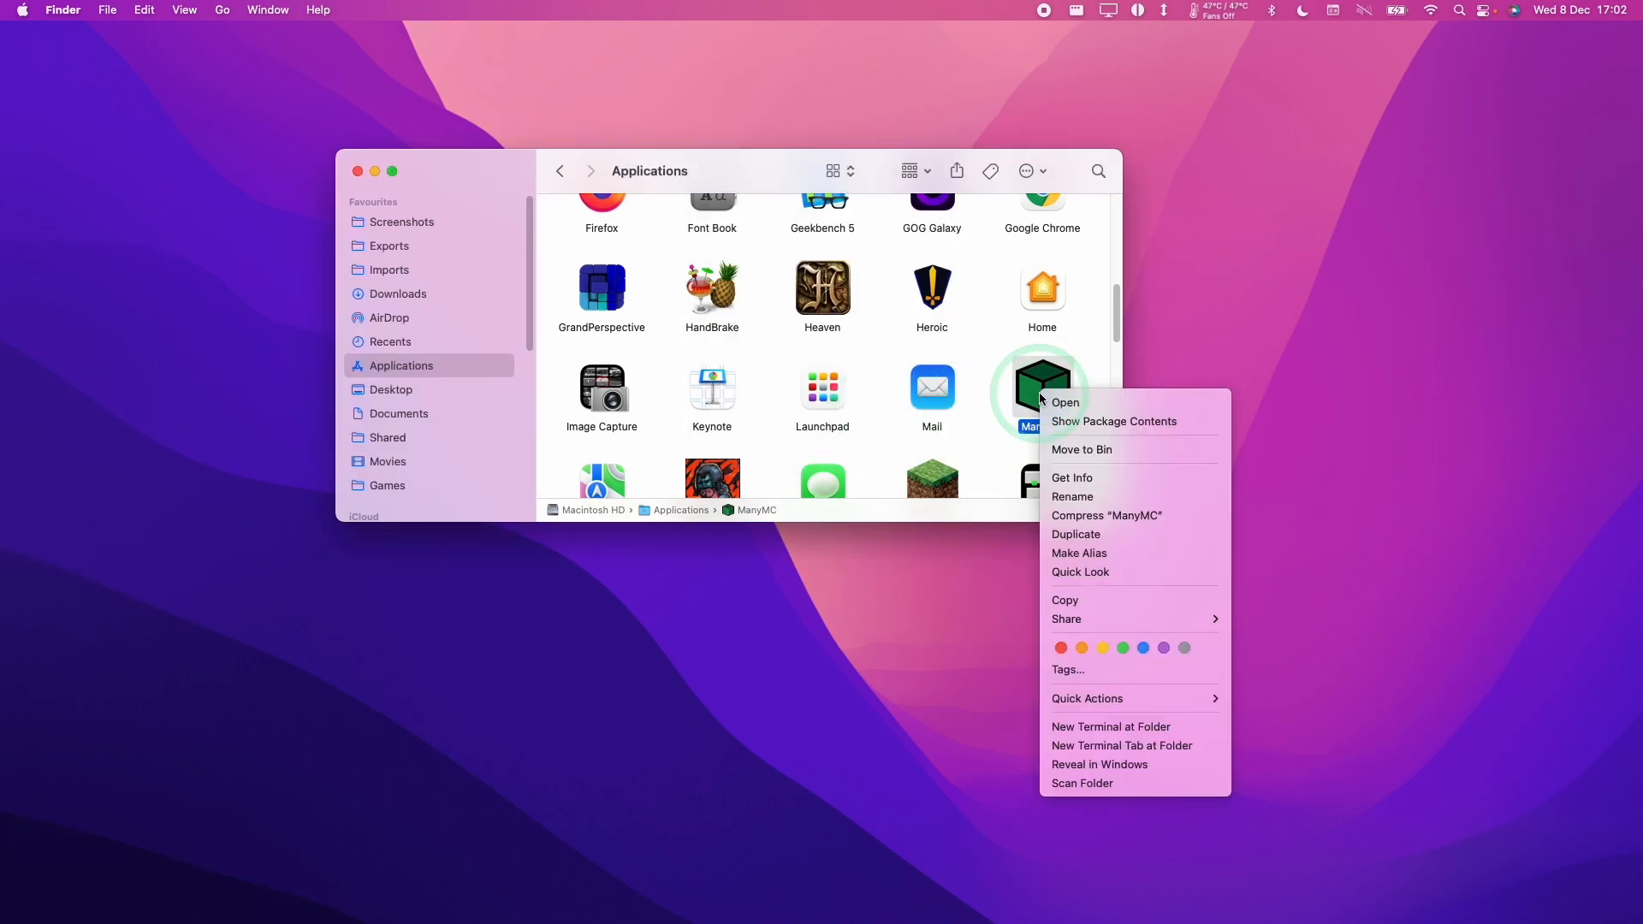
left_click(1065, 402)
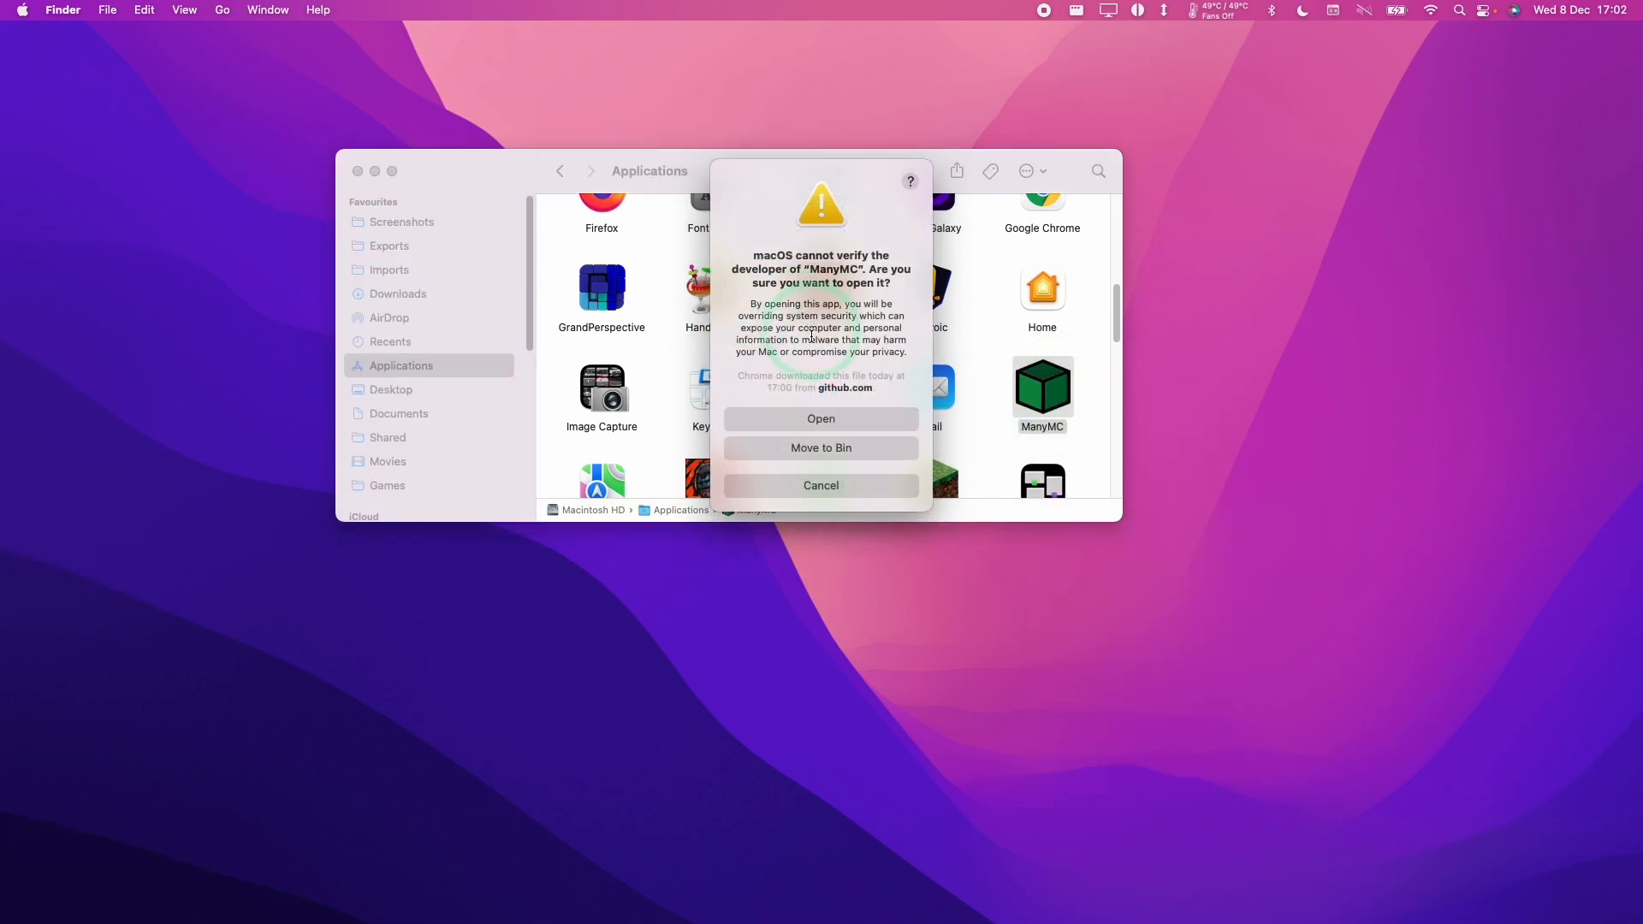
left_click(822, 418)
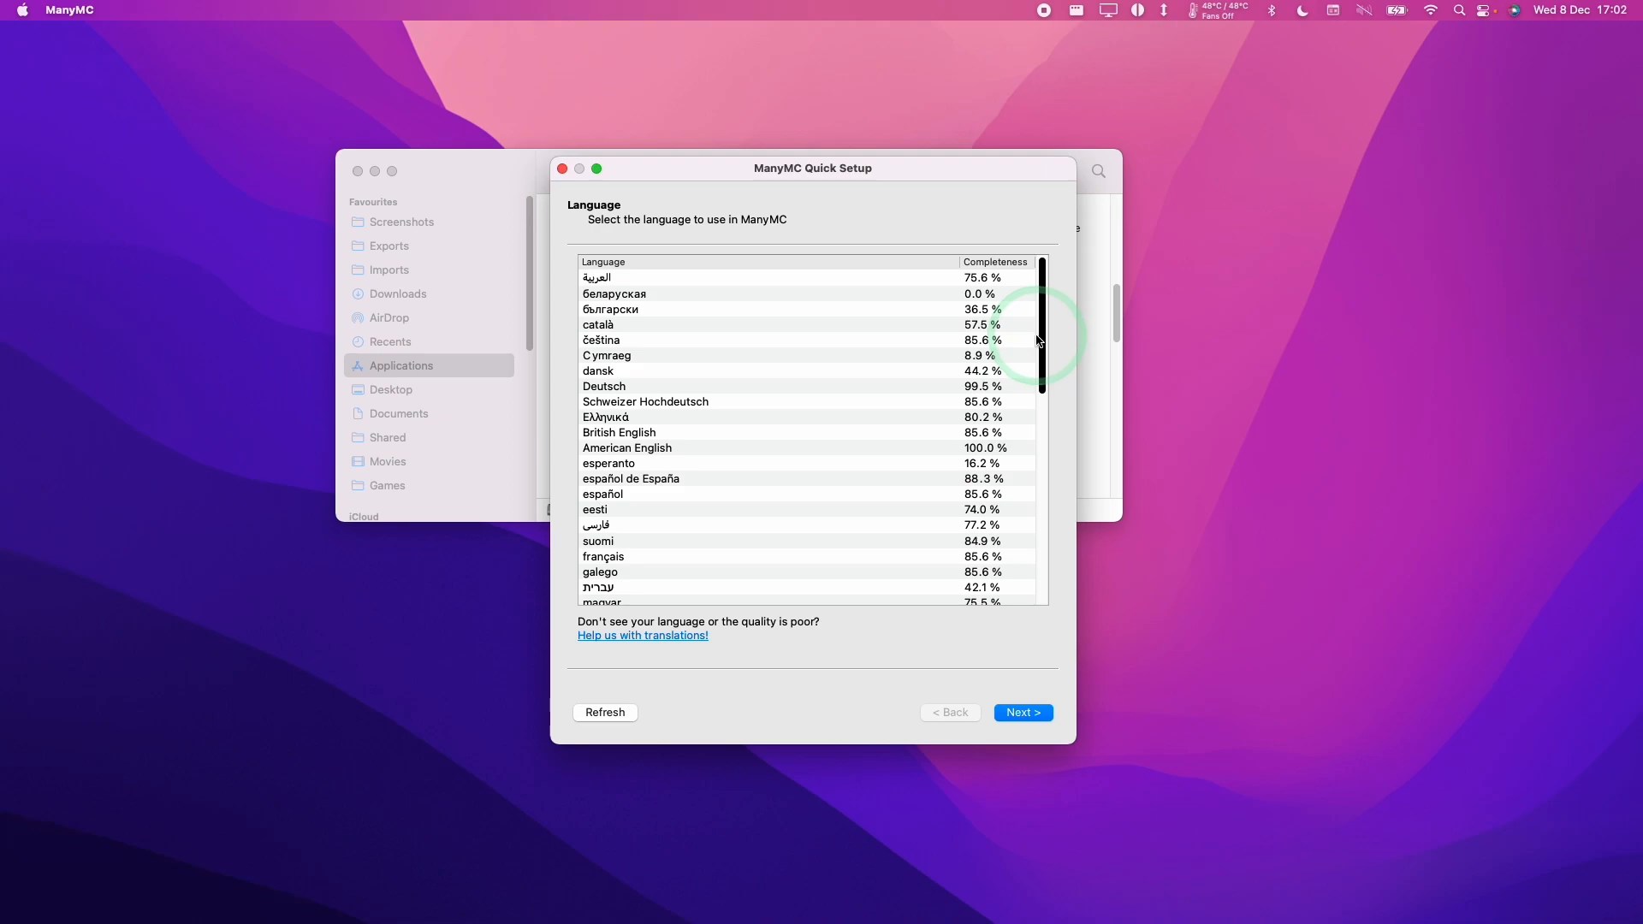
- Choose British English, select the Java 17.0.1 zulu-17 JDK and pass its test
left_click(618, 432)
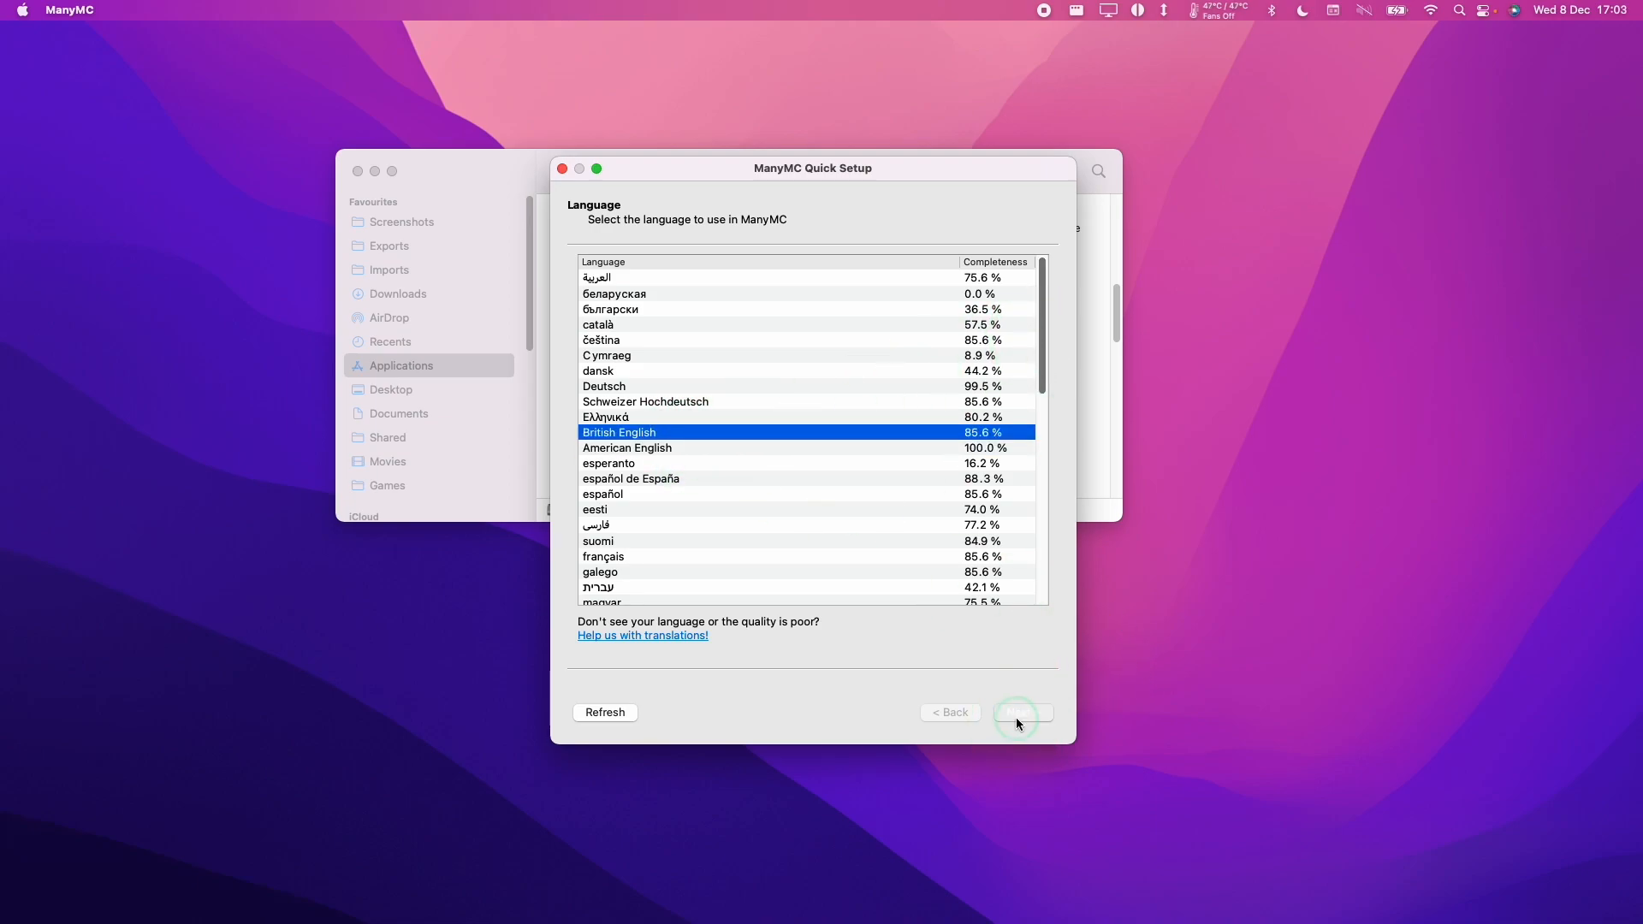
left_click(1022, 712)
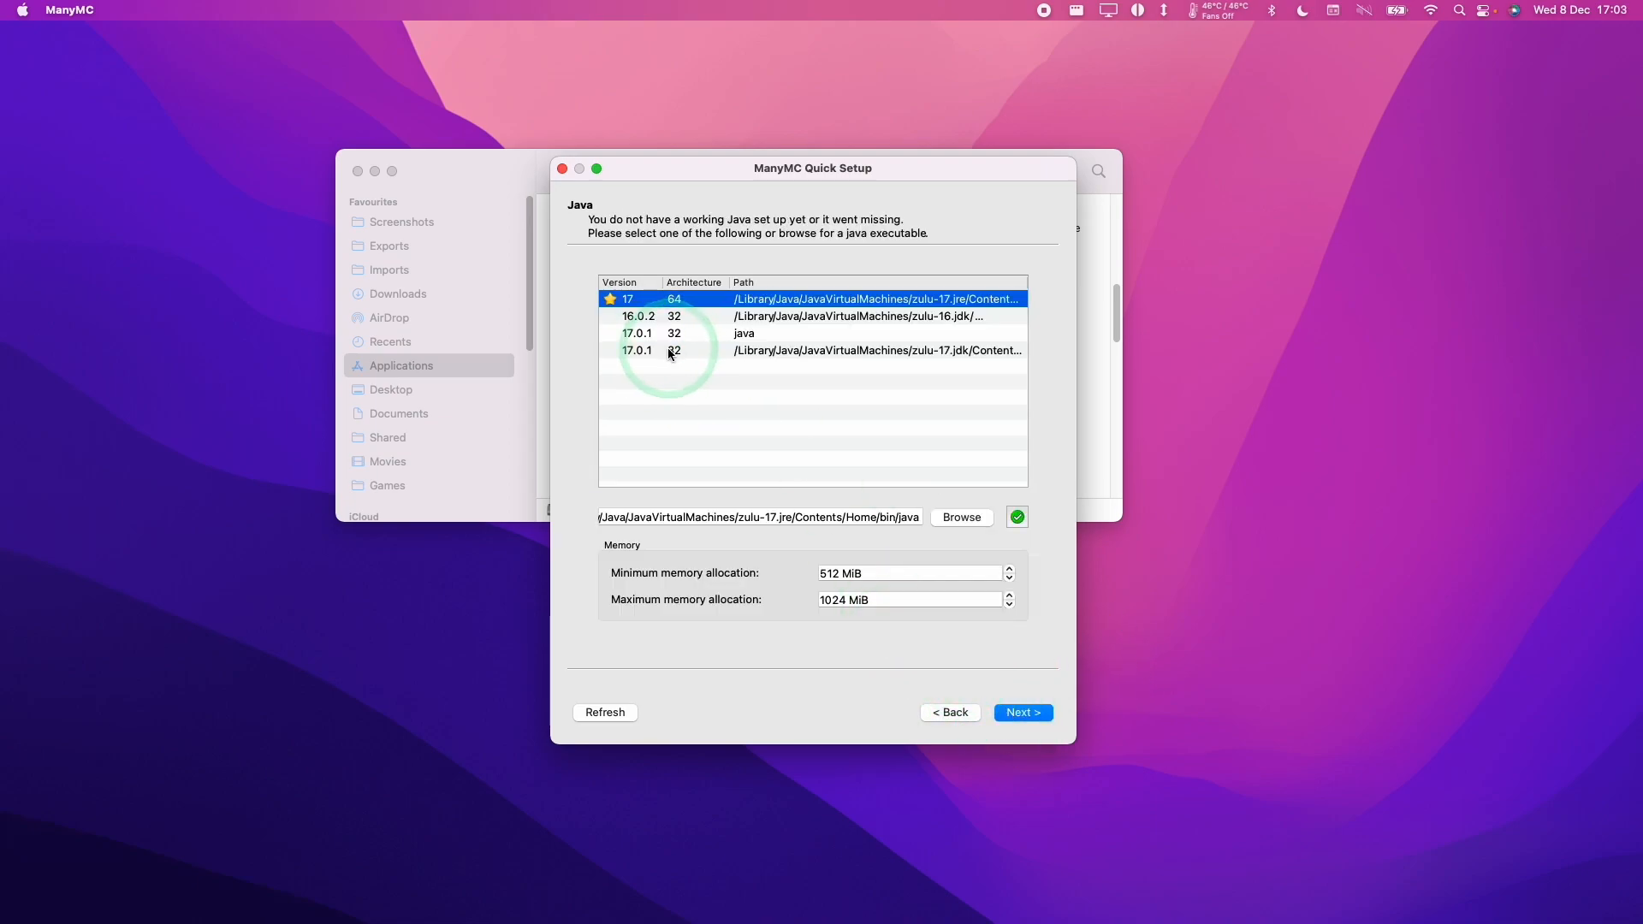
left_click(760, 349)
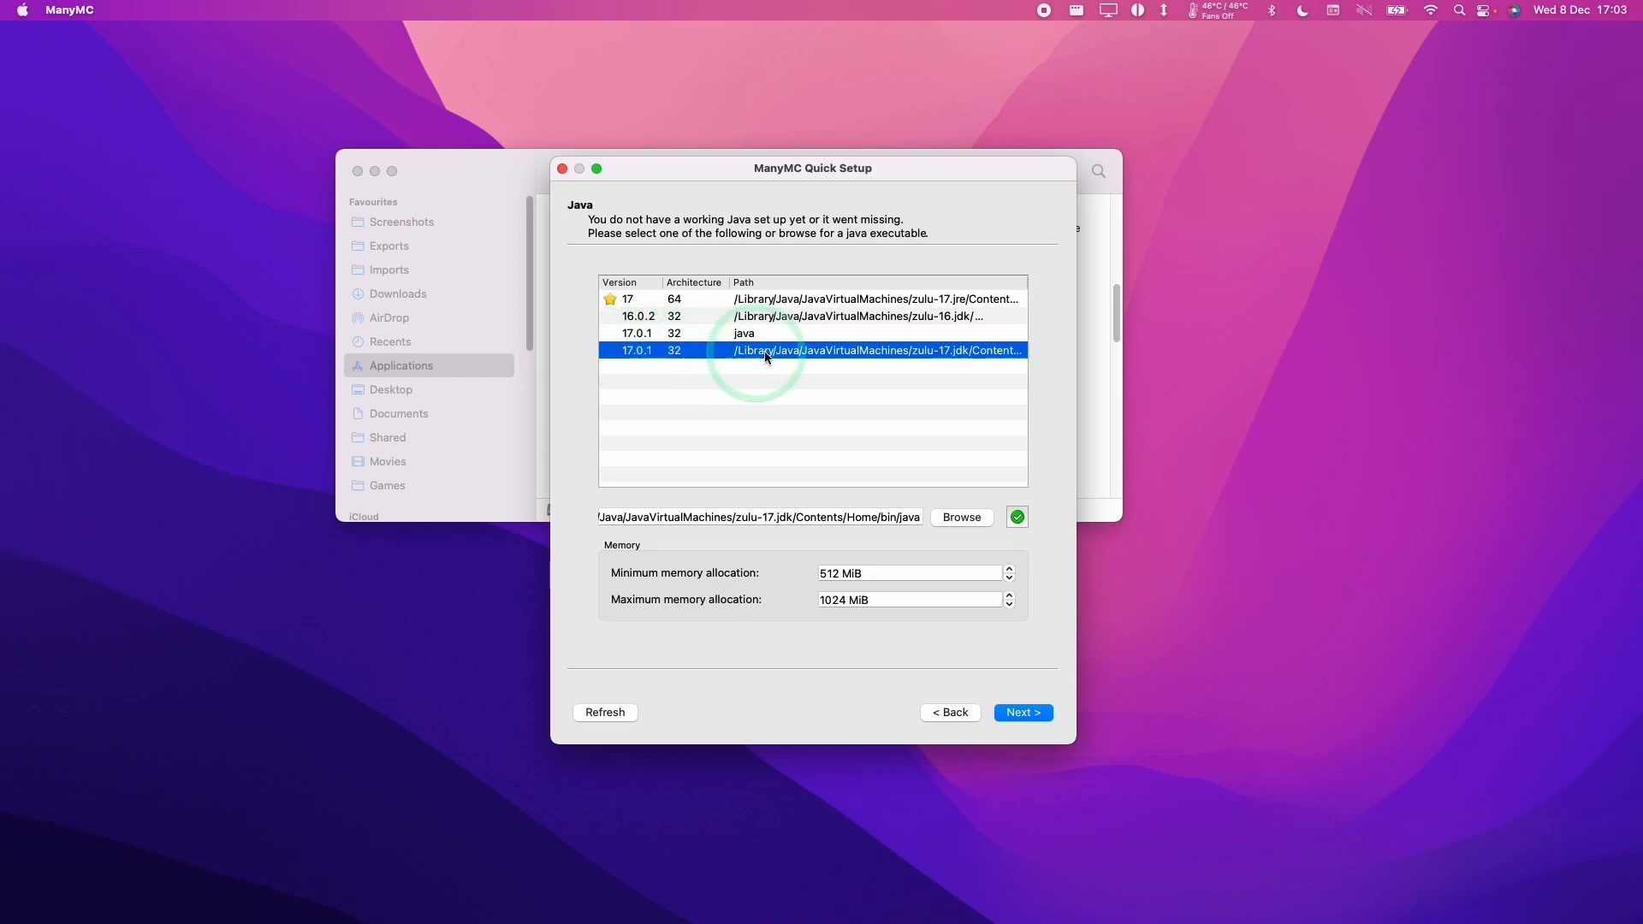
left_click(1017, 517)
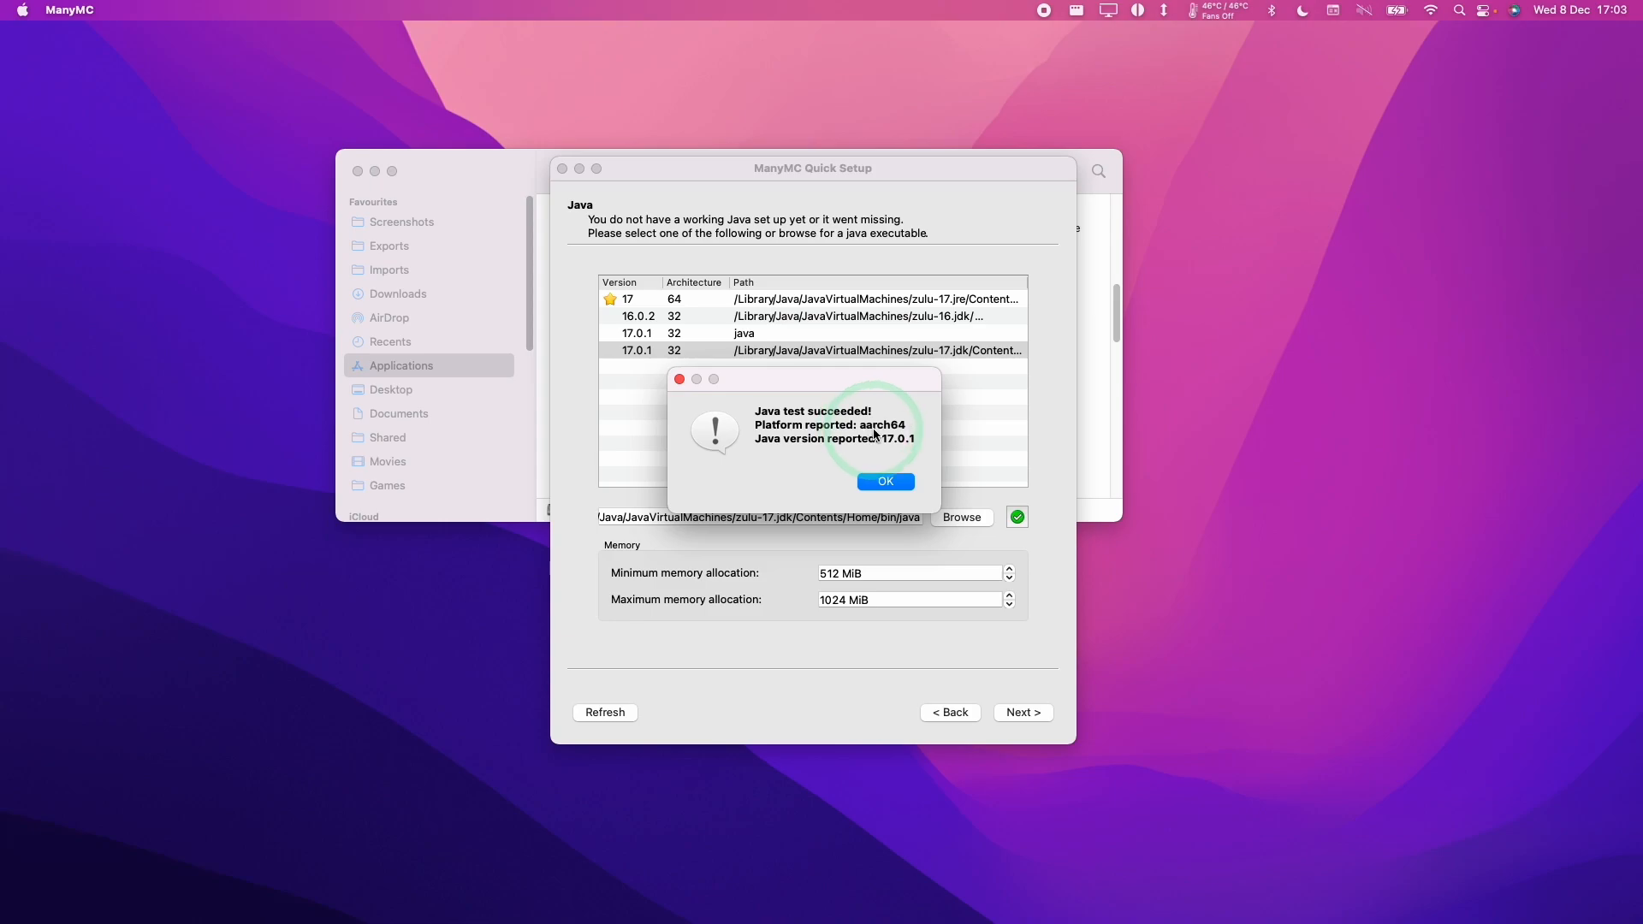
left_click(885, 483)
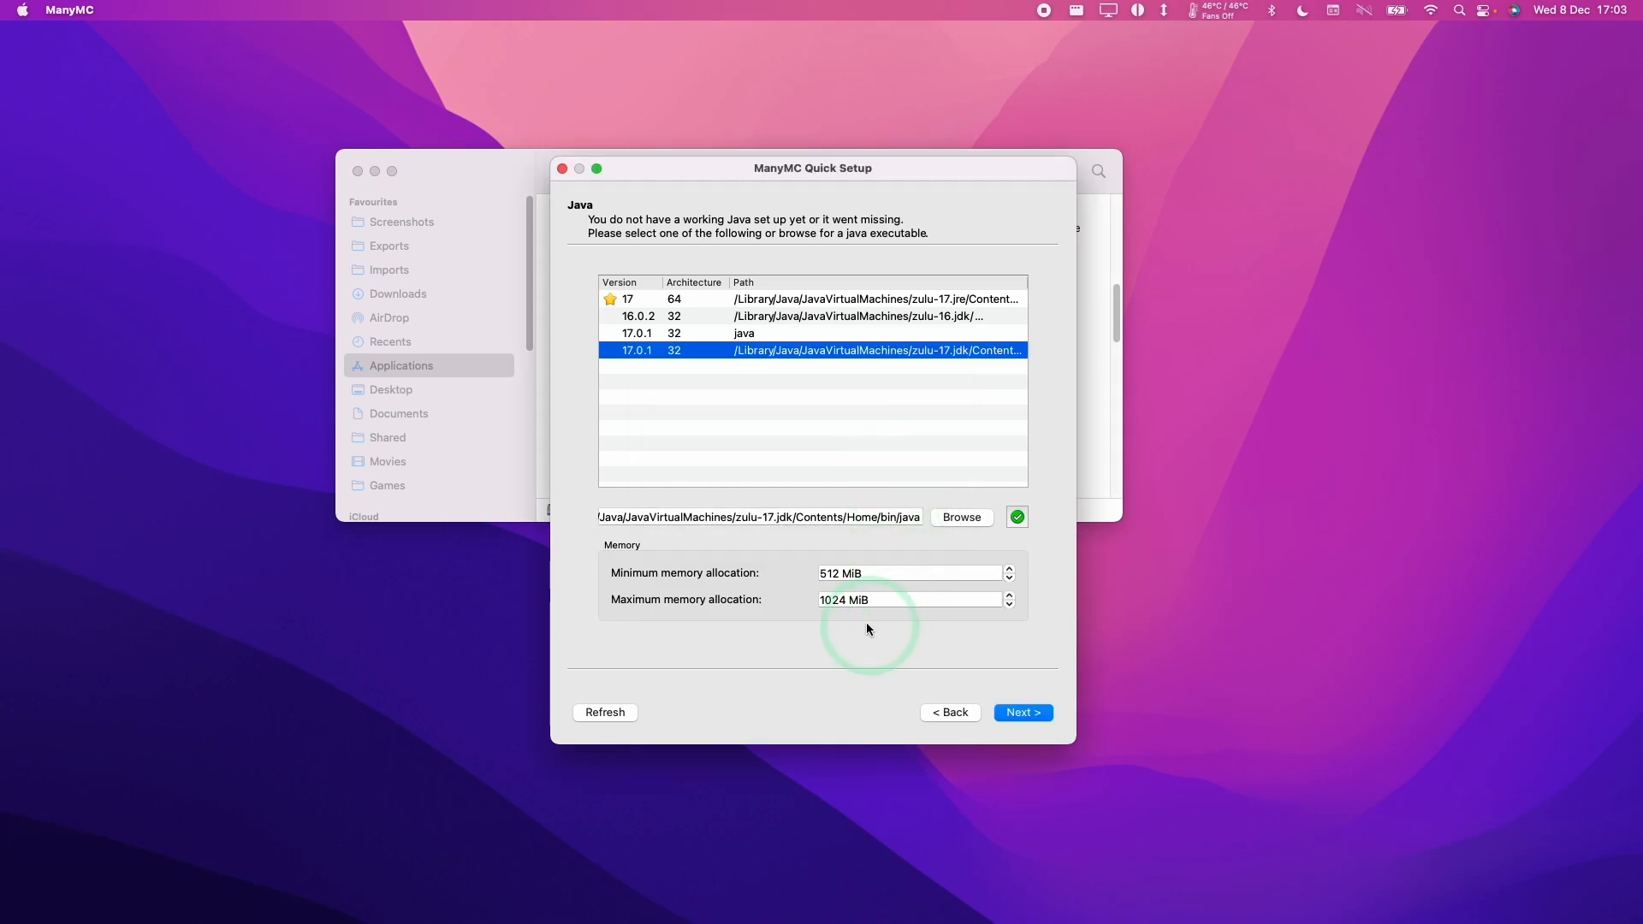
- Set maximum memory allocation to 6144 MiB and finish Quick Setup
left_click(909, 601)
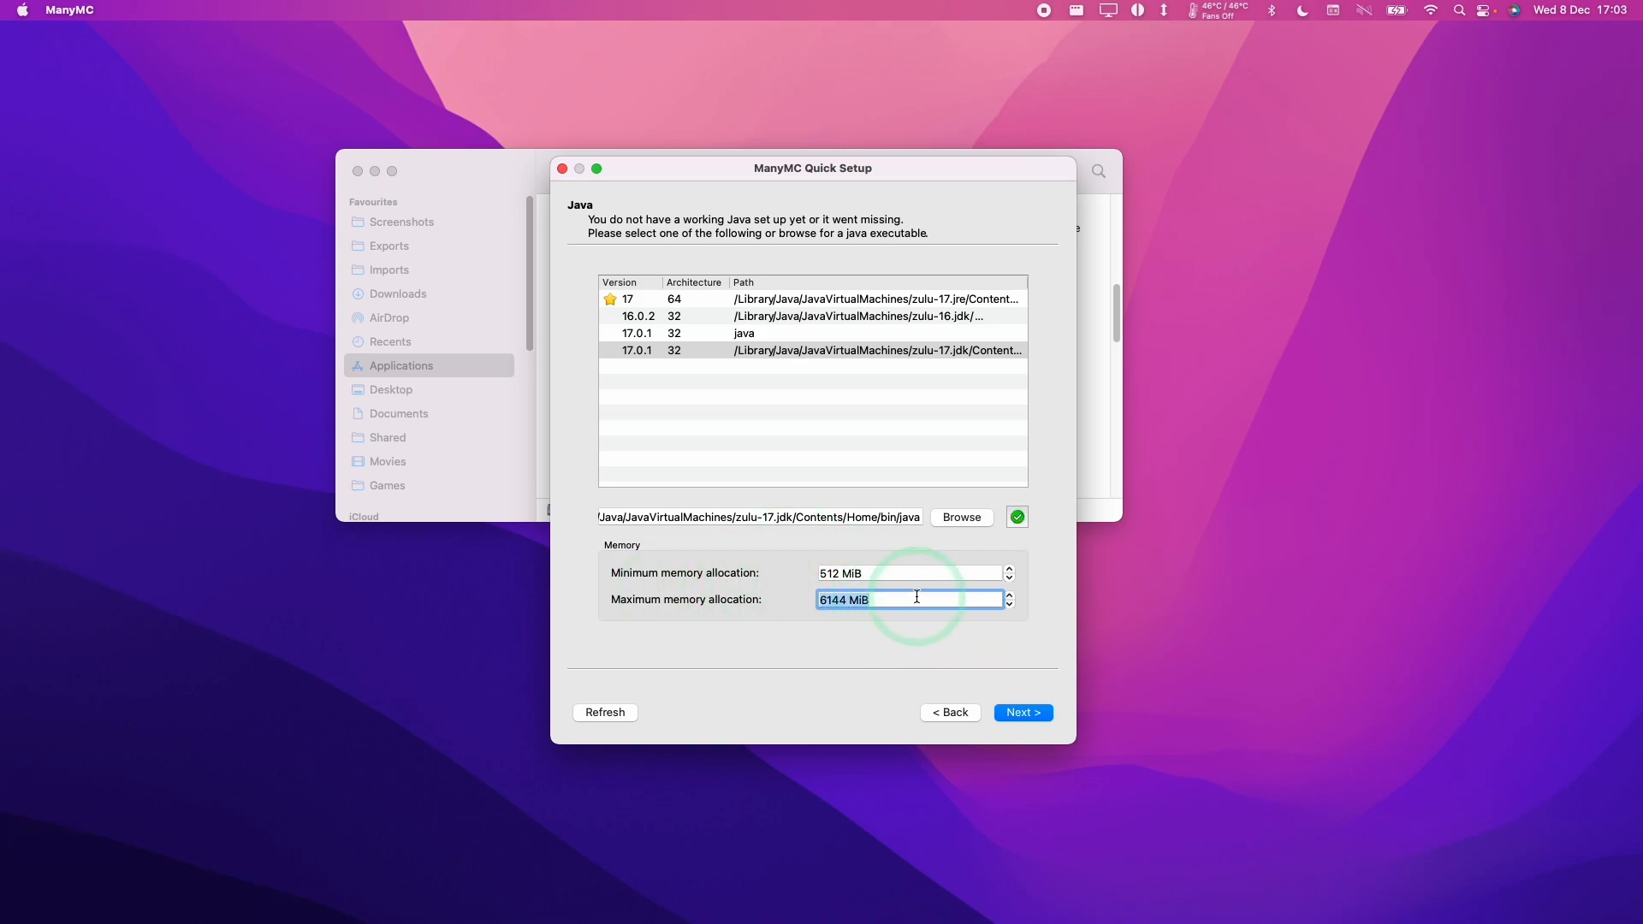
left_click(1022, 712)
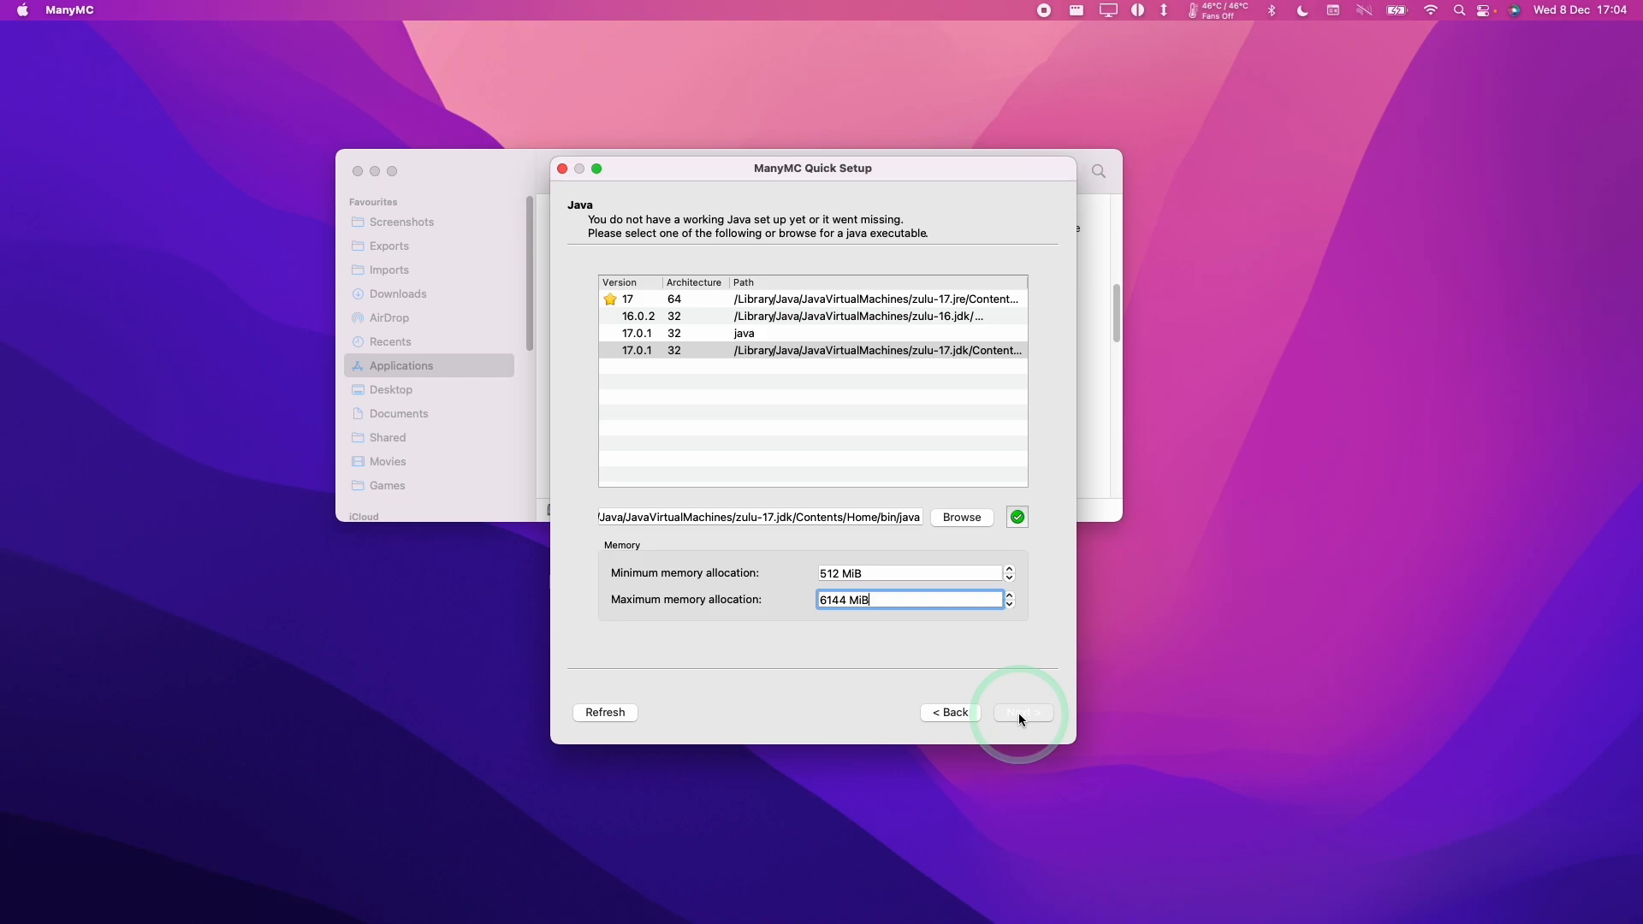
left_click(1022, 712)
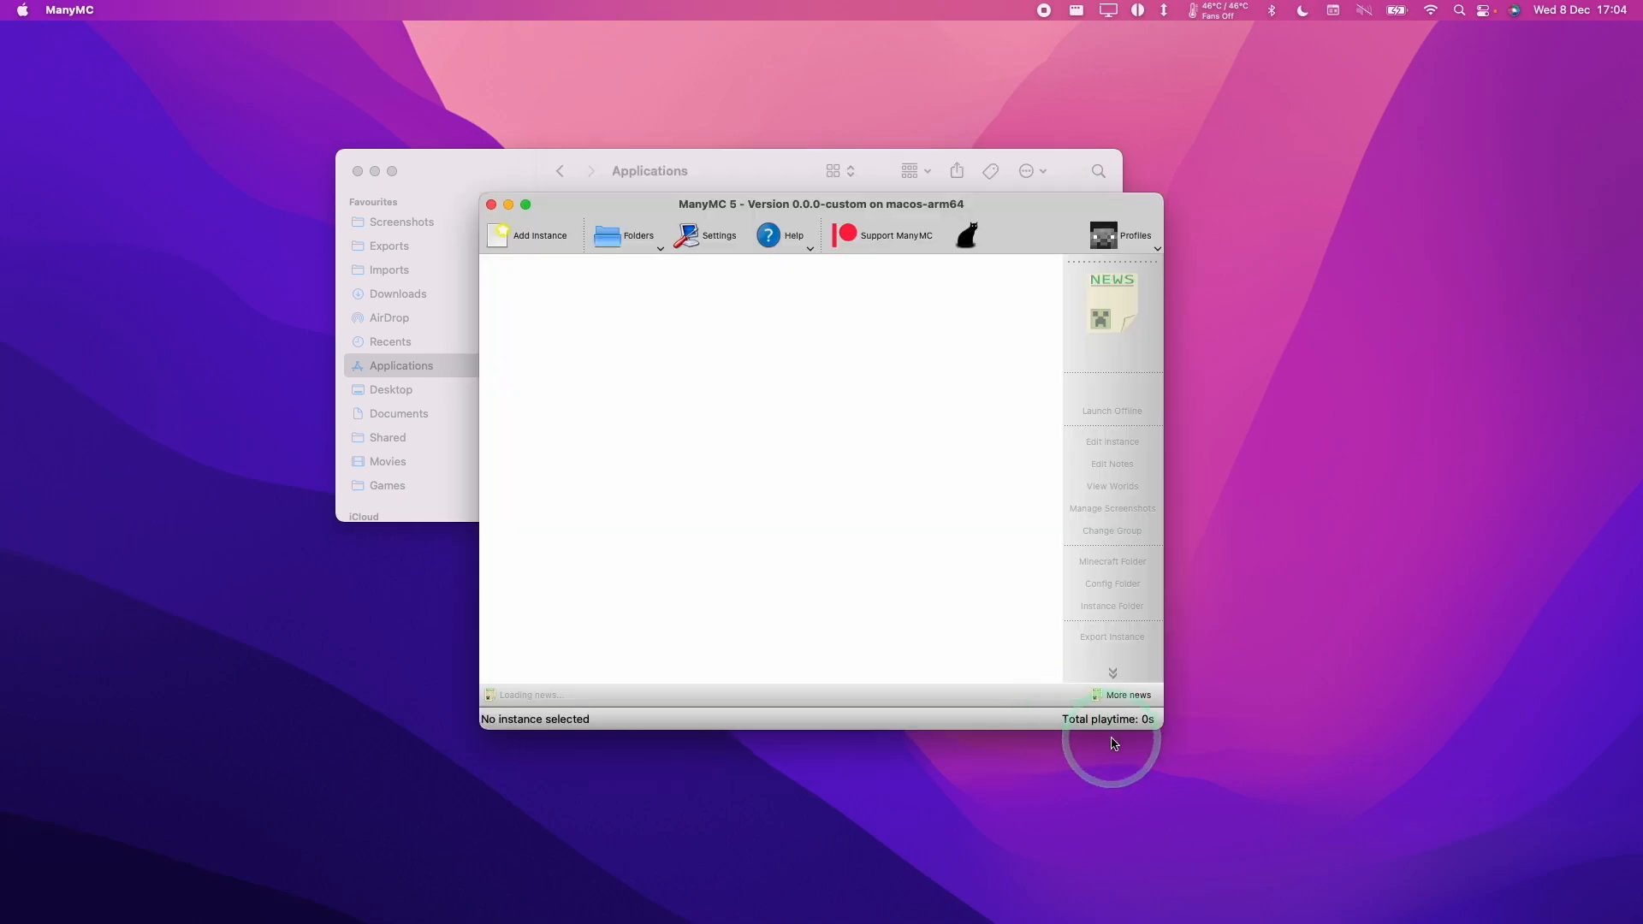
- Add a Microsoft account via Manage Accounts and close the Settings window
left_click(1135, 235)
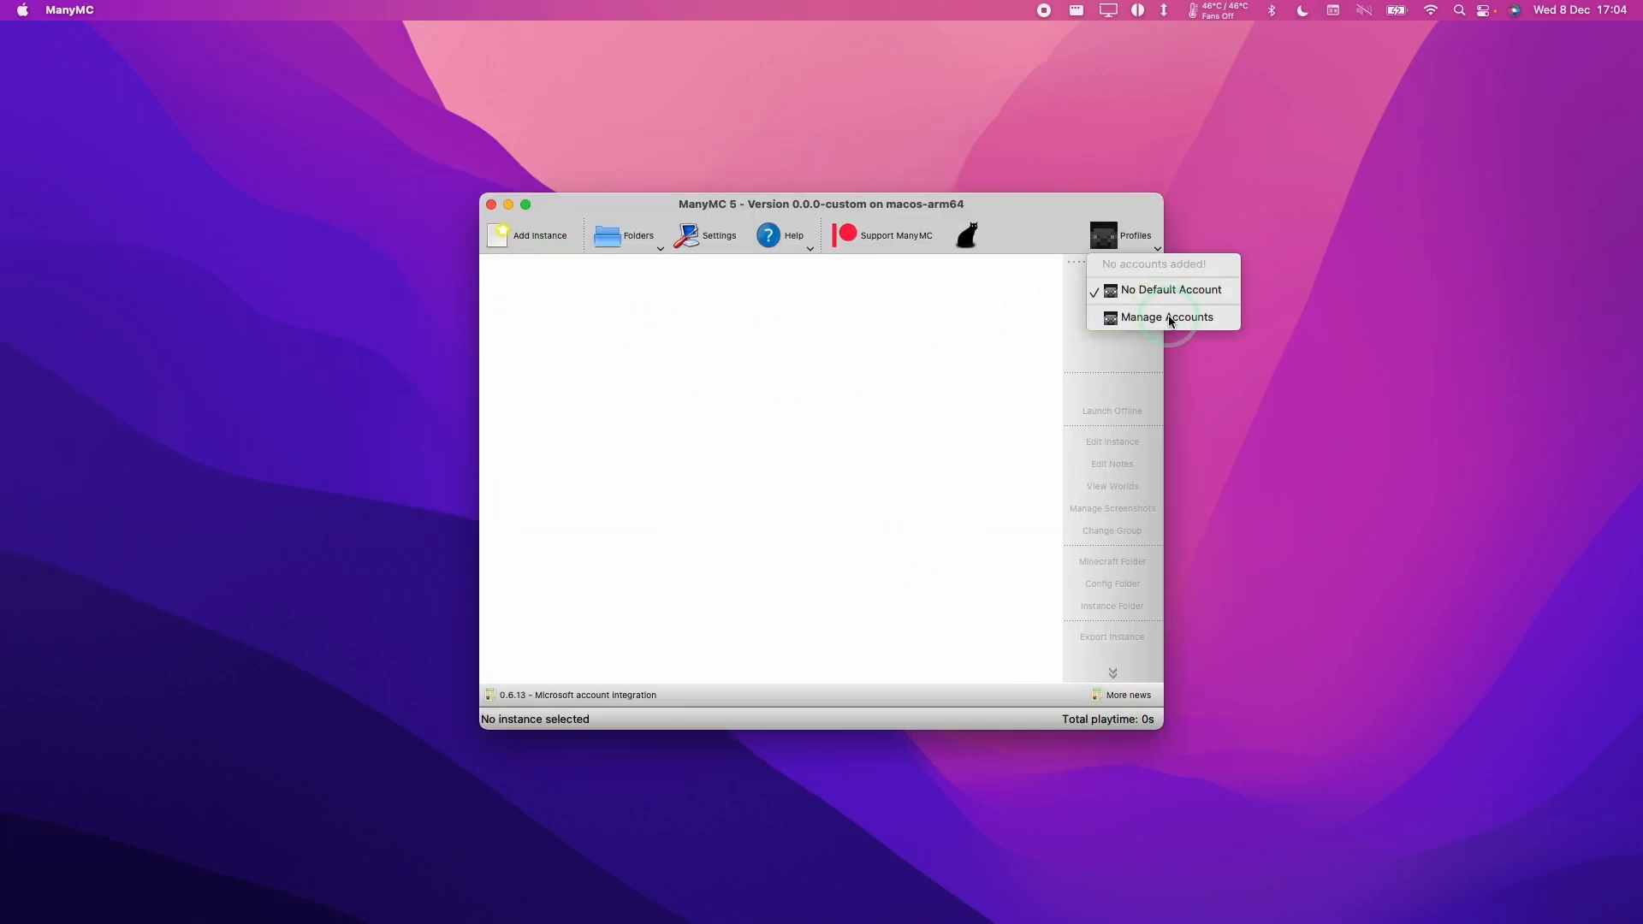
left_click(1167, 317)
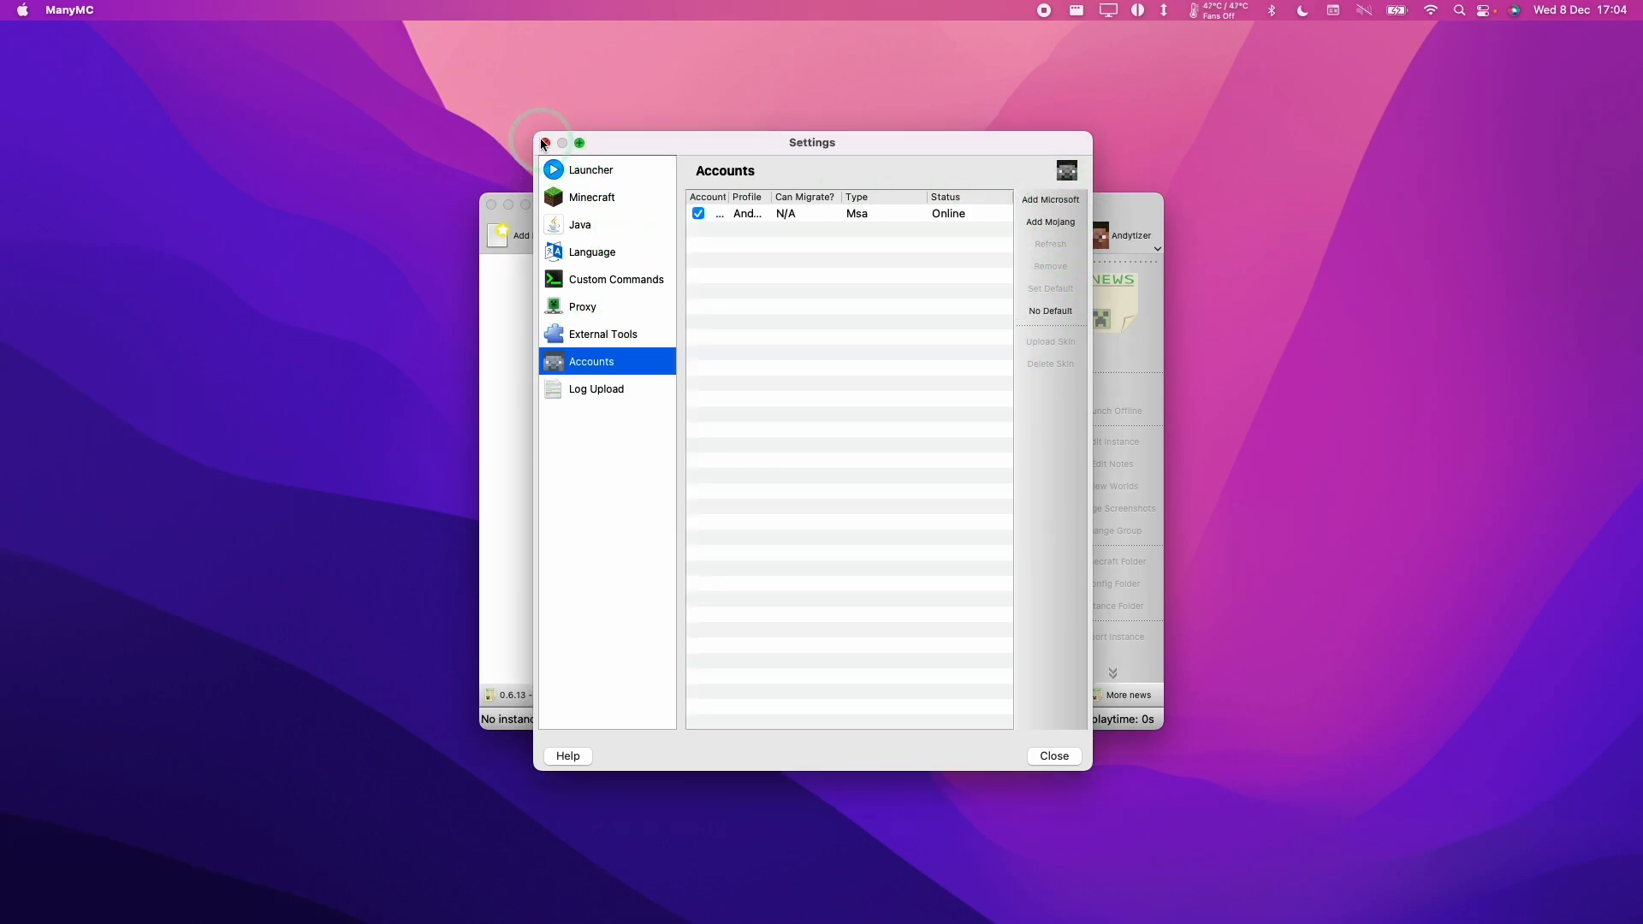
left_click(1054, 757)
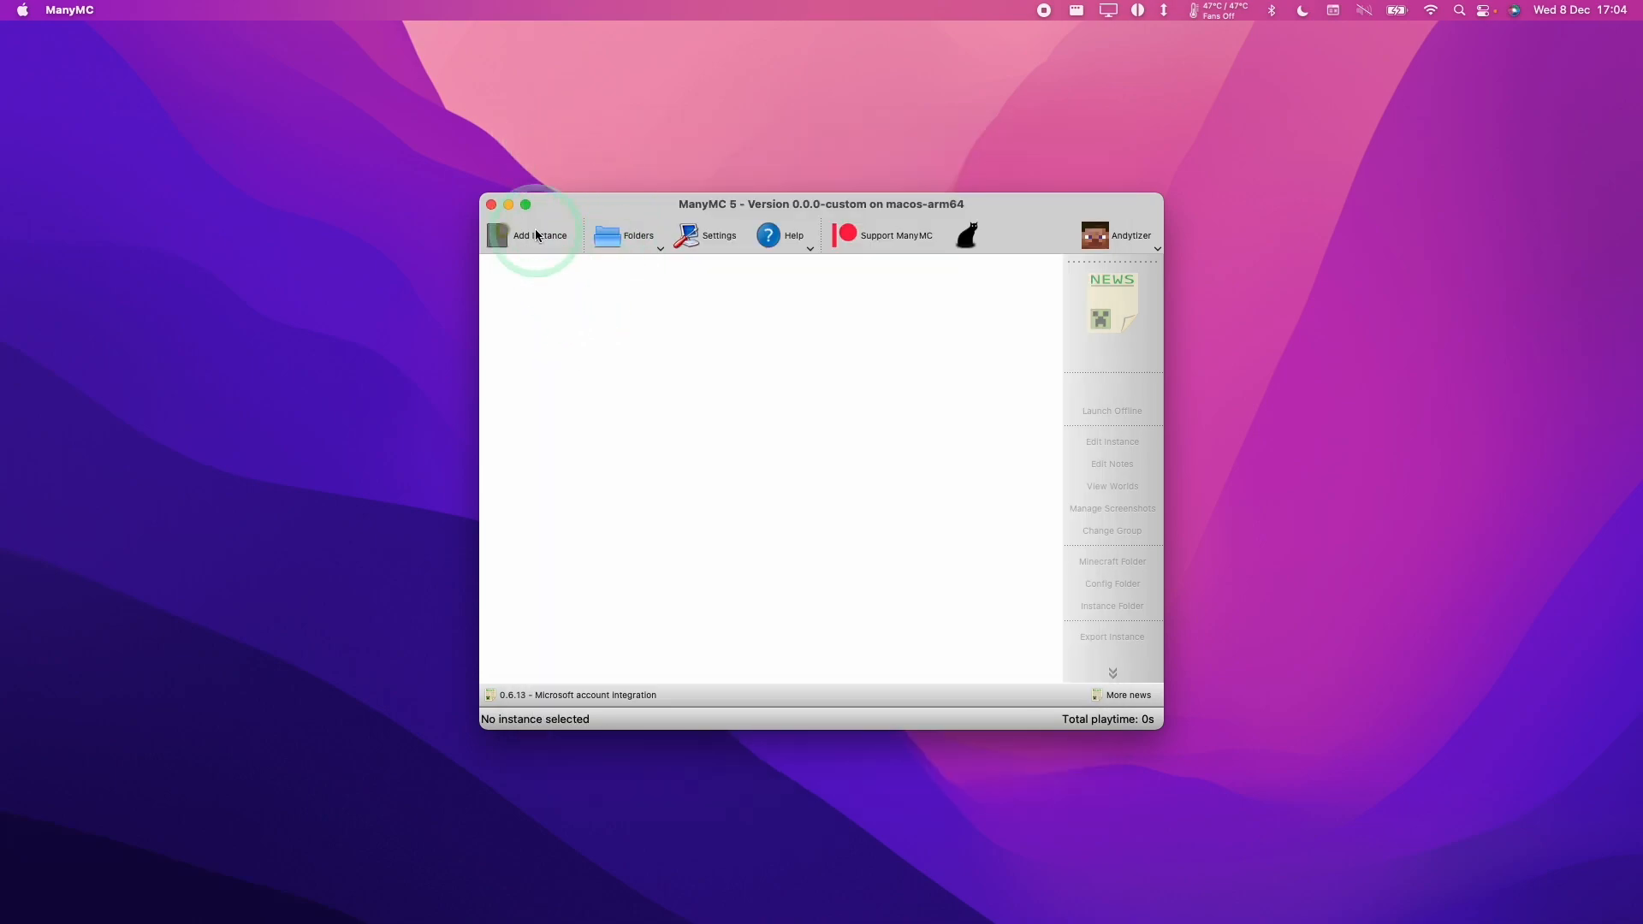
- Create a vanilla Minecraft 1.18 instance and launch it
left_click(531, 235)
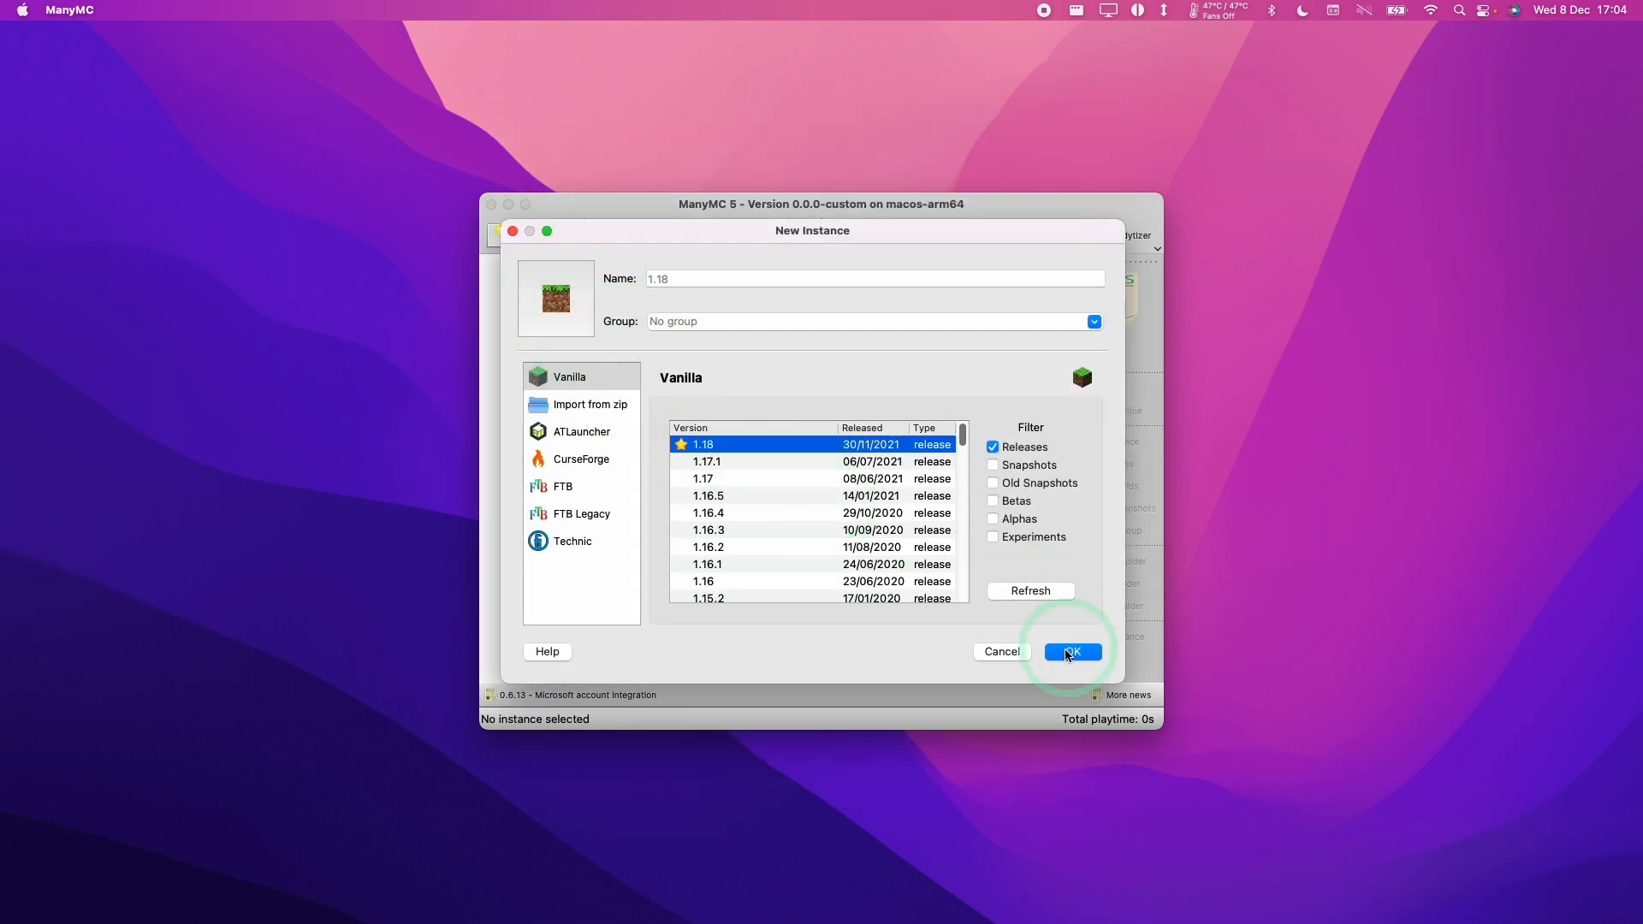
left_click(1072, 651)
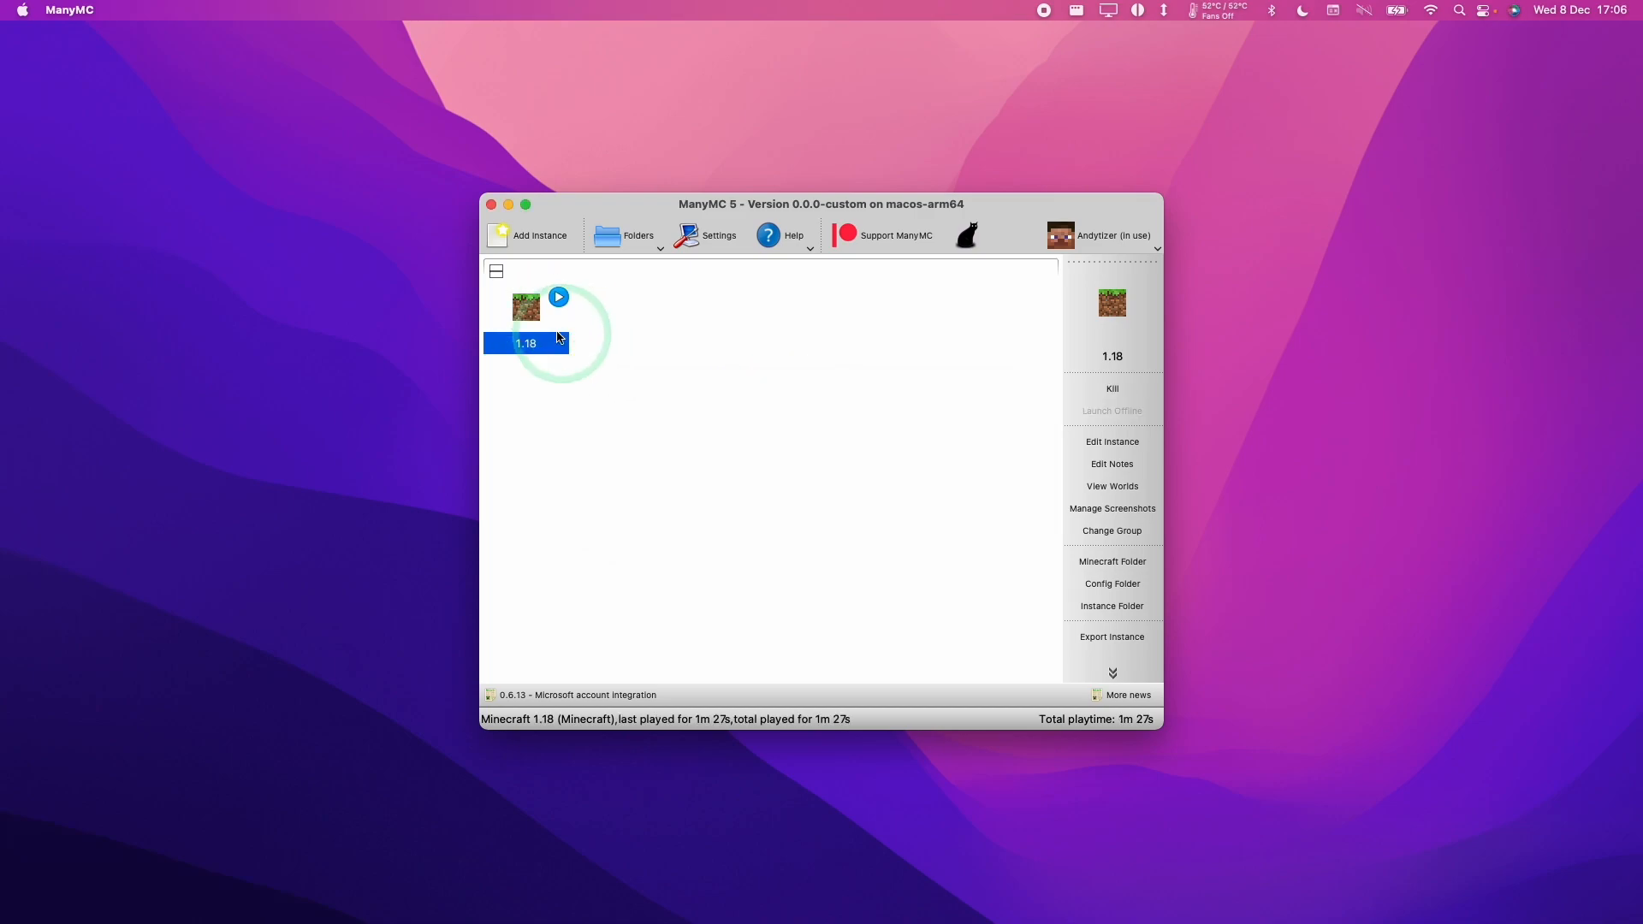
left_click(558, 298)
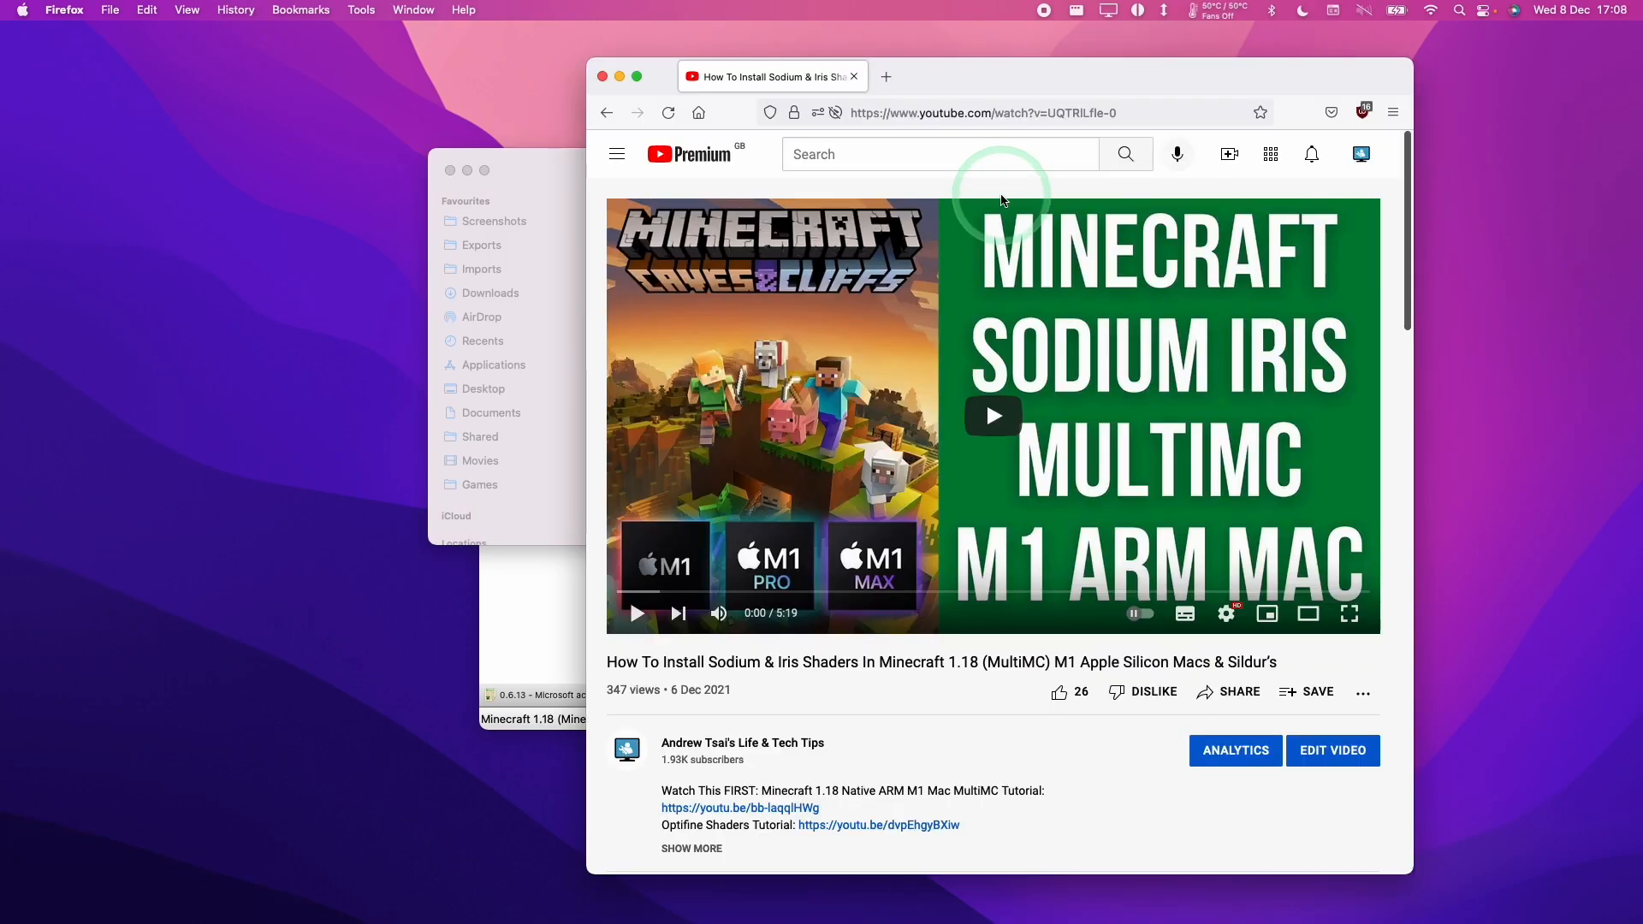
mouse_move(1137, 372)
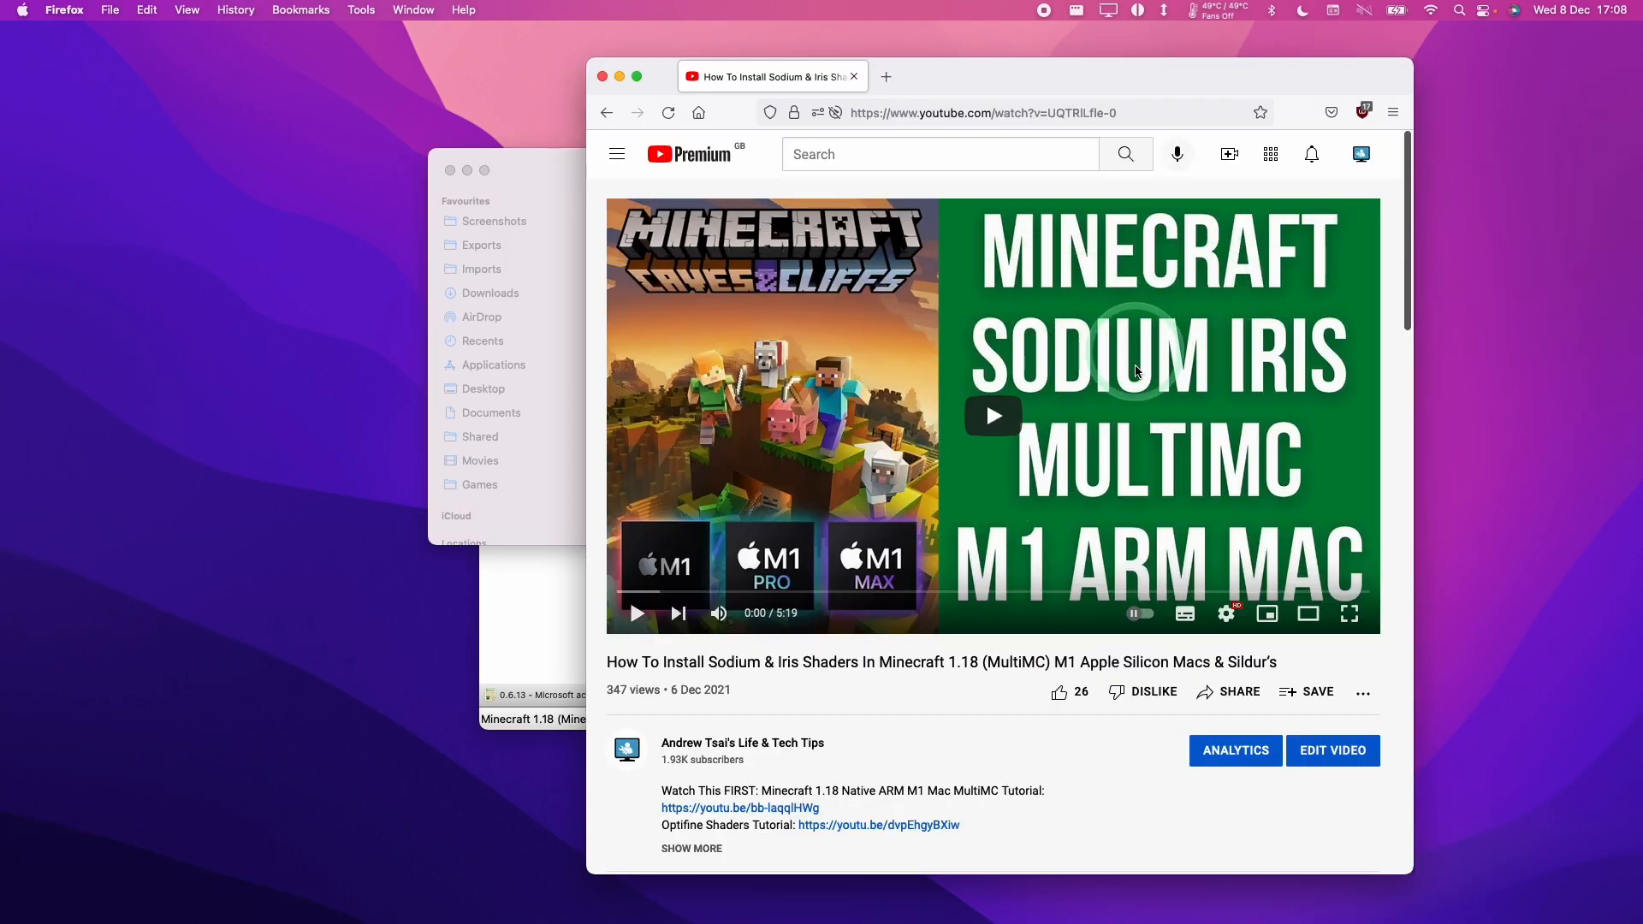
mouse_move(918, 263)
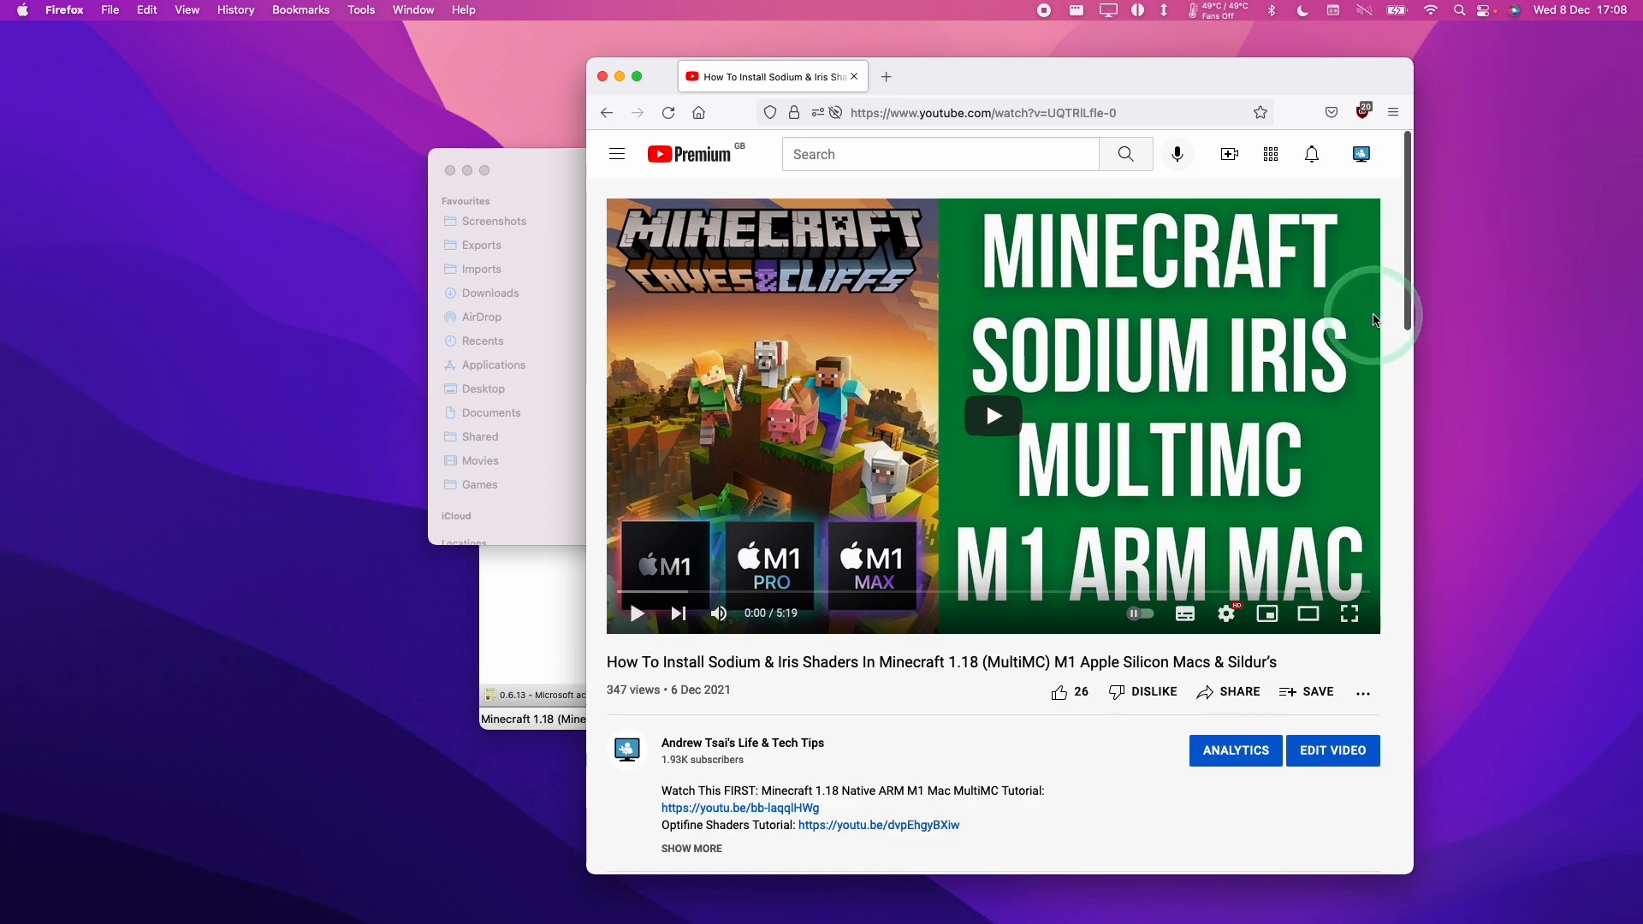
mouse_move(644, 57)
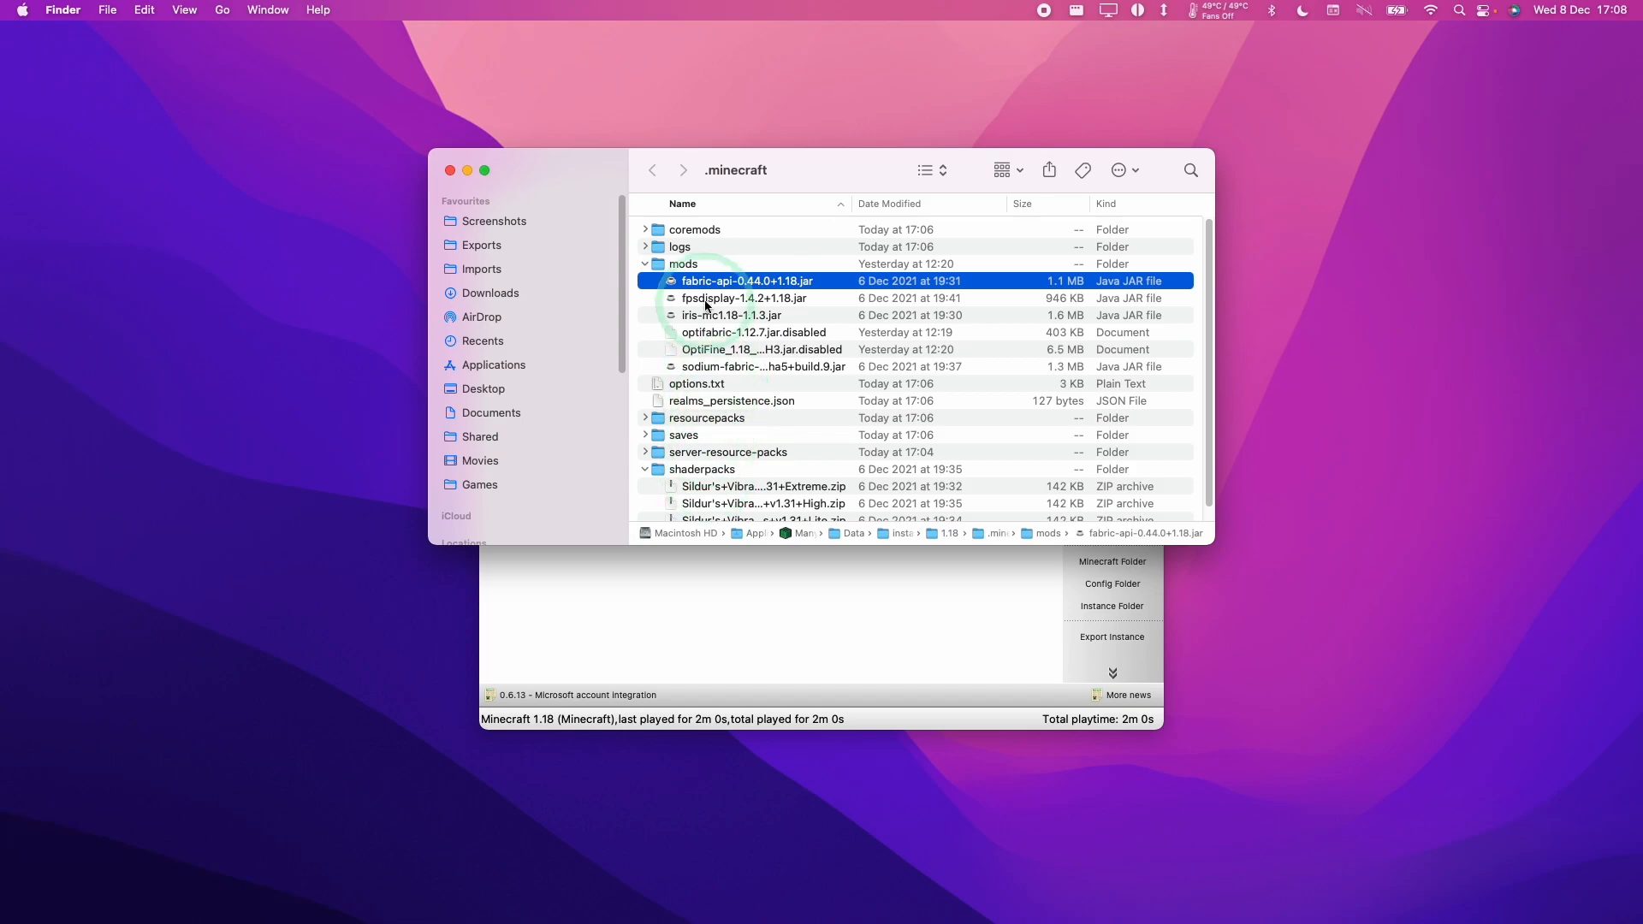
- Check the Fabric API and Iris jars in the instance's mods folder
left_click(733, 315)
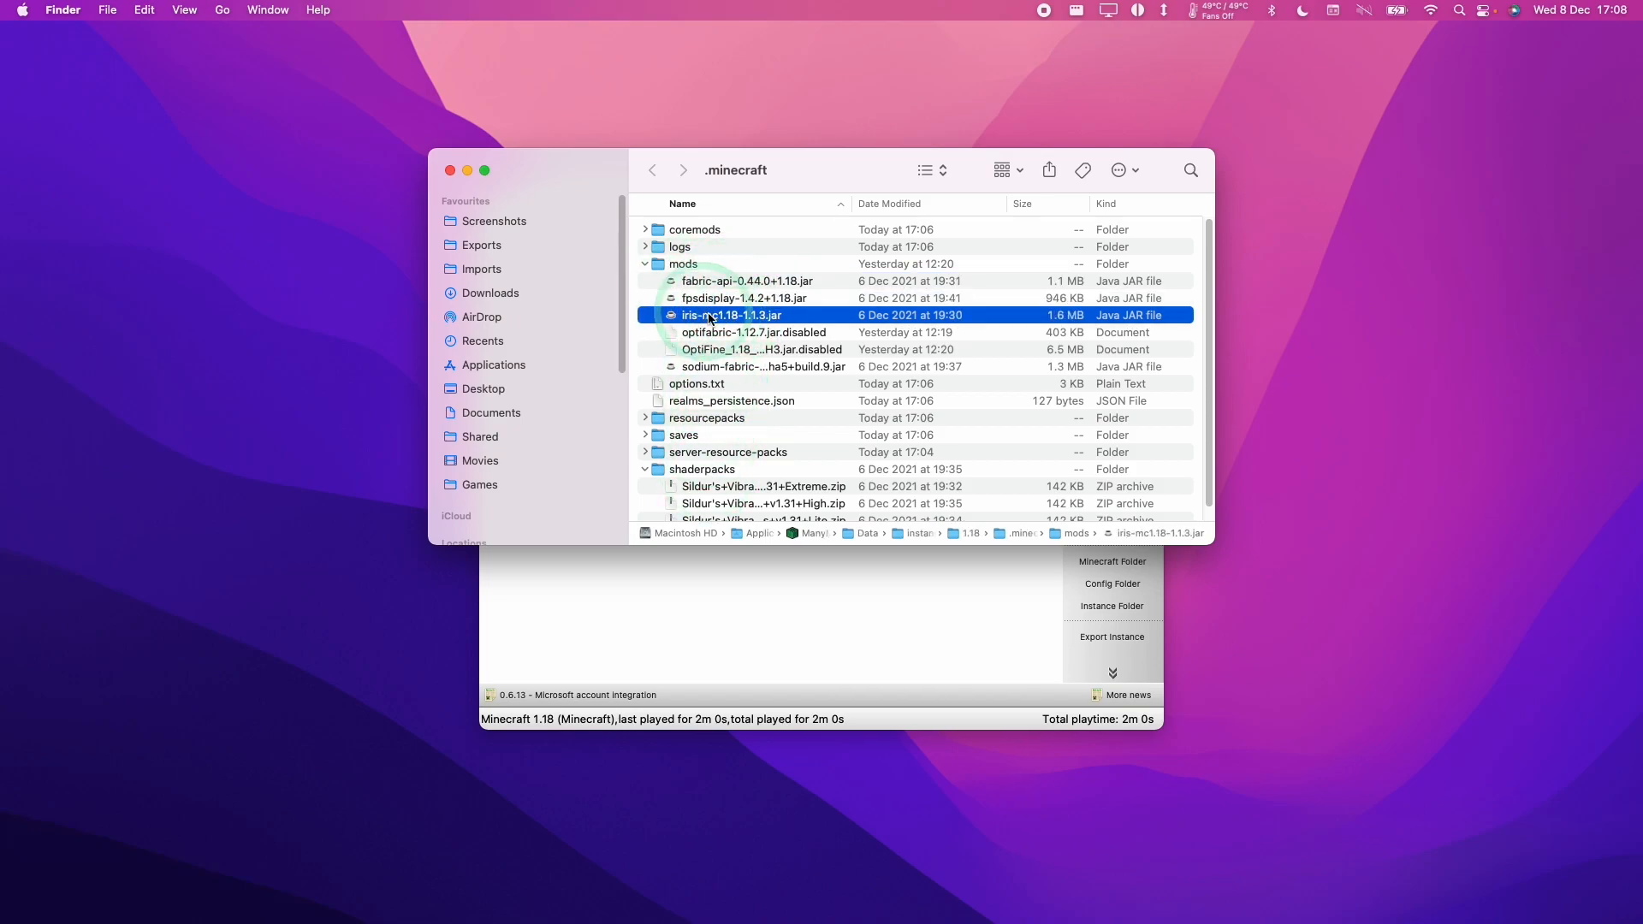
left_click(764, 367)
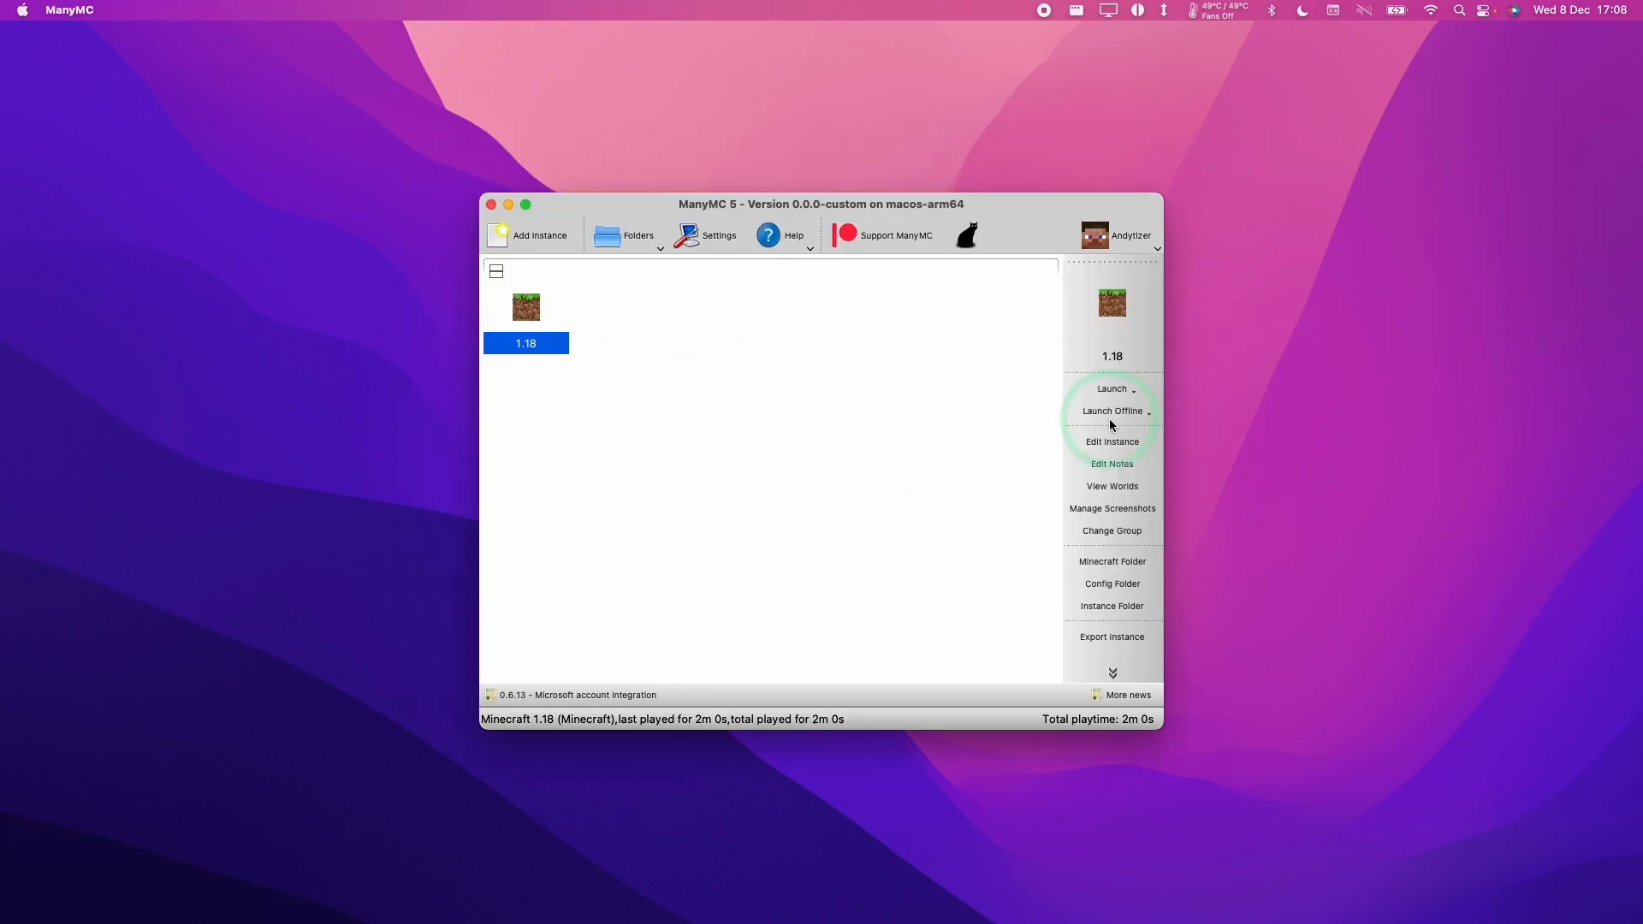
- Install Fabric Loader 0.12.8 into the 1.18 instance via Edit Instance
left_click(1113, 388)
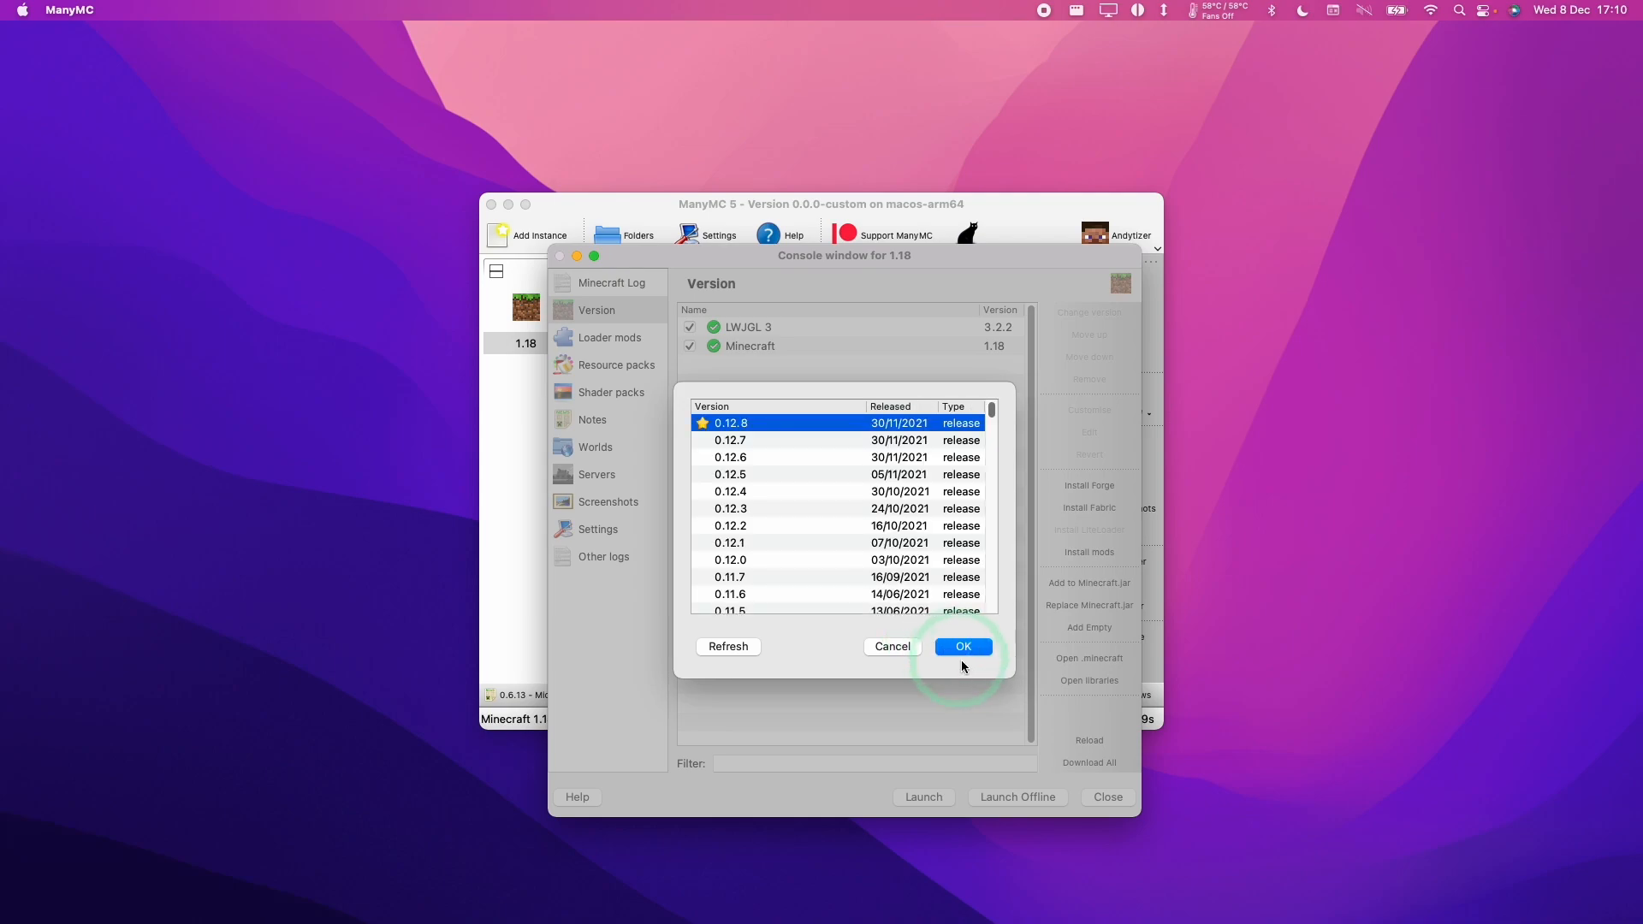
left_click(962, 647)
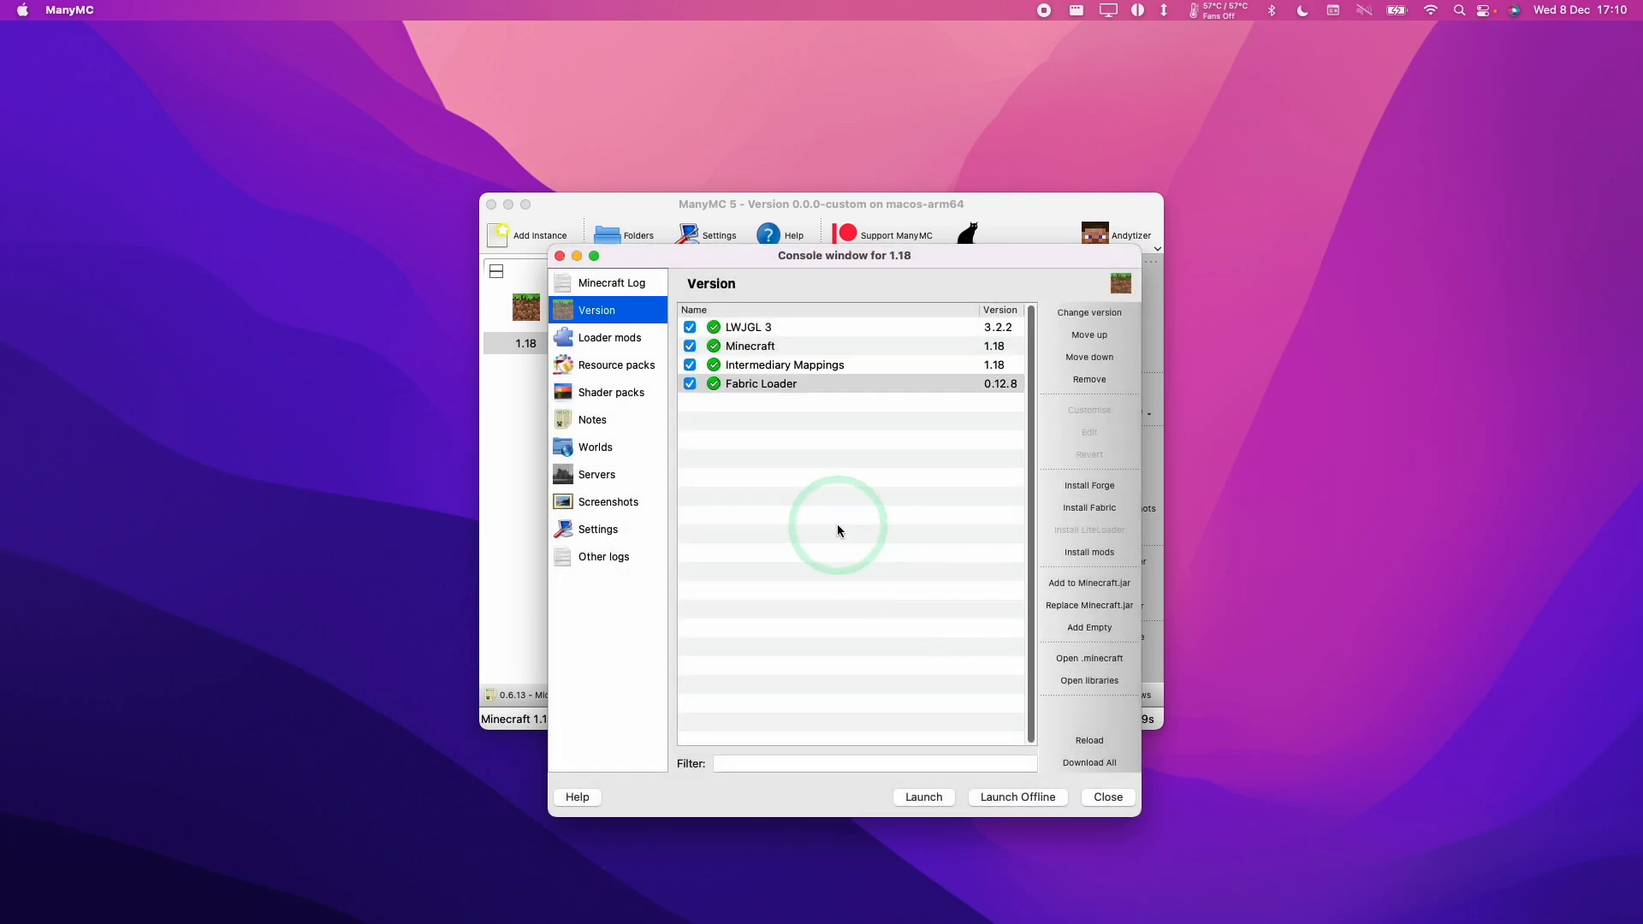
left_click(610, 338)
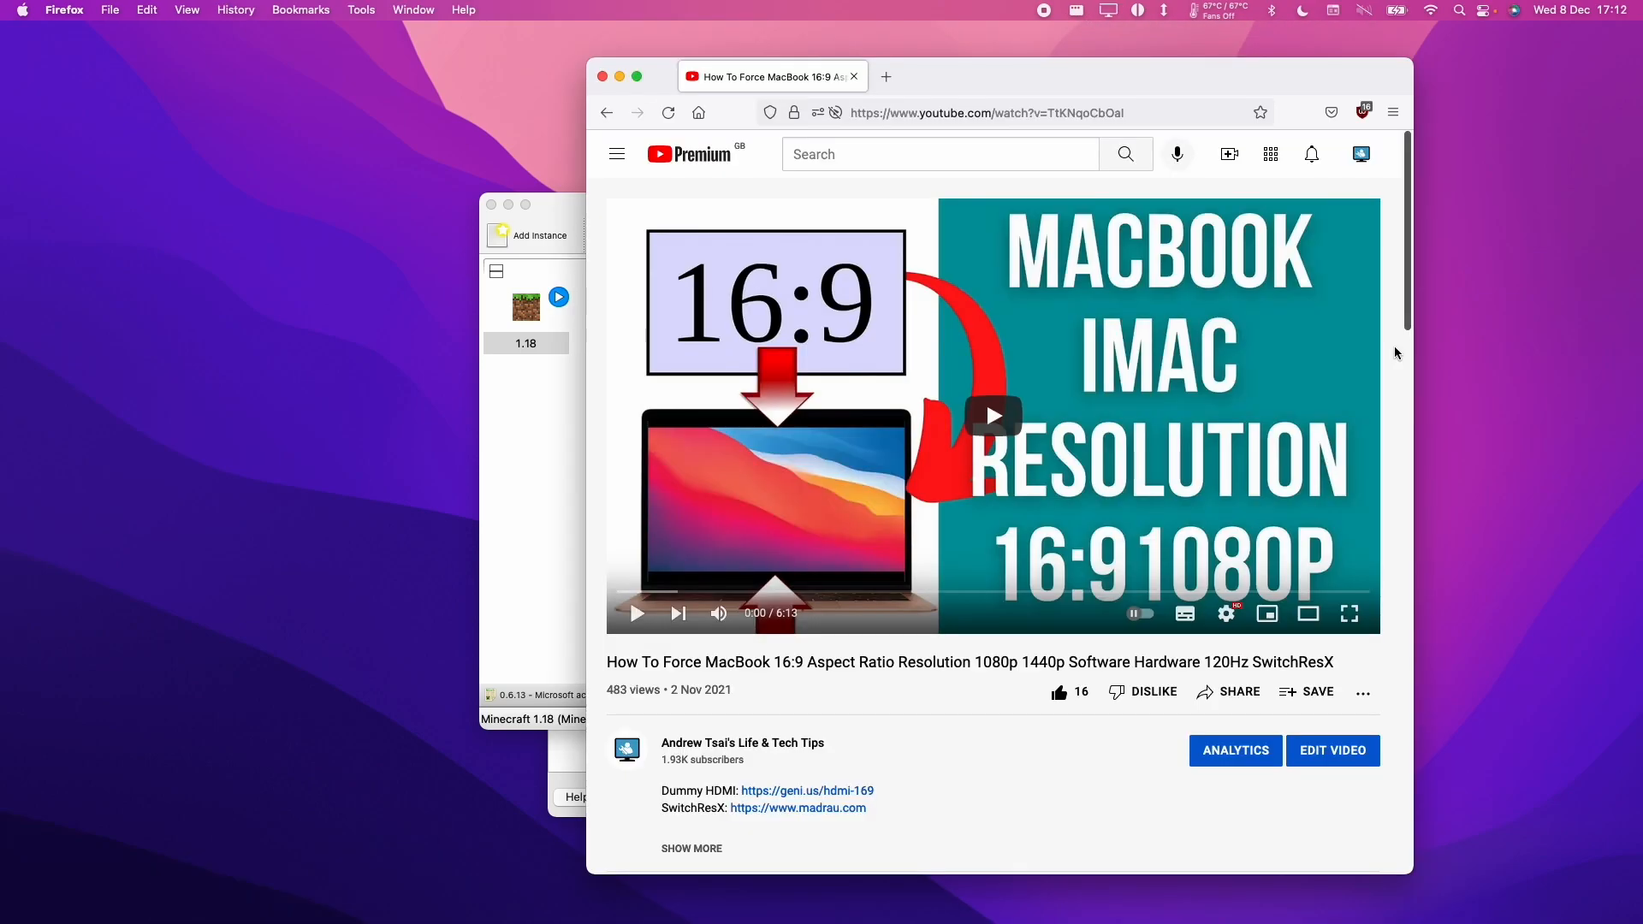
mouse_move(830, 438)
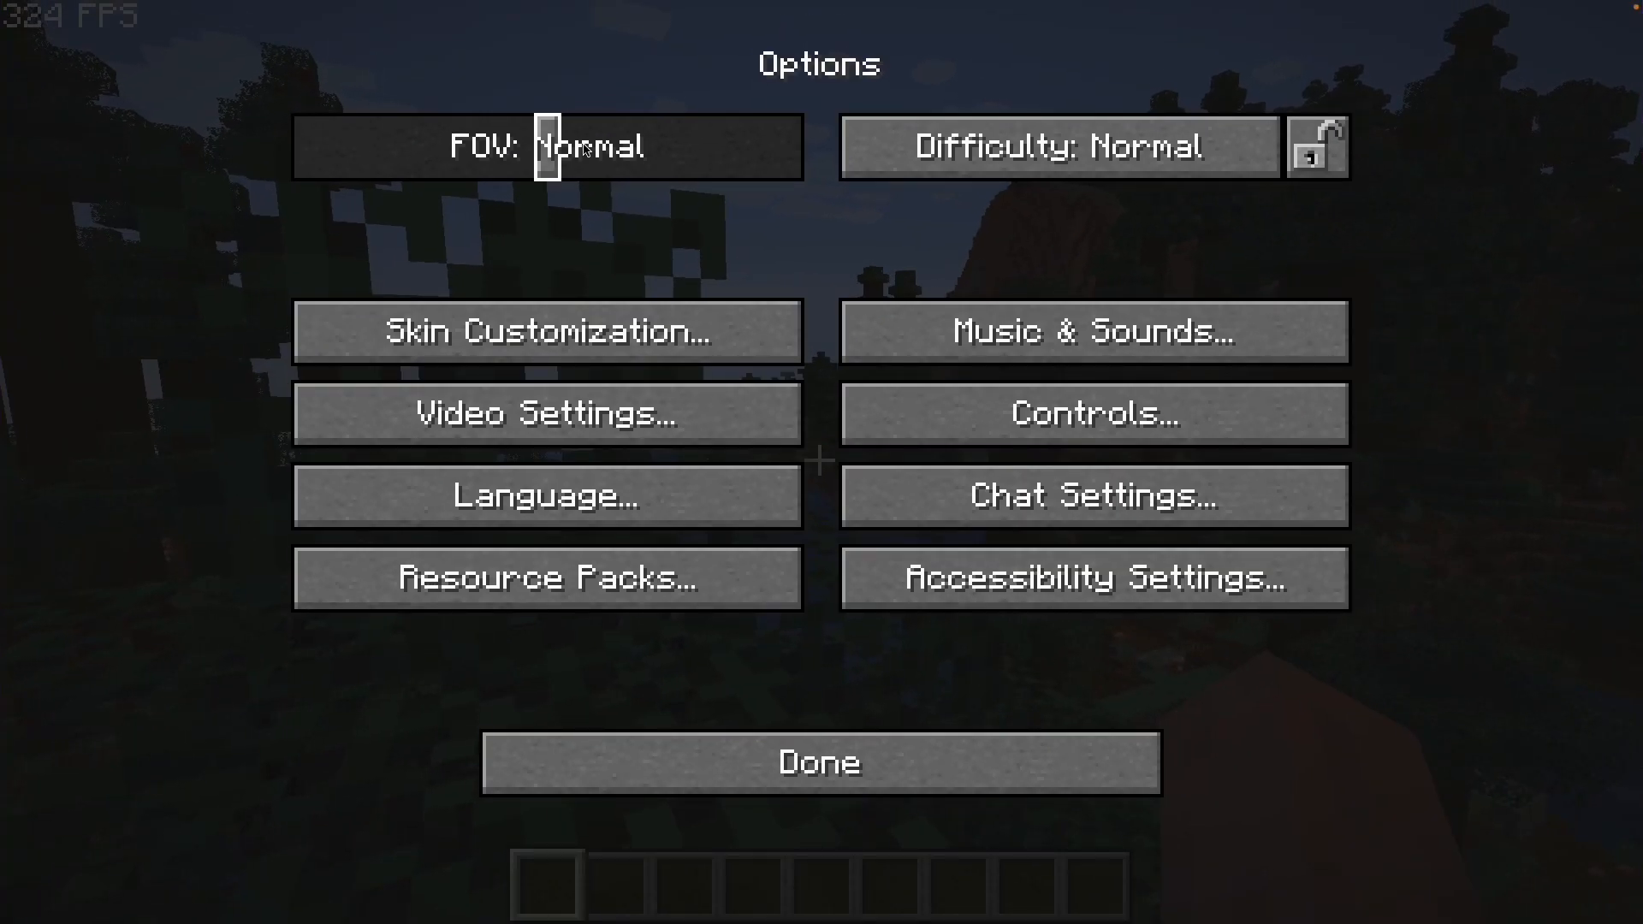
- Show the Sodium video settings, then move to the shader packs list
left_click(816, 762)
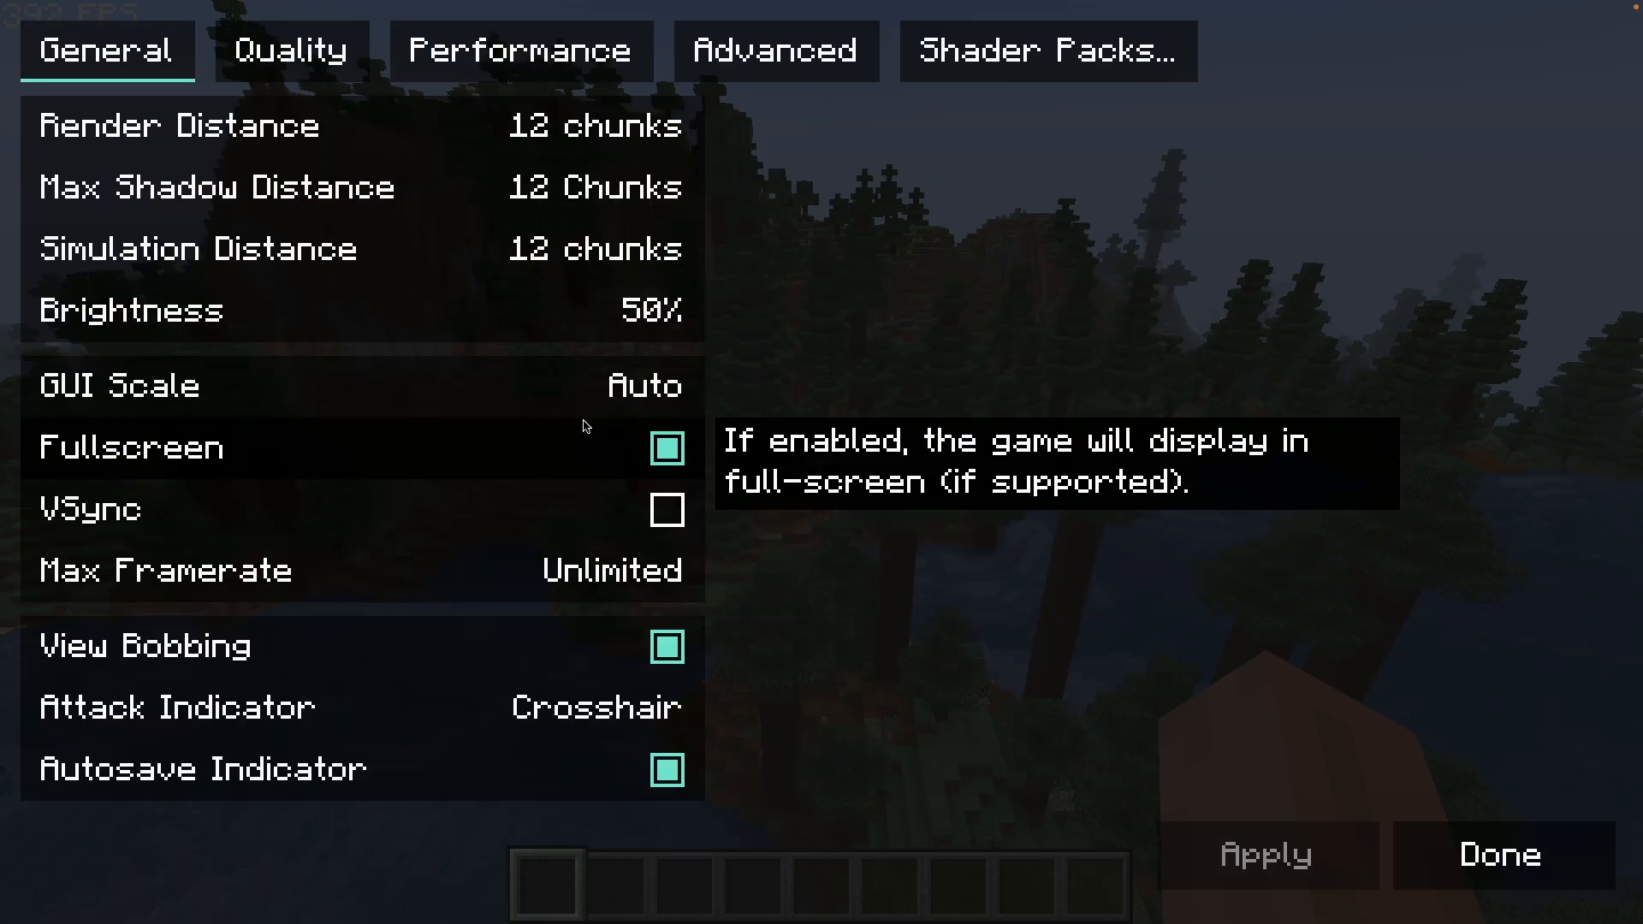
left_click(1048, 50)
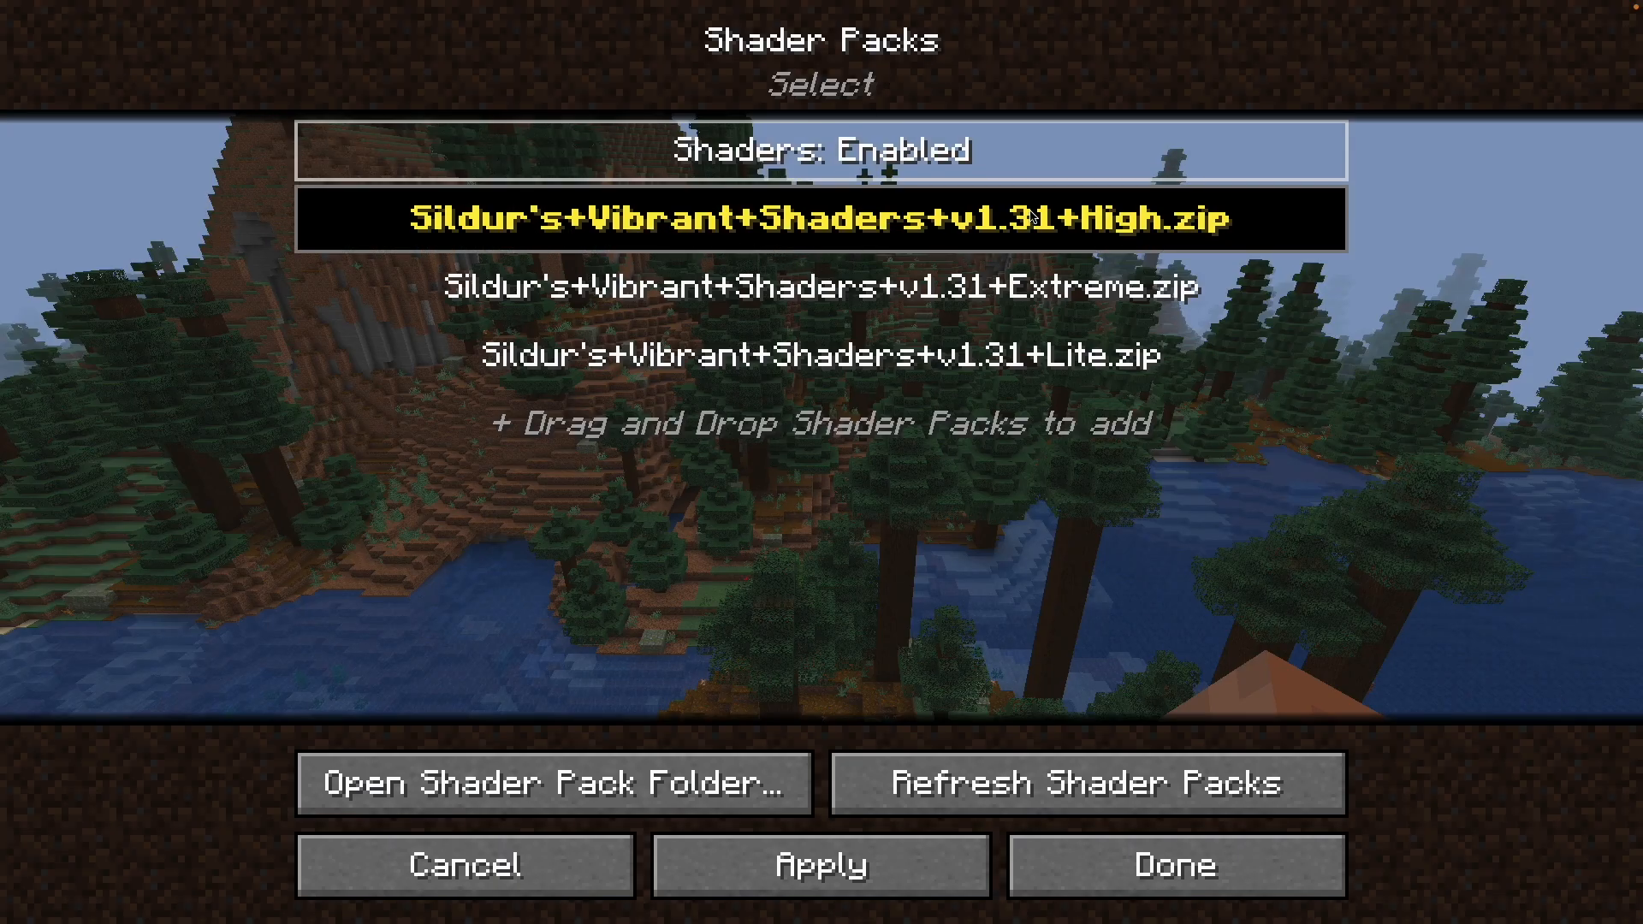
- Enable Sildur's Vibrant Shaders v1.31 High as the active shader pack
left_click(1174, 865)
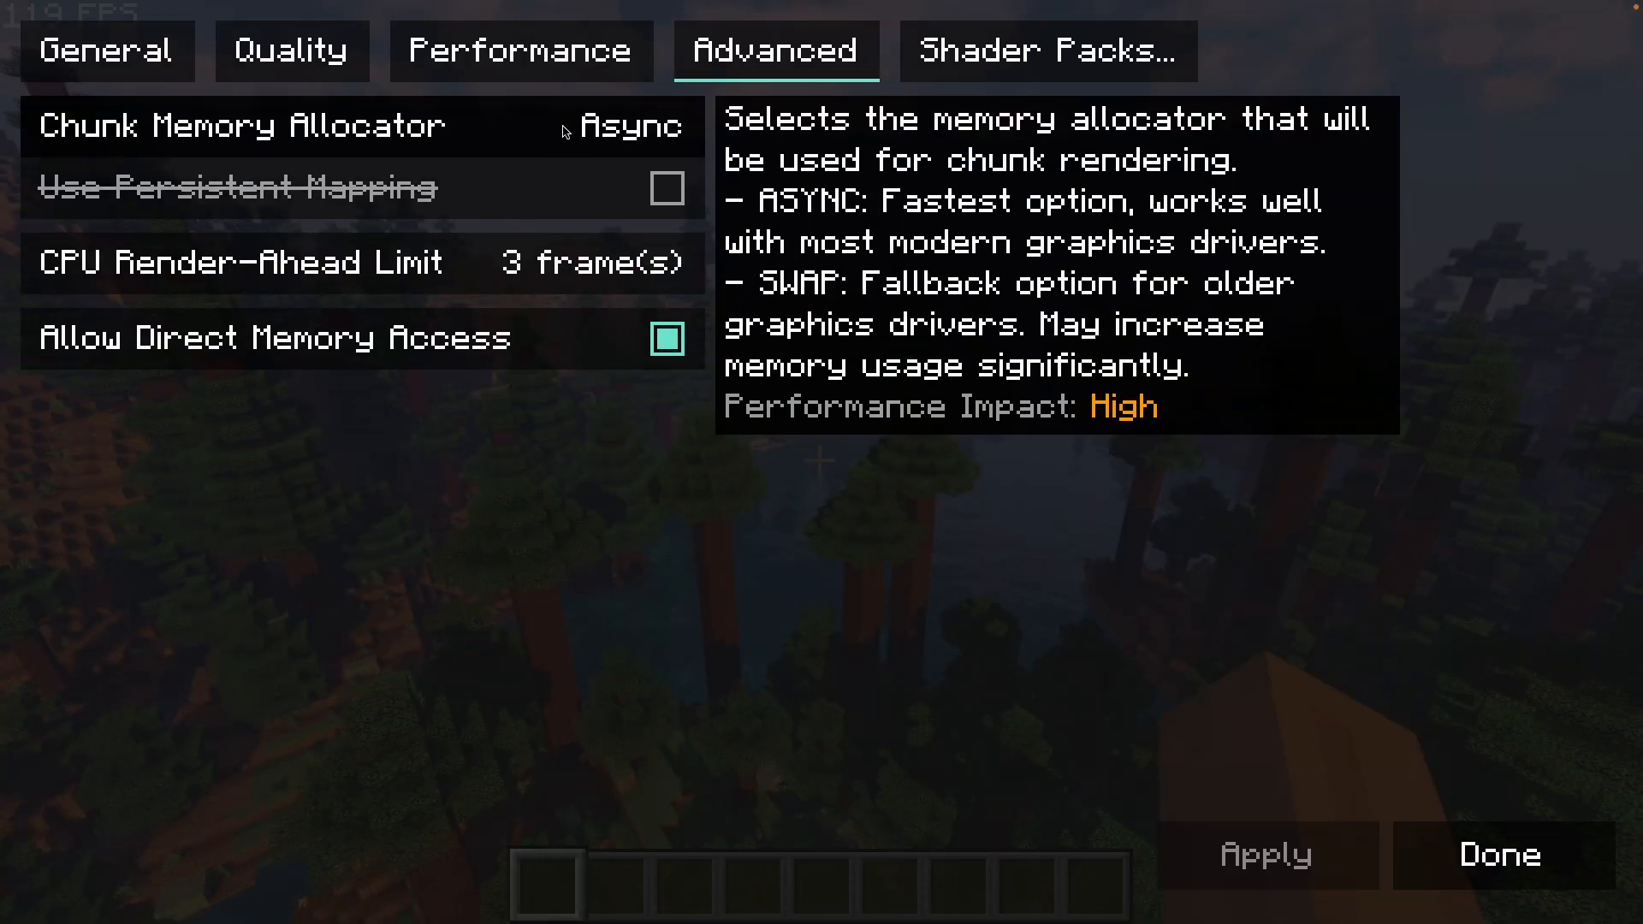
- Leave the video settings and return to the forest world rendering with shaders
left_click(1503, 854)
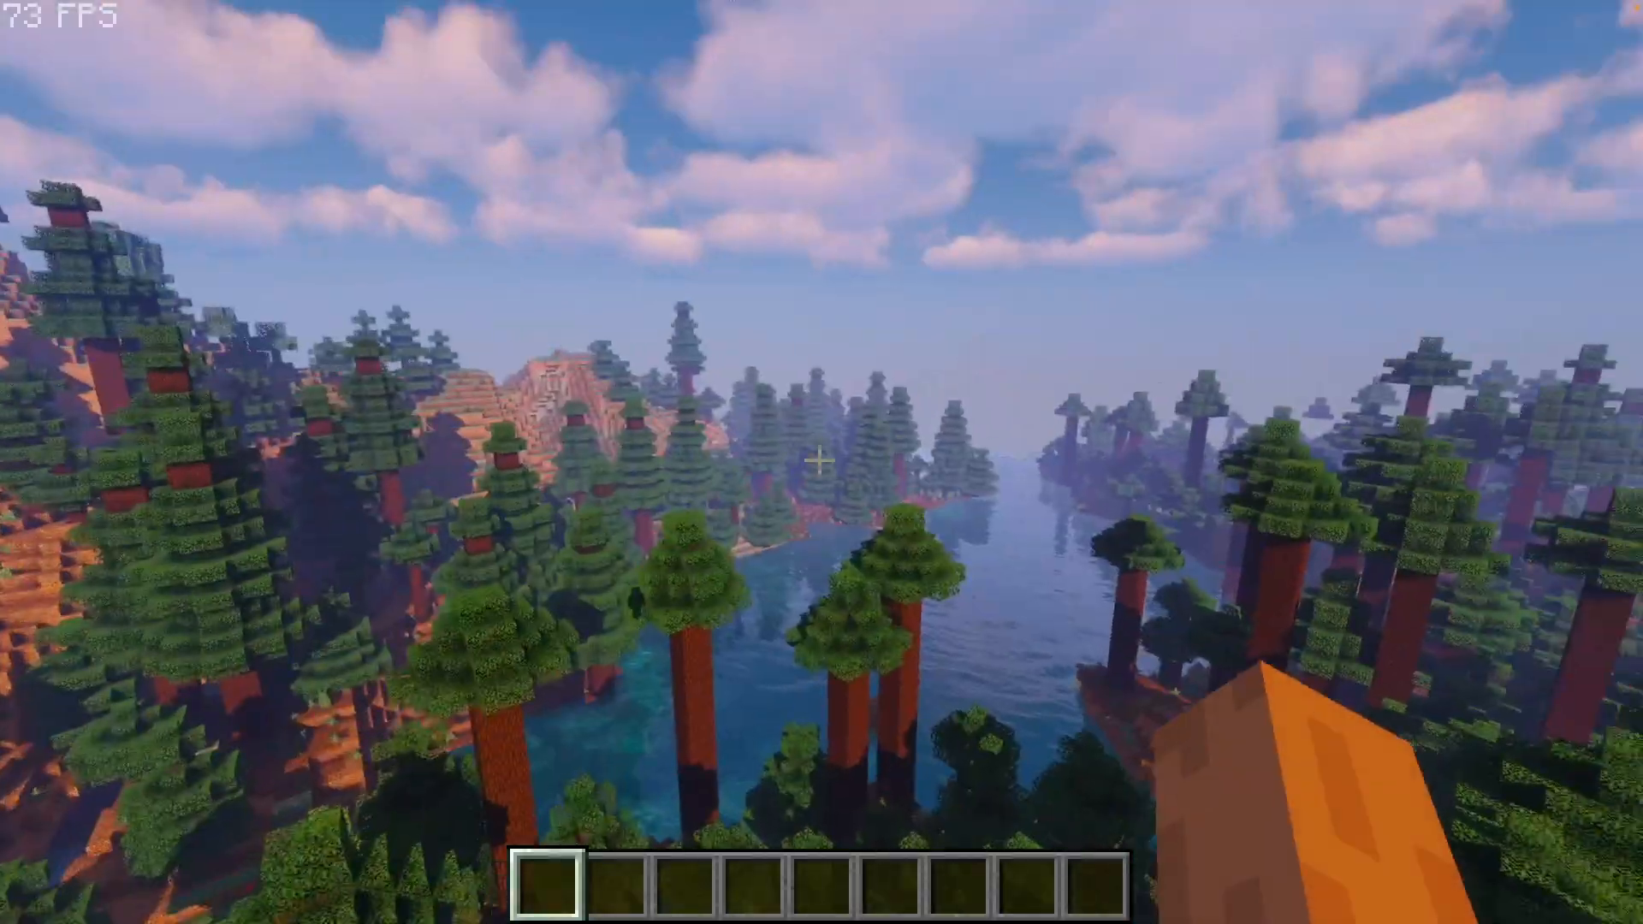
mouse_move(822, 487)
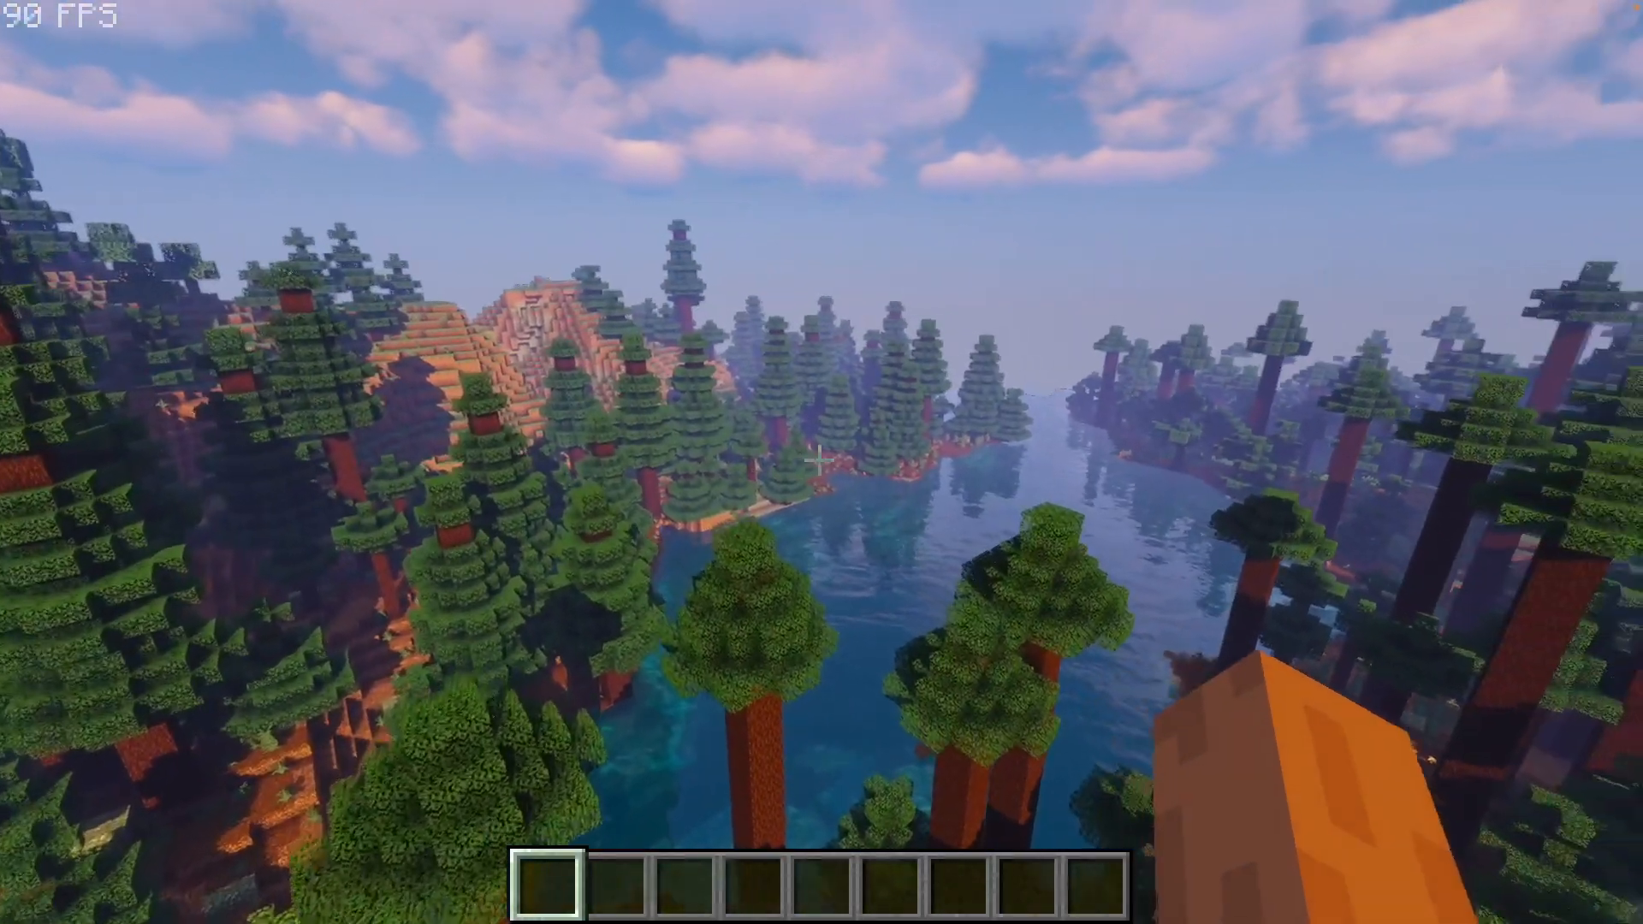
mouse_move(822, 462)
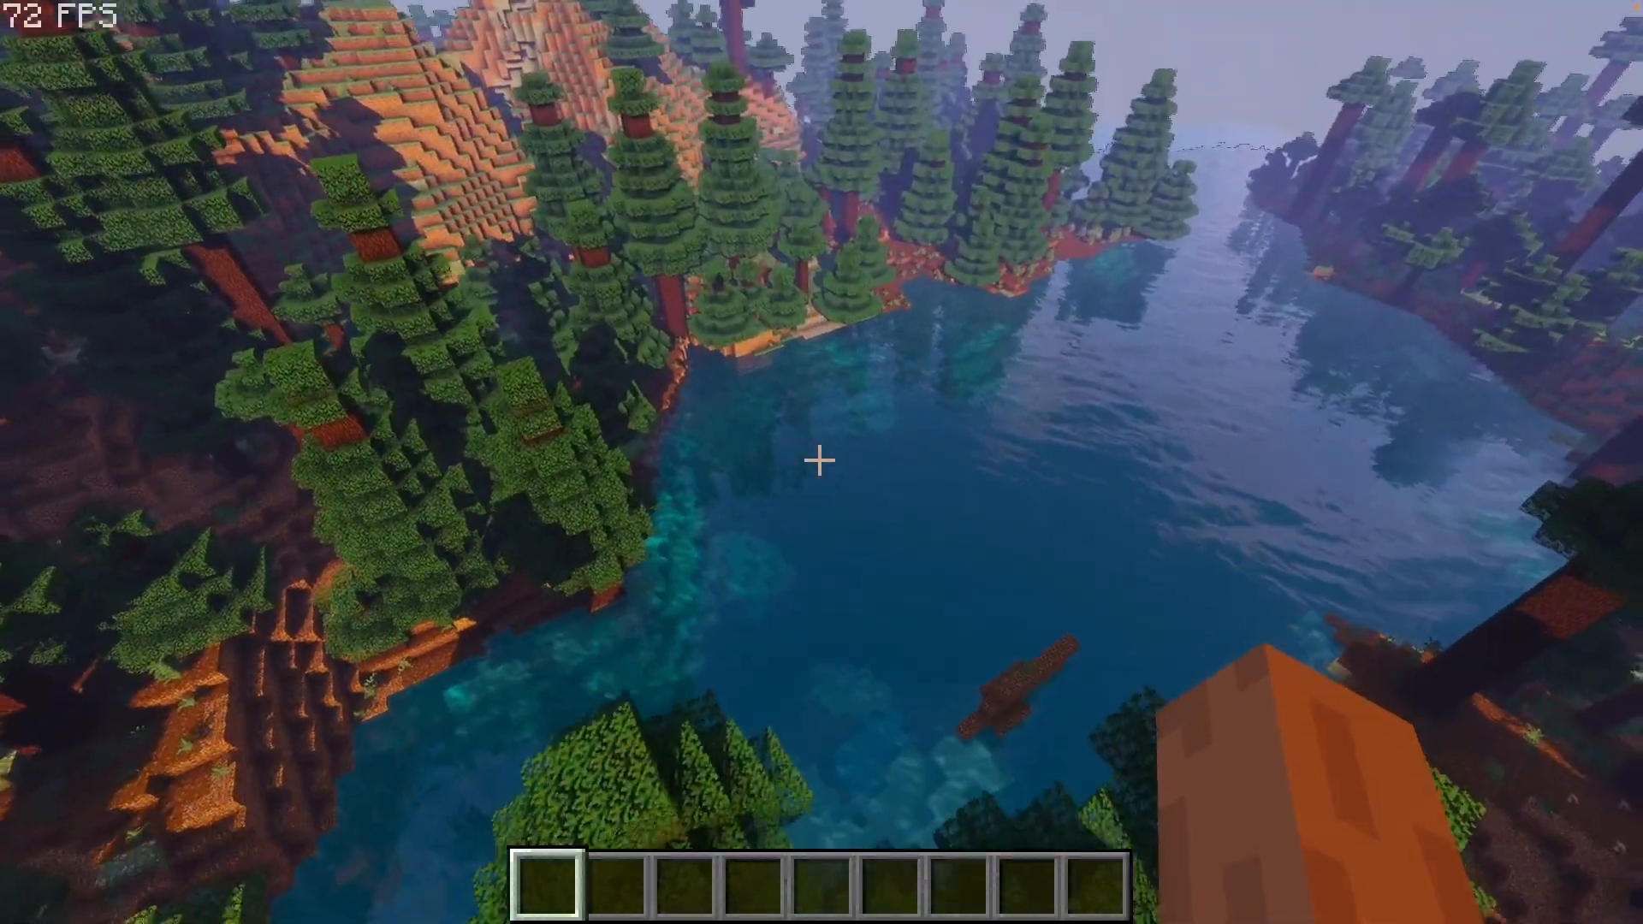
mouse_move(822, 481)
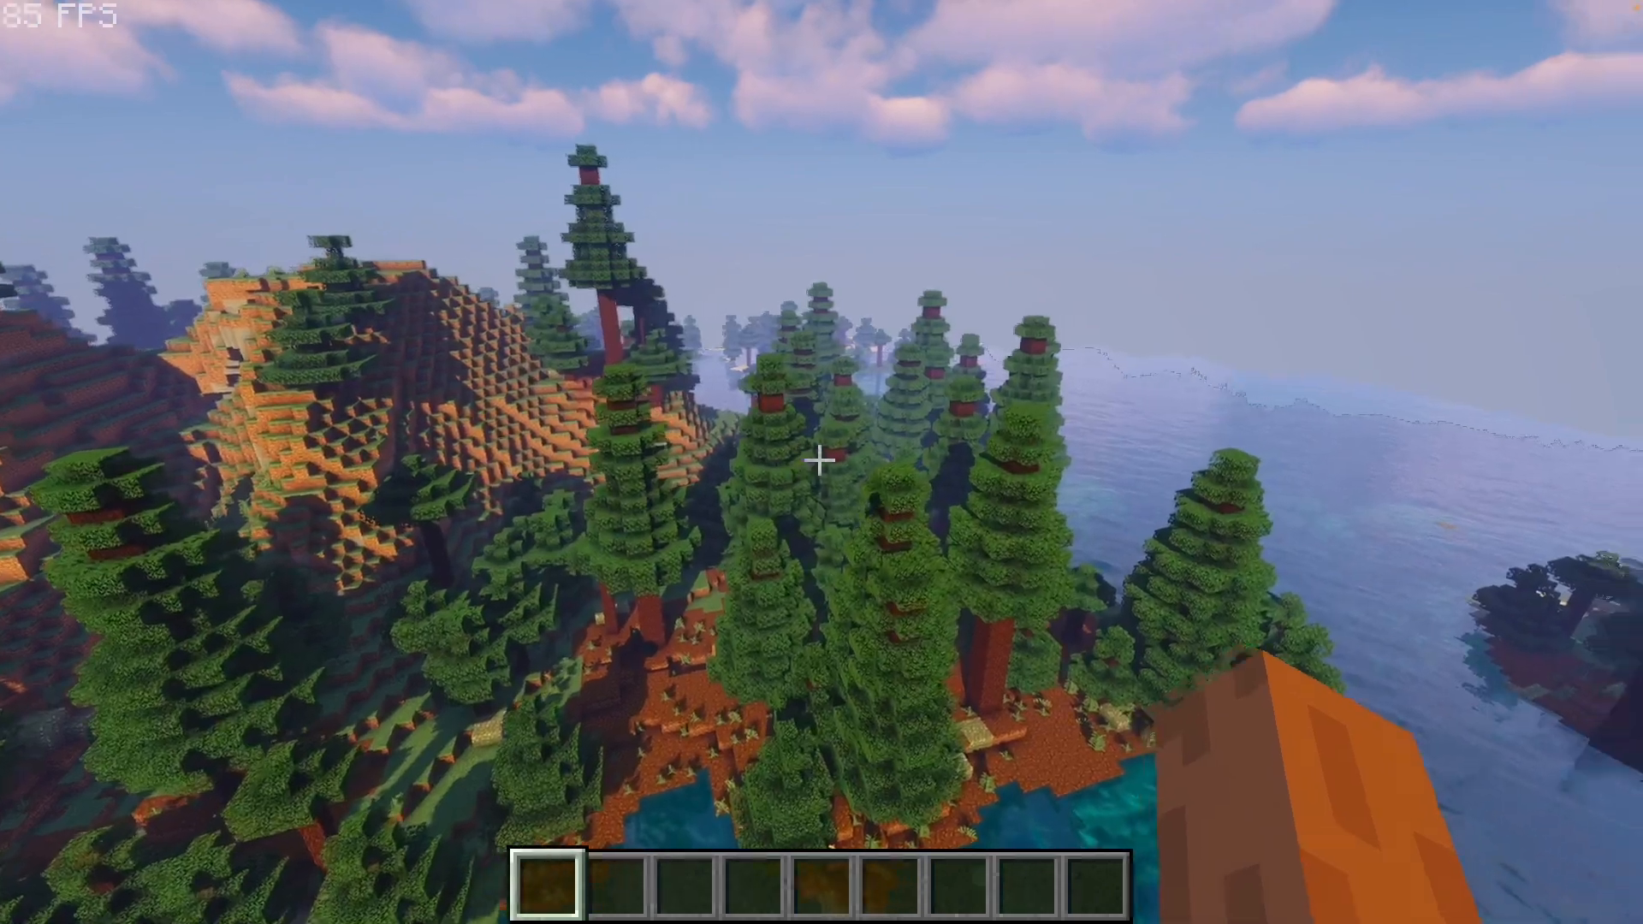
mouse_move(820, 482)
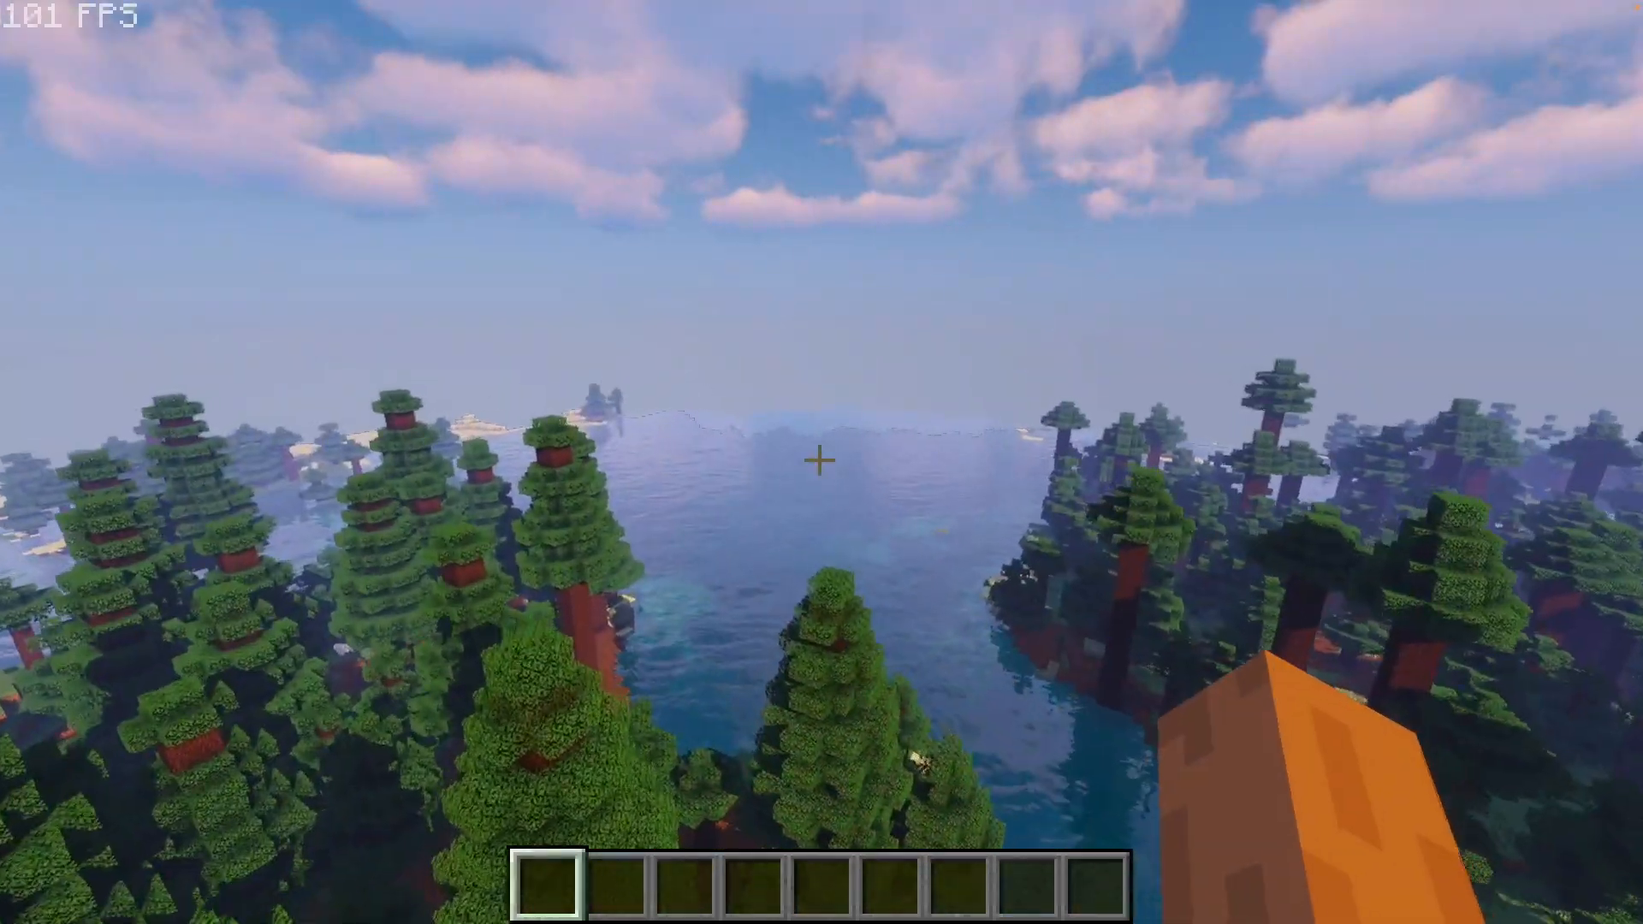
mouse_move(822, 461)
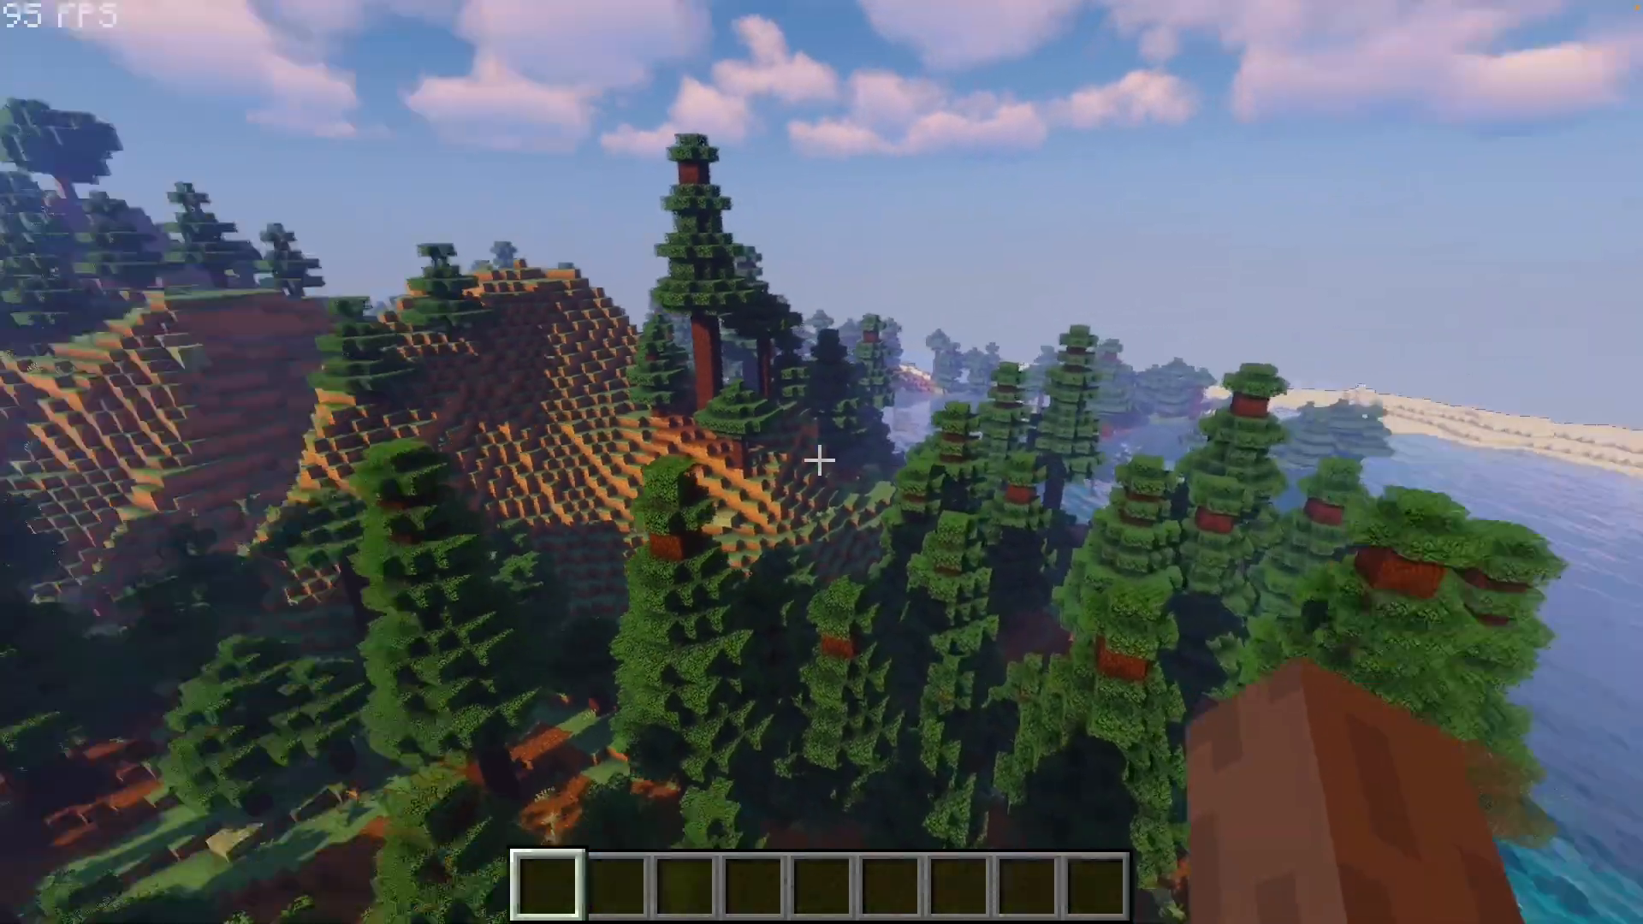
mouse_move(821, 463)
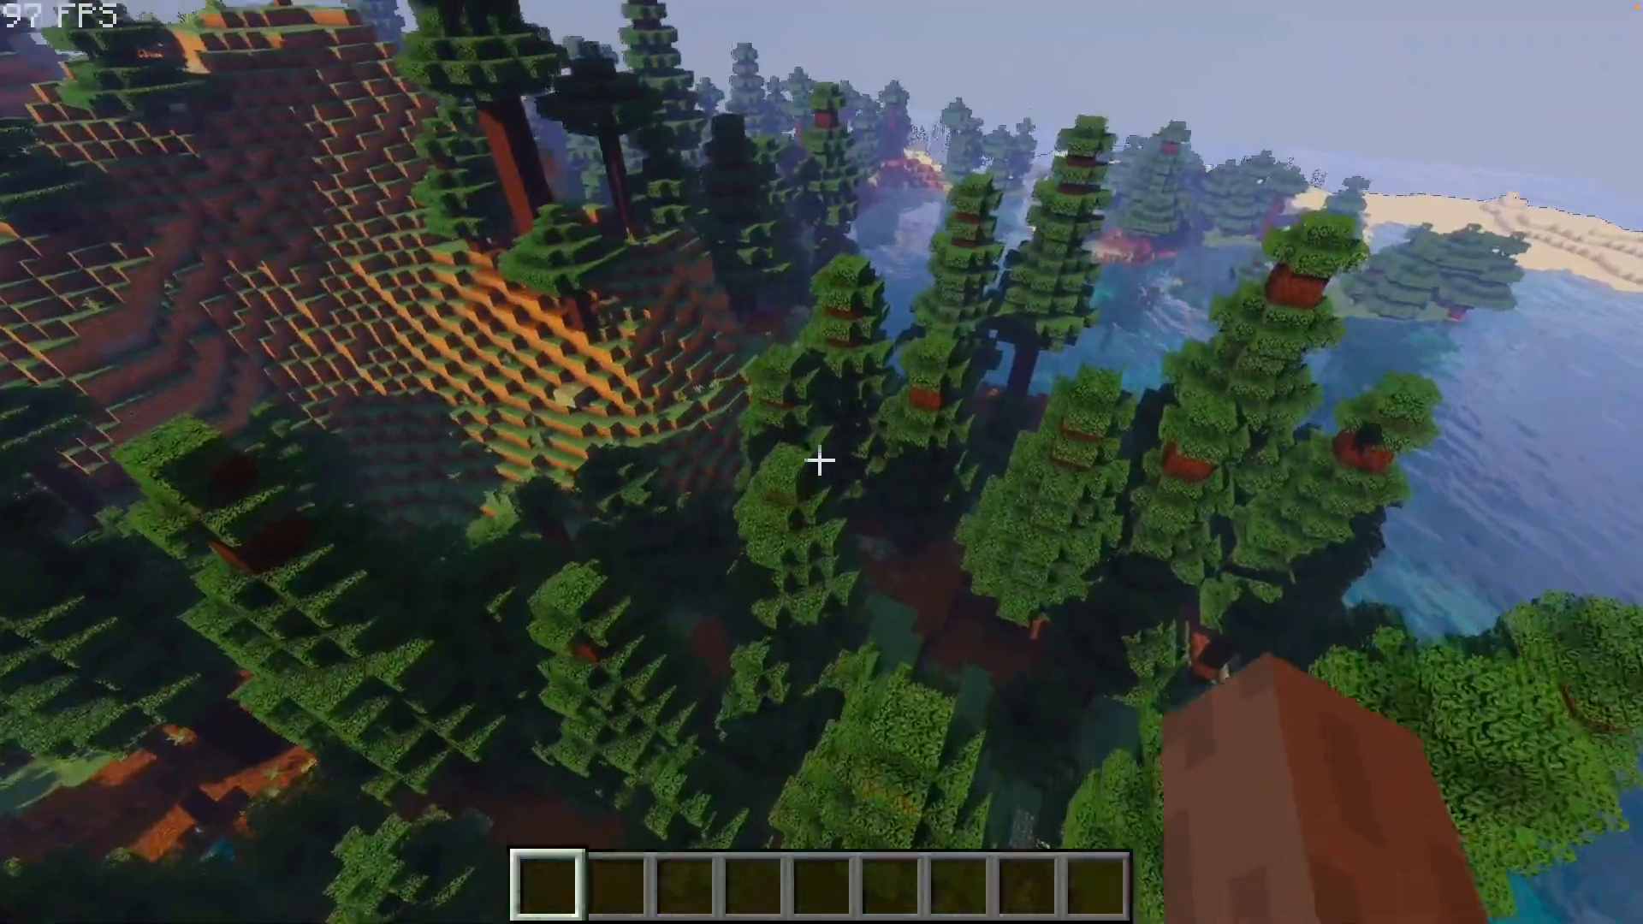